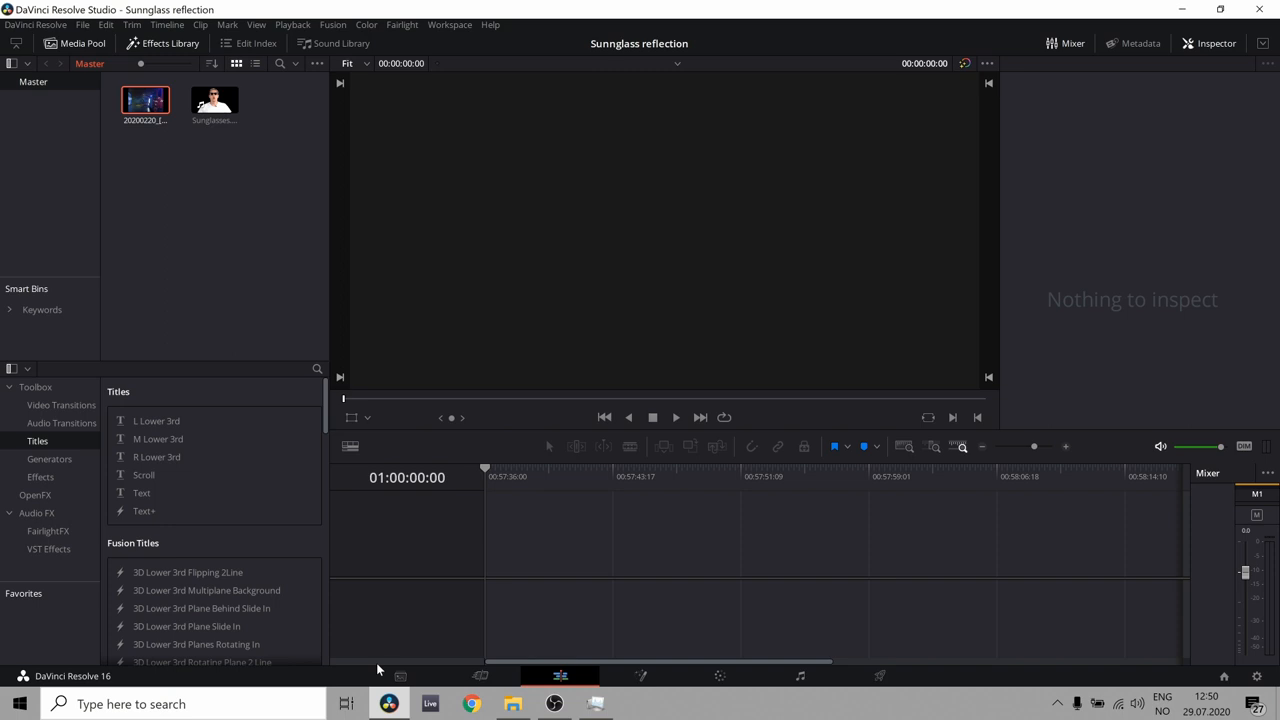
mouse_move(210, 305)
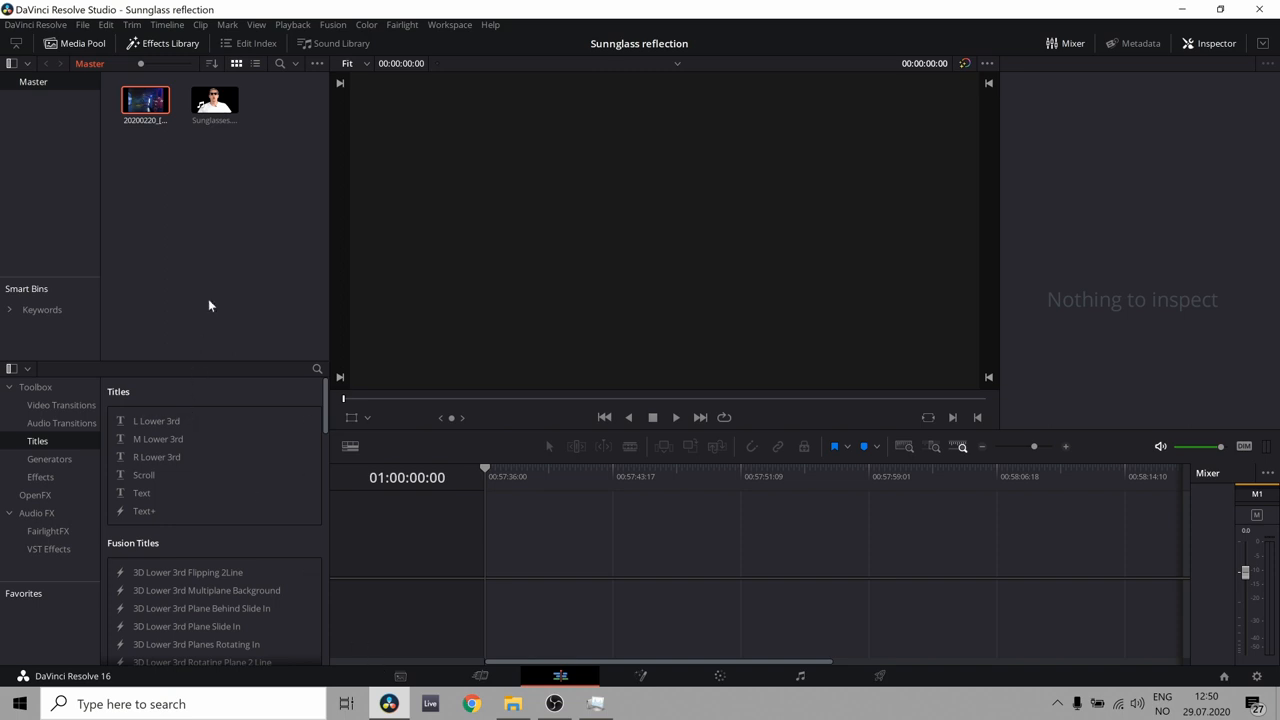
Create Timeline 1 from the Sunglasses.mov clip with its video and audio tracks
click(214, 100)
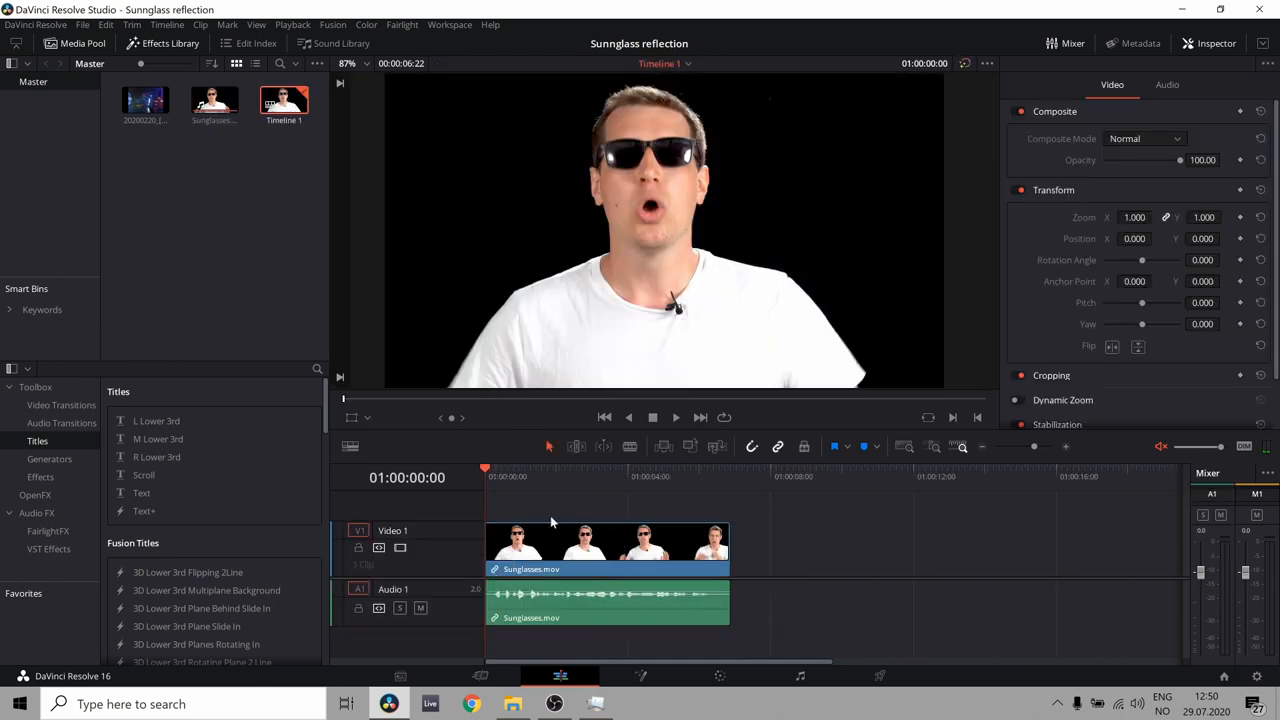
Stack the fire-truck night photo above the sunglasses clip and combine both into Fusion Clip 1
click(146, 100)
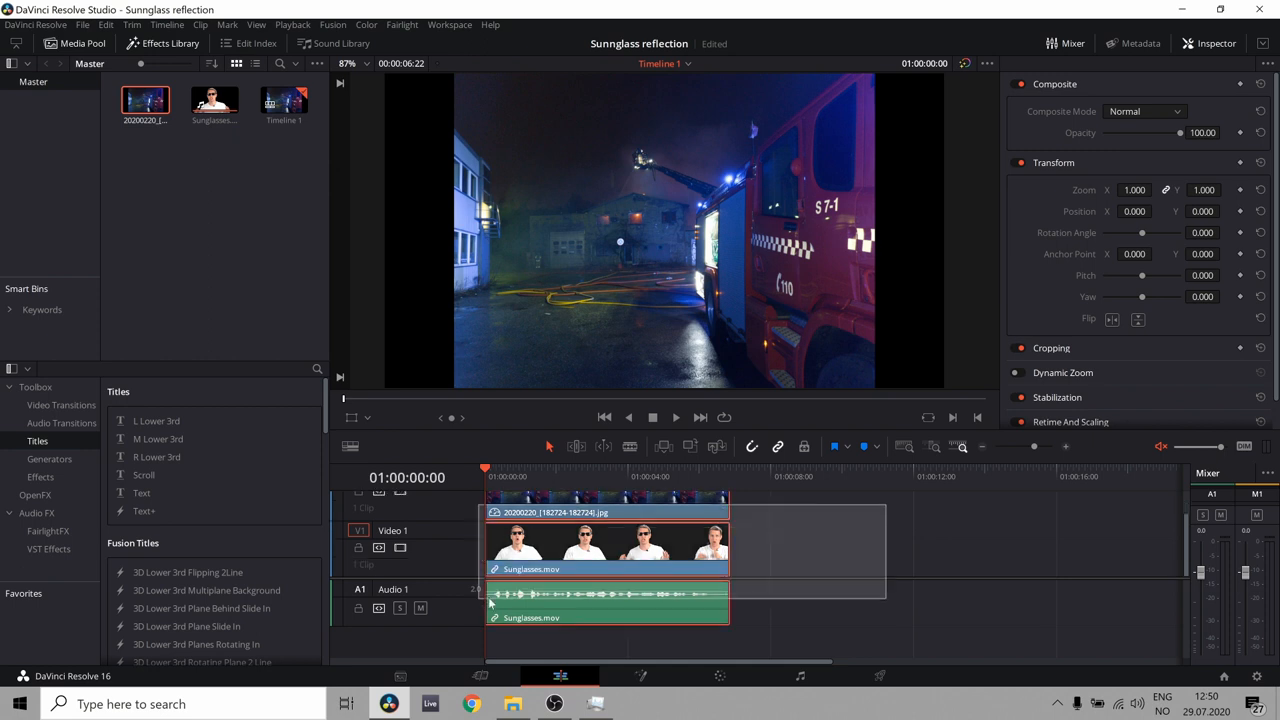
right_click(607, 550)
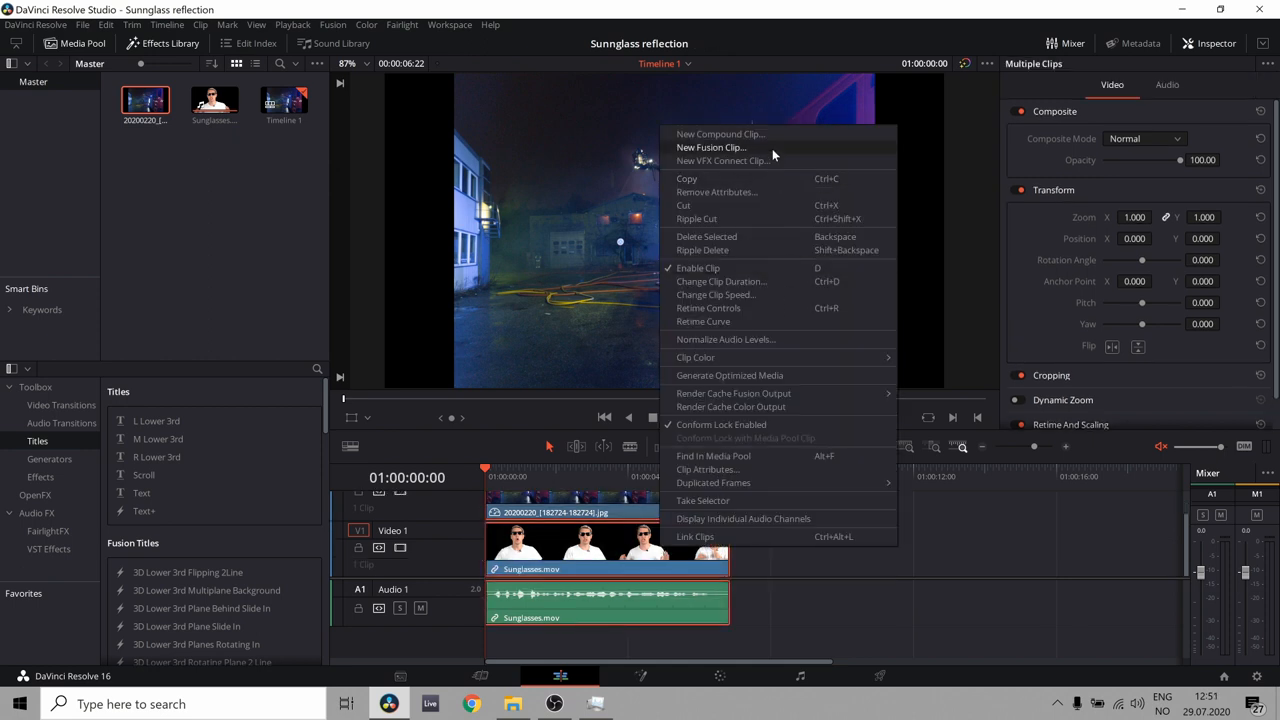
click(710, 147)
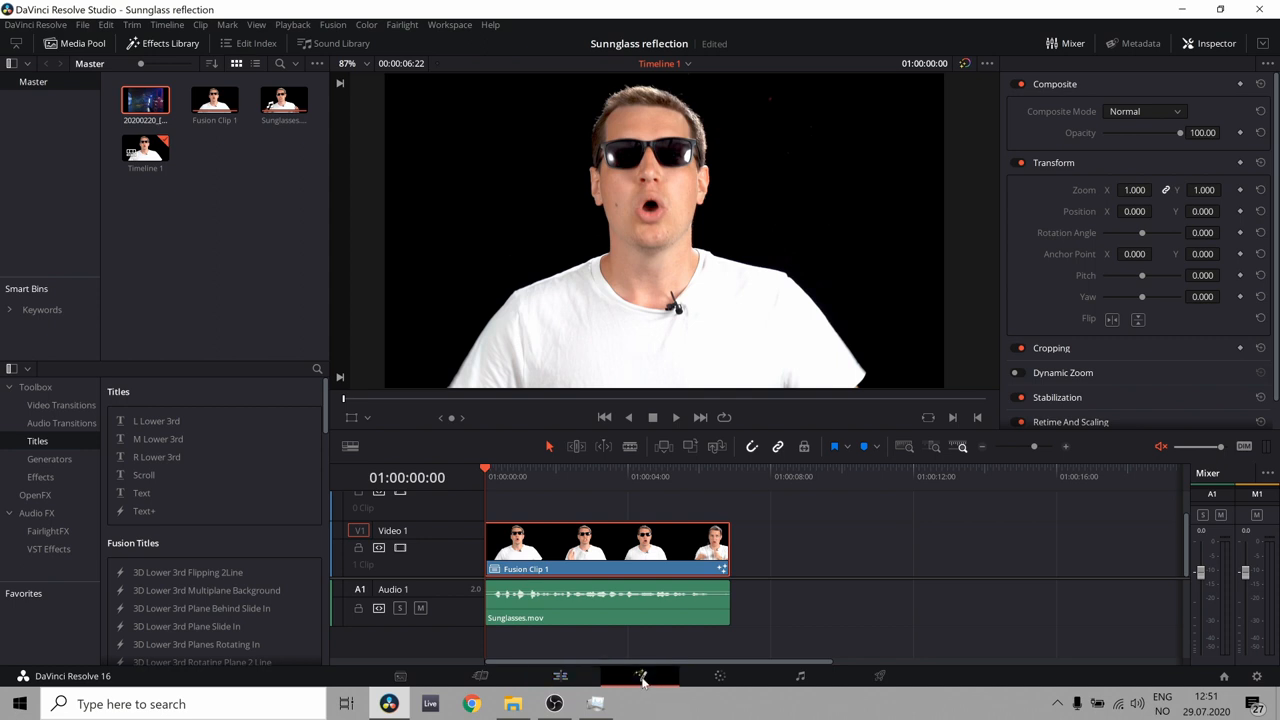
mouse_move(818, 559)
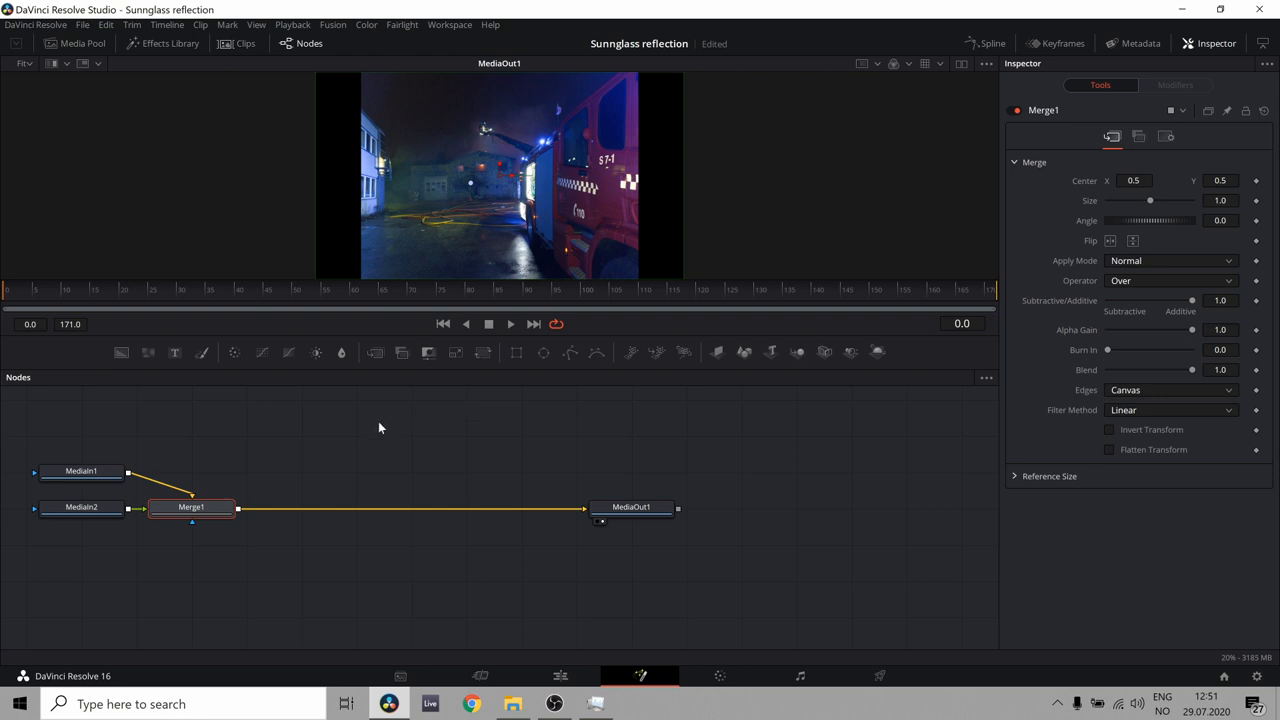
mouse_move(363, 312)
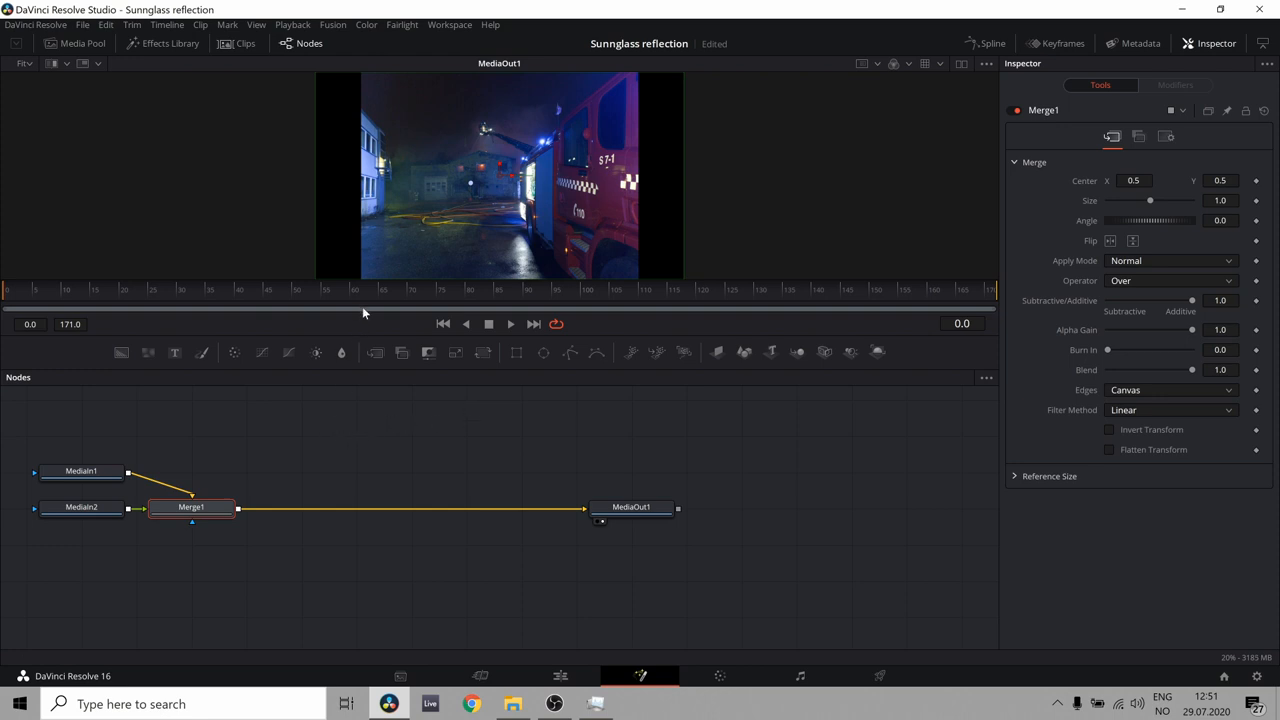
Enlarge the Fusion viewer, delete the Merge node, and view the fire-truck footage separately
drag(380, 335, 380, 420)
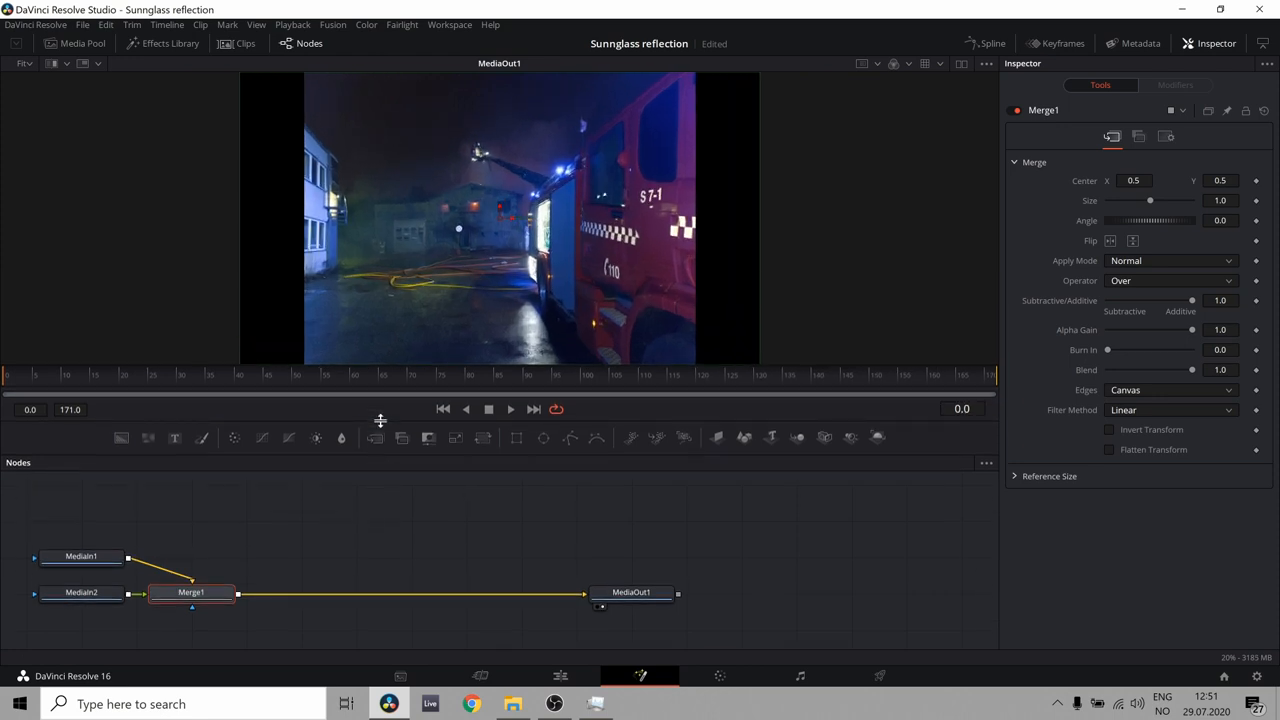
click(191, 593)
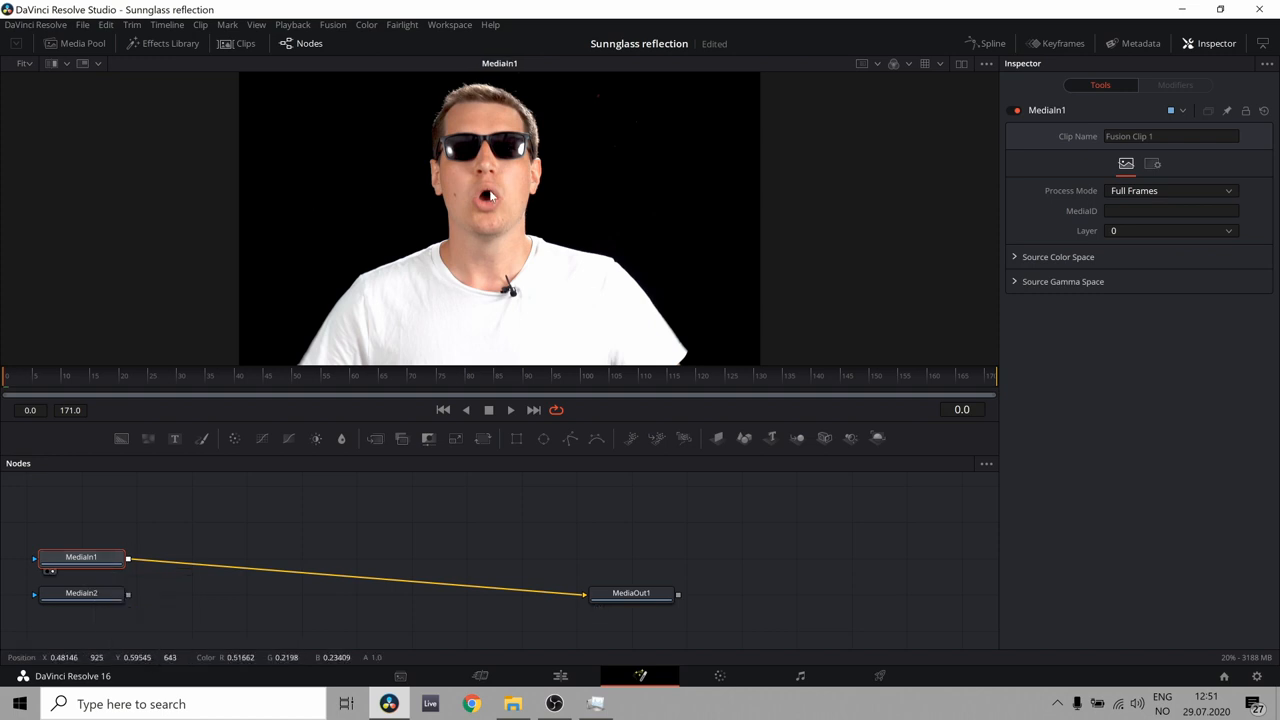
mouse_move(138, 627)
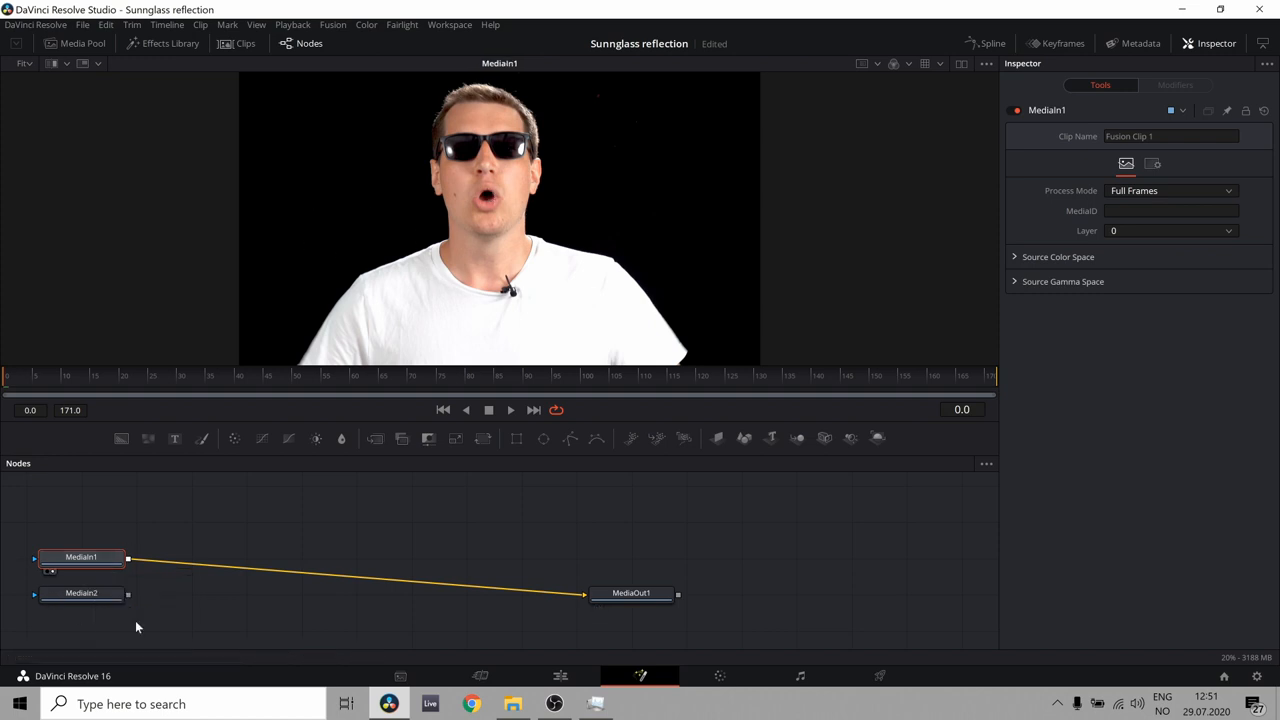
click(81, 592)
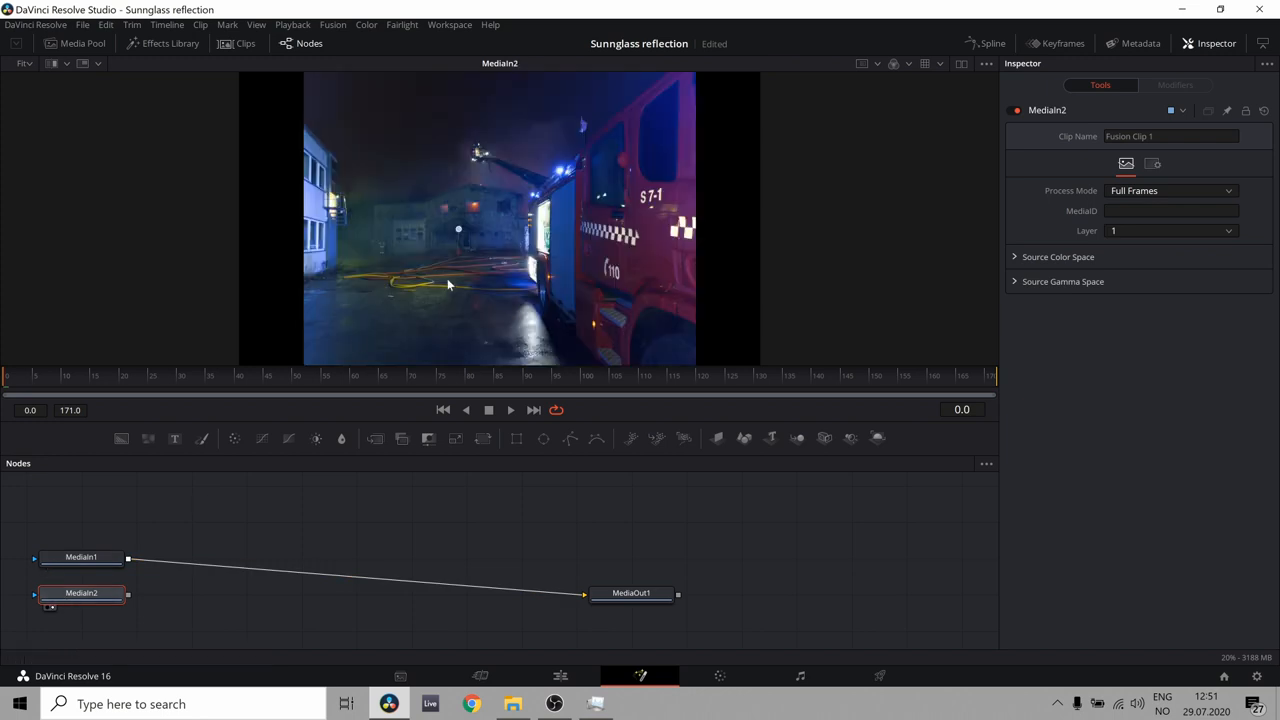
mouse_move(335, 267)
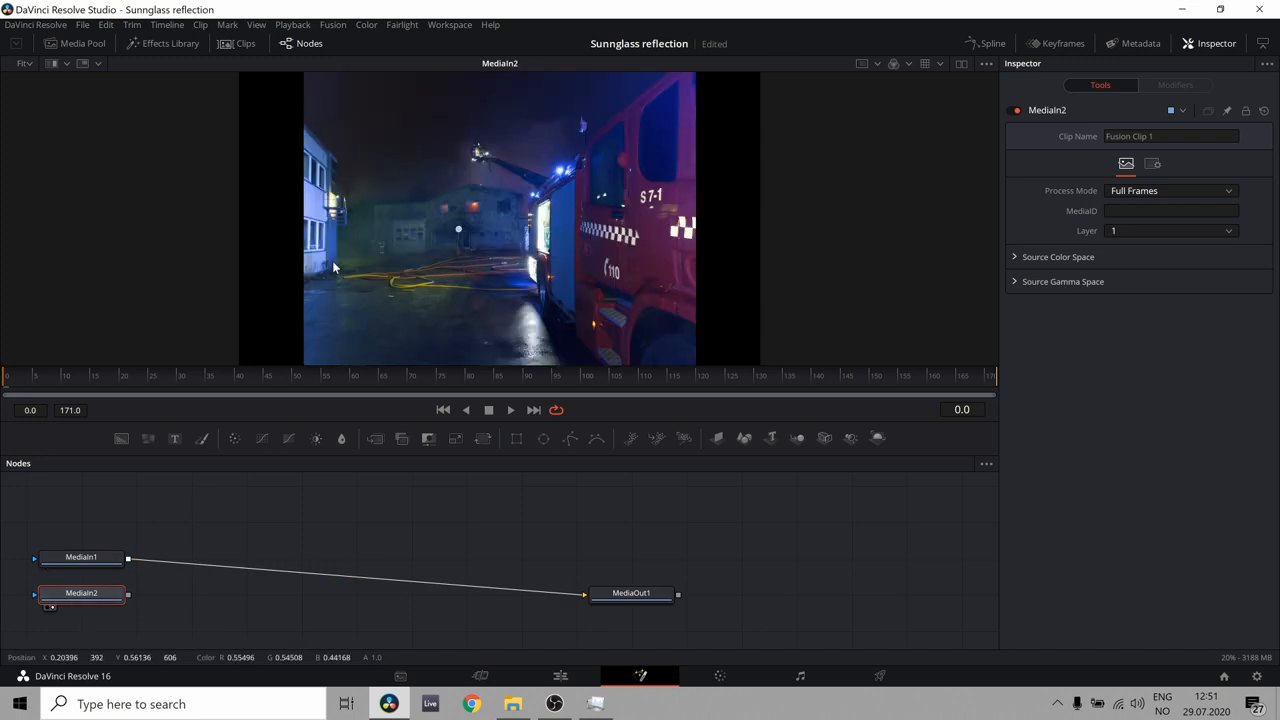
mouse_move(114, 342)
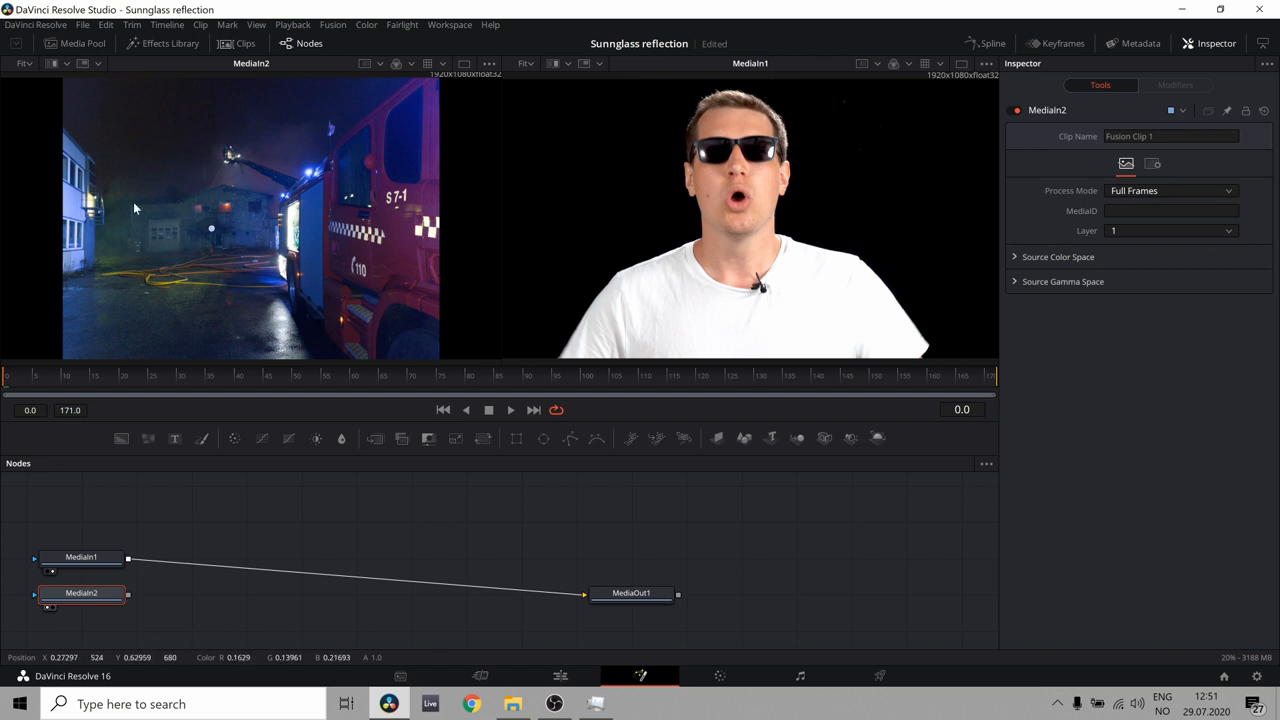
mouse_move(772, 133)
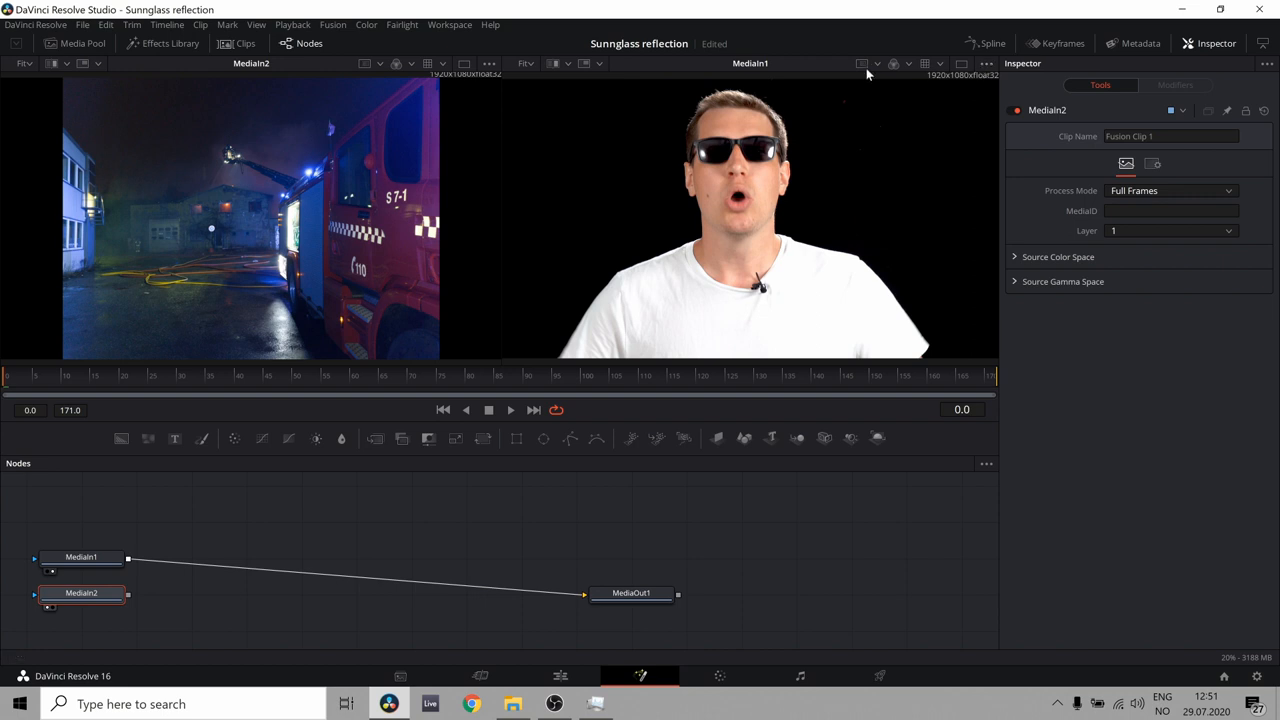
mouse_move(1050, 70)
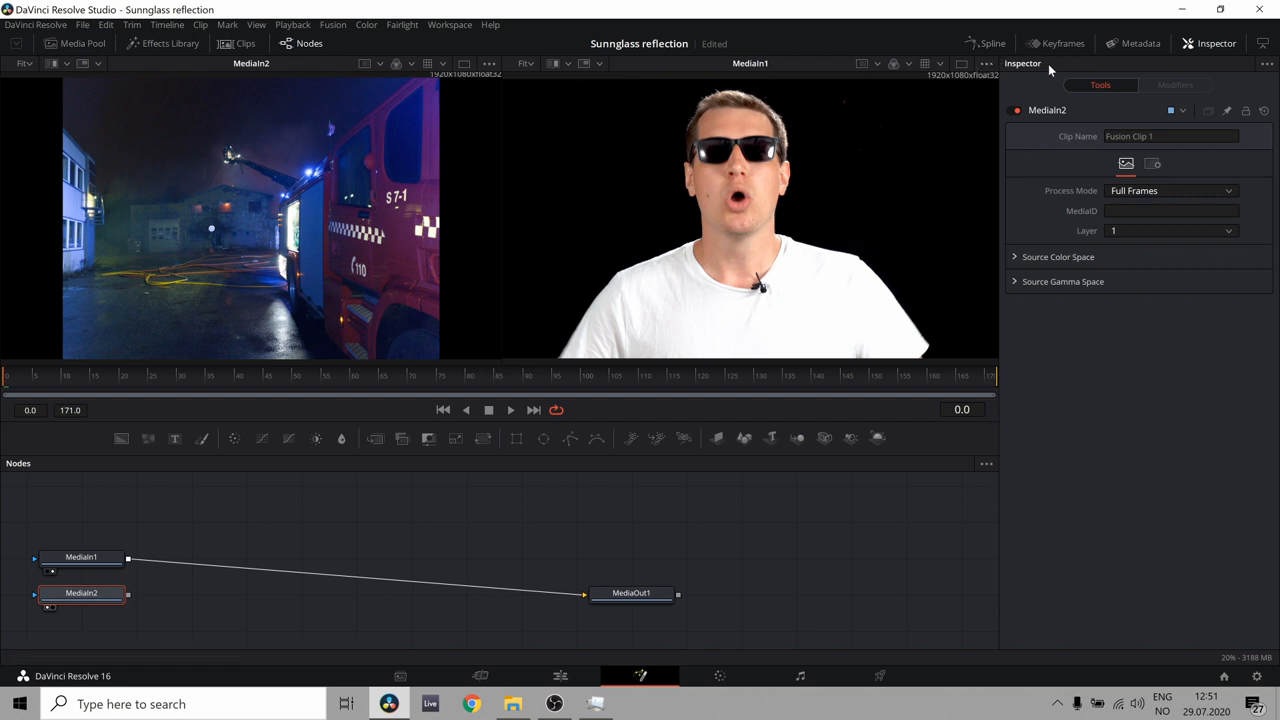
mouse_move(499, 172)
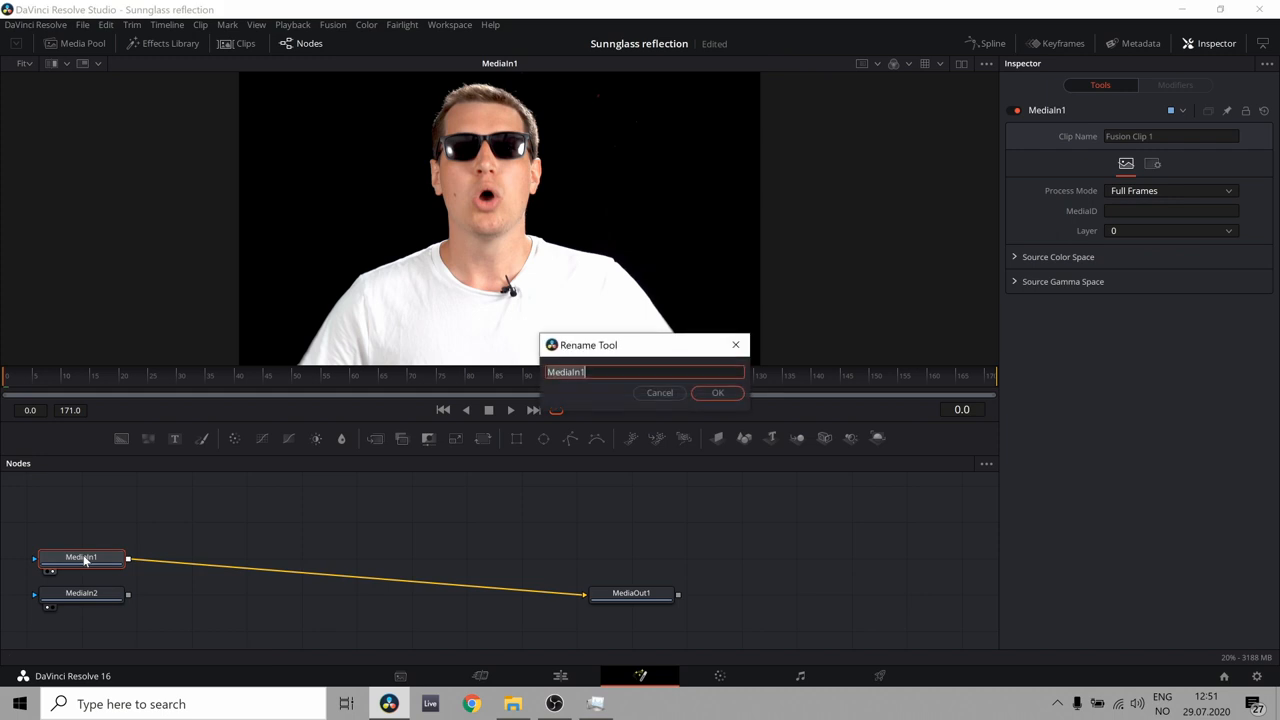
Rename the inputs Glasses and Reflection, moving Reflection to the upper right of the graph
text(Glasses)
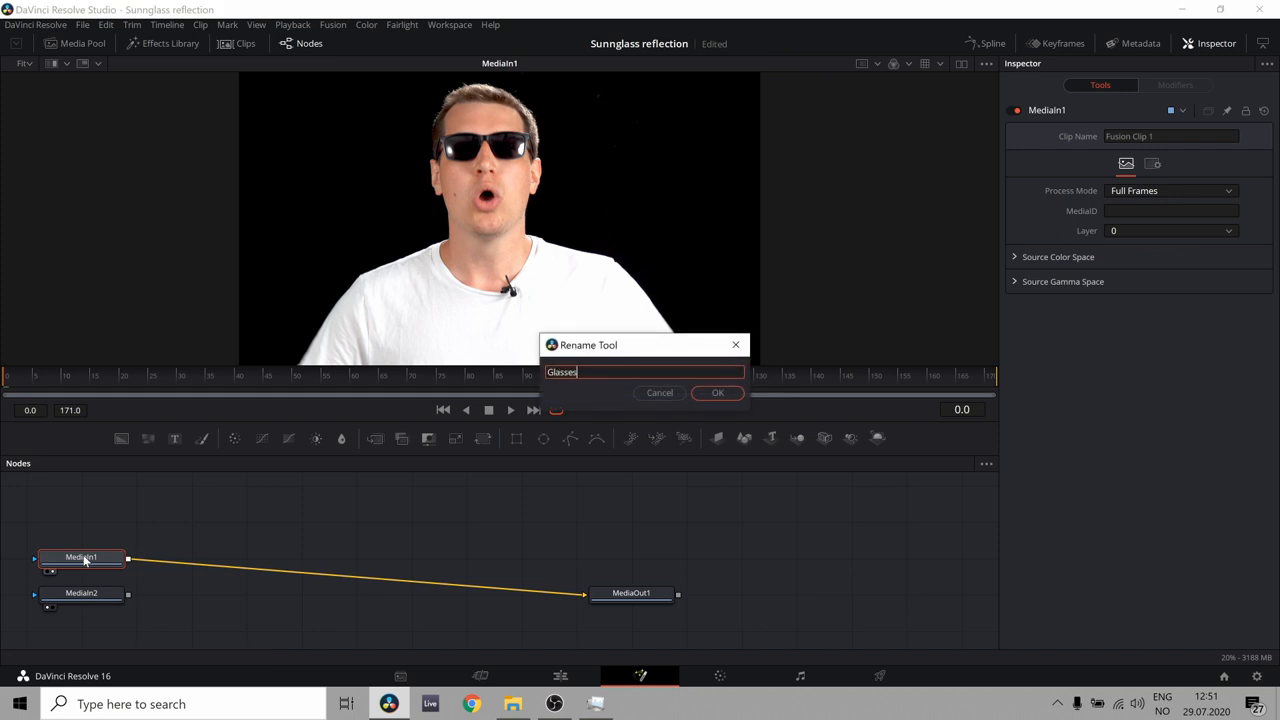
click(717, 392)
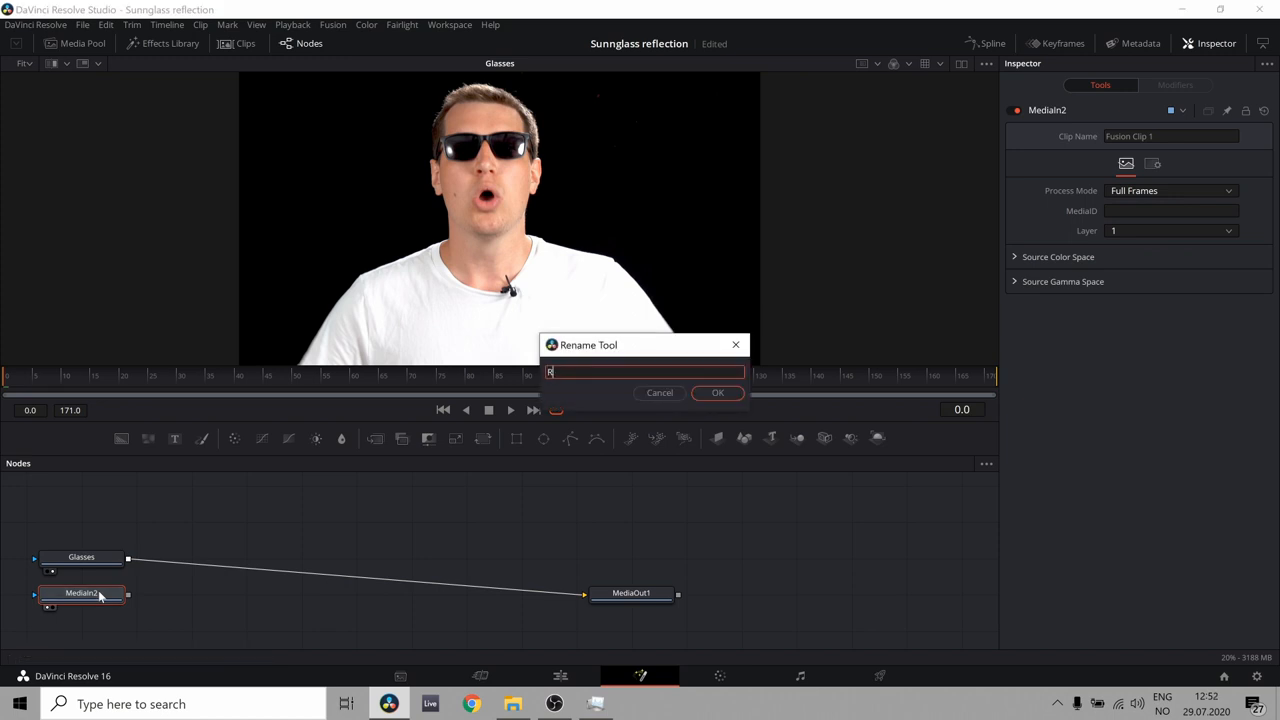
text(Reflection)
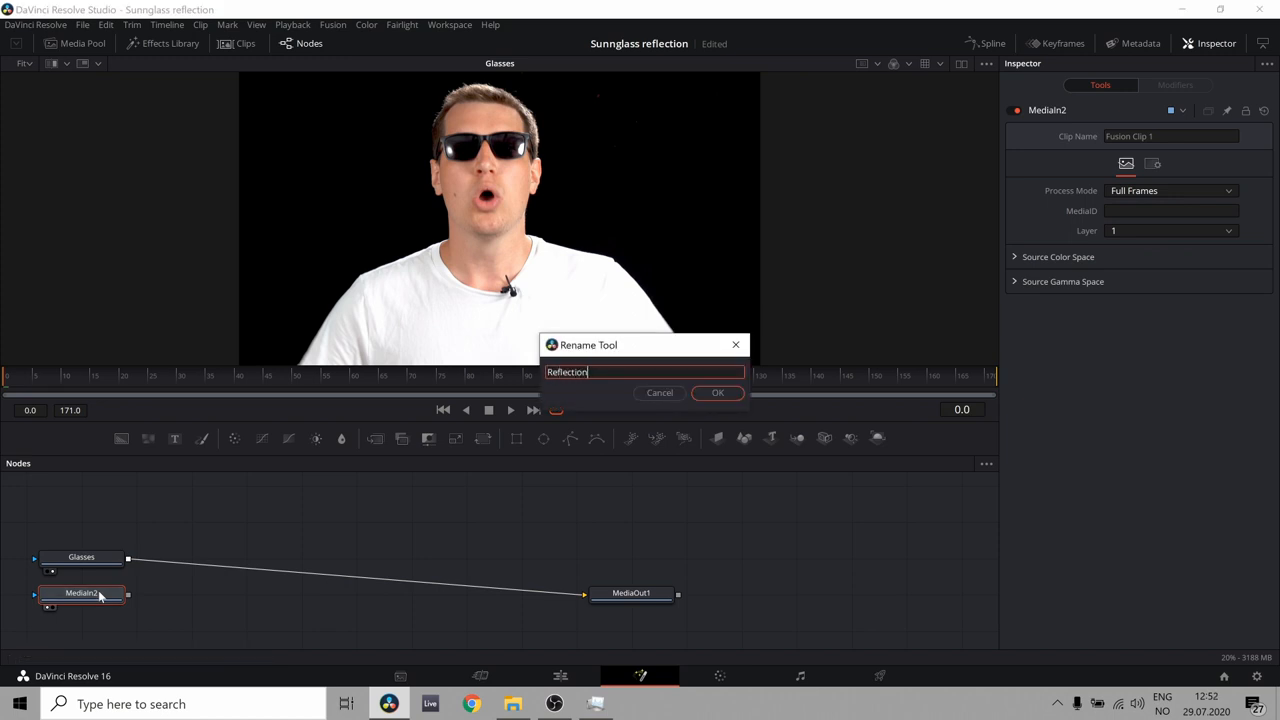
click(717, 392)
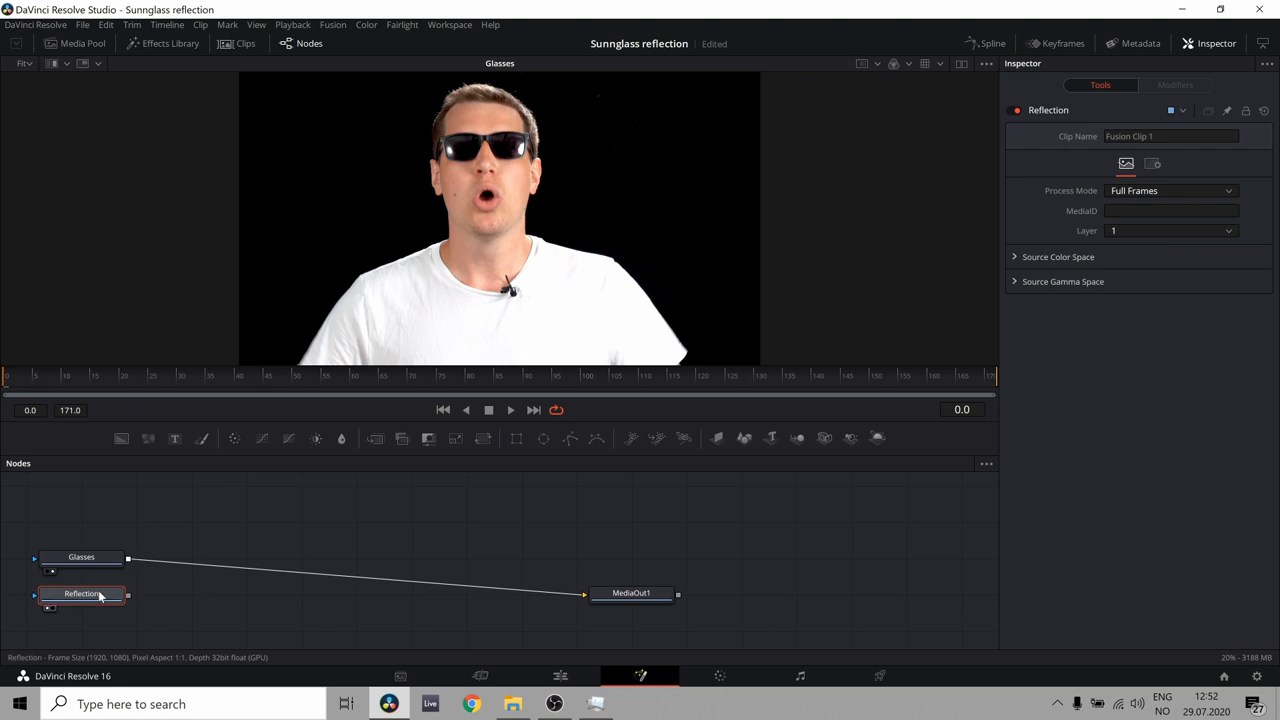
drag(81, 593, 865, 507)
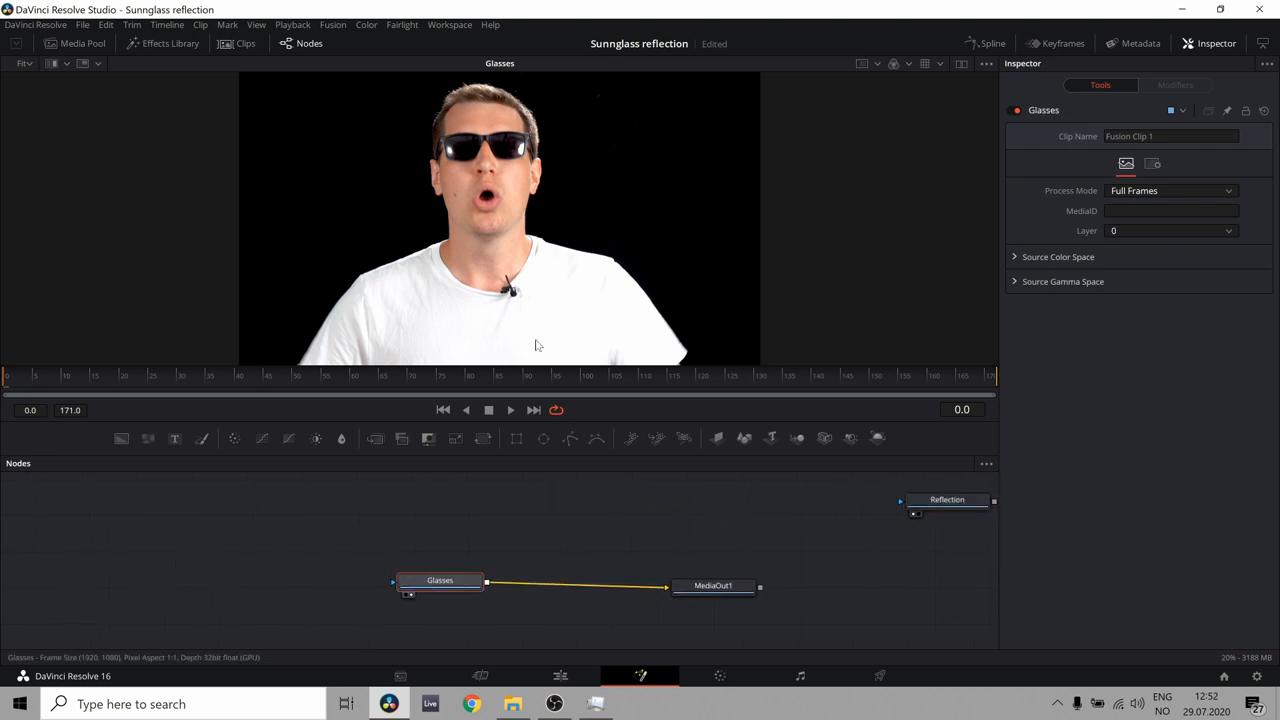
mouse_move(500, 168)
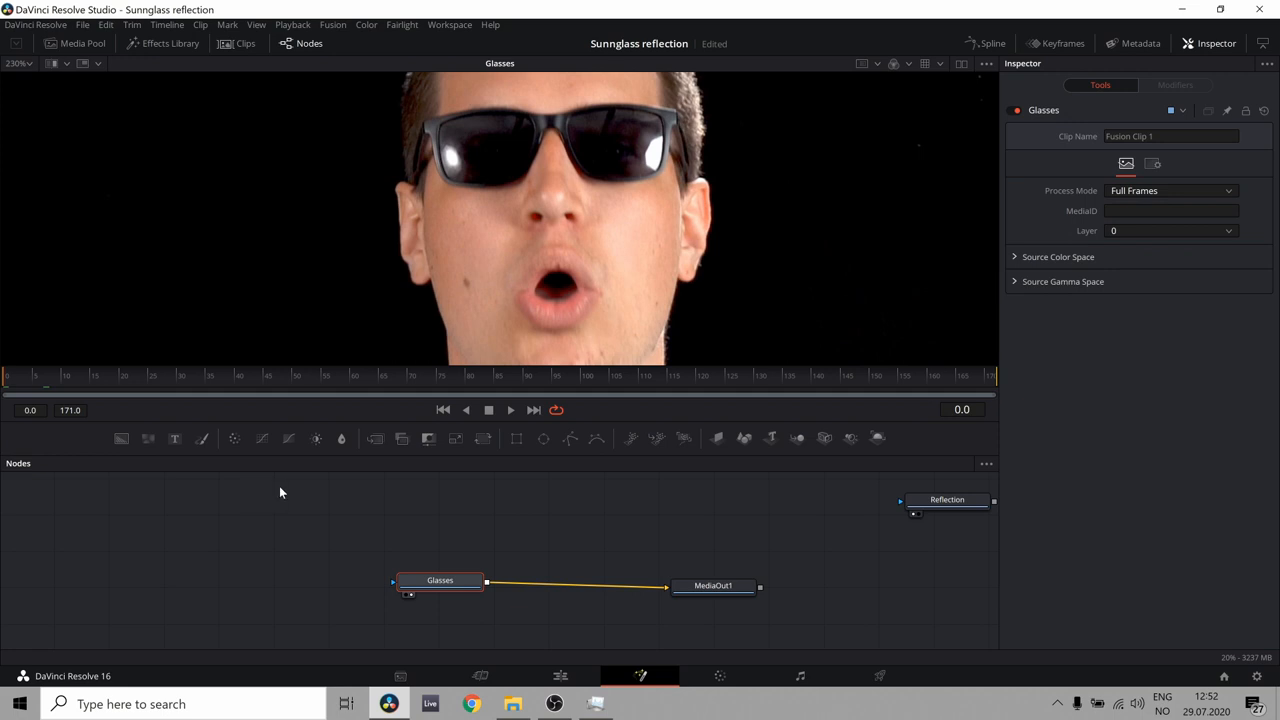
mouse_move(570, 438)
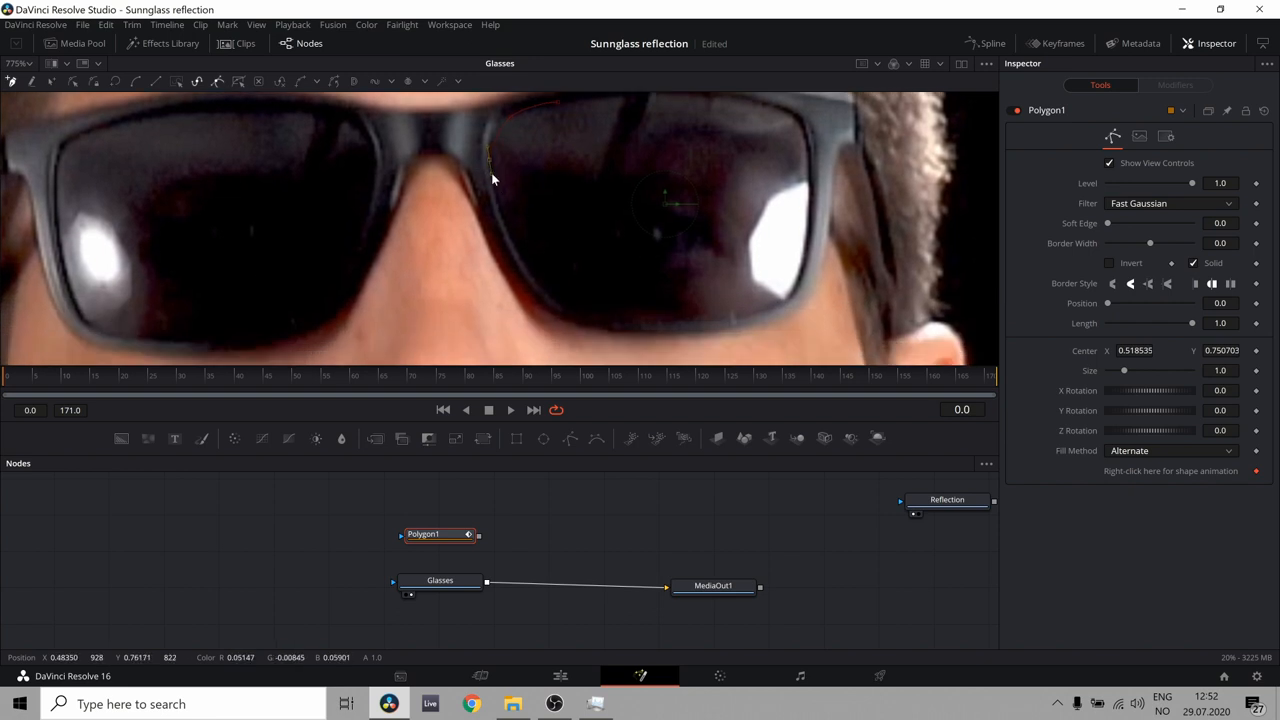
Trace the top edge of the right lens with Polygon1 and select that mask node
drag(490, 170, 600, 325)
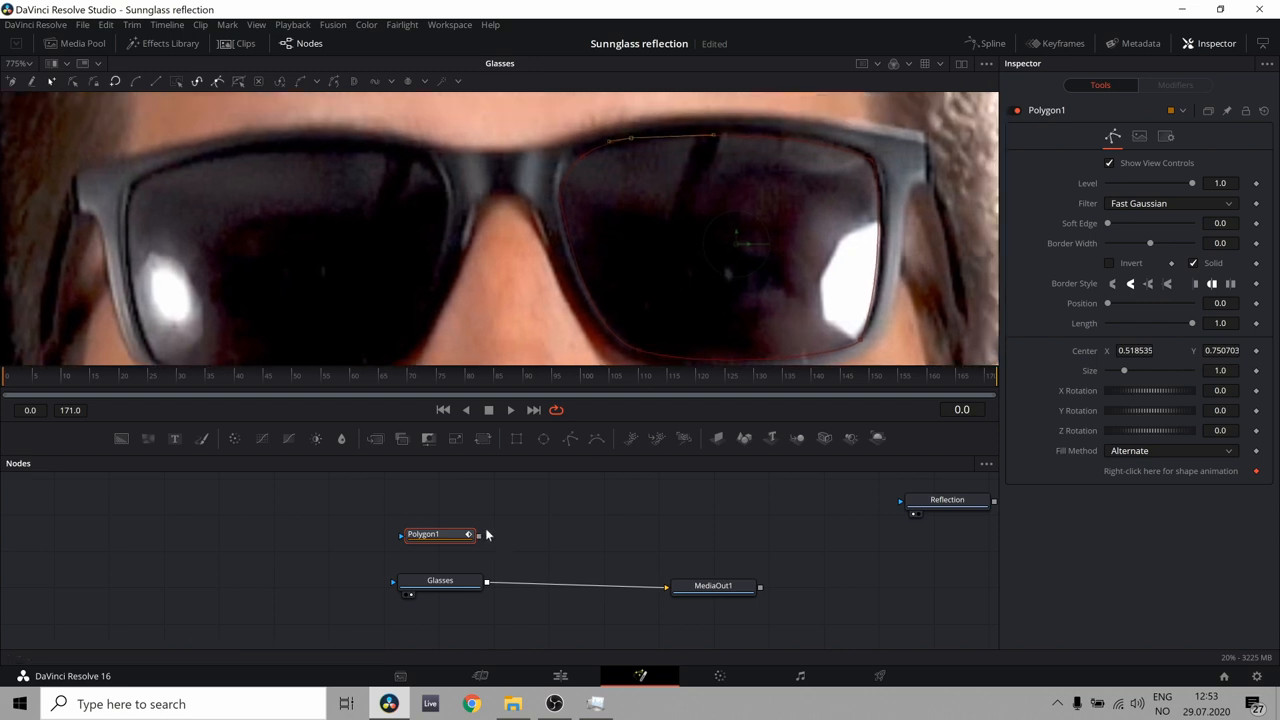
mouse_move(449, 527)
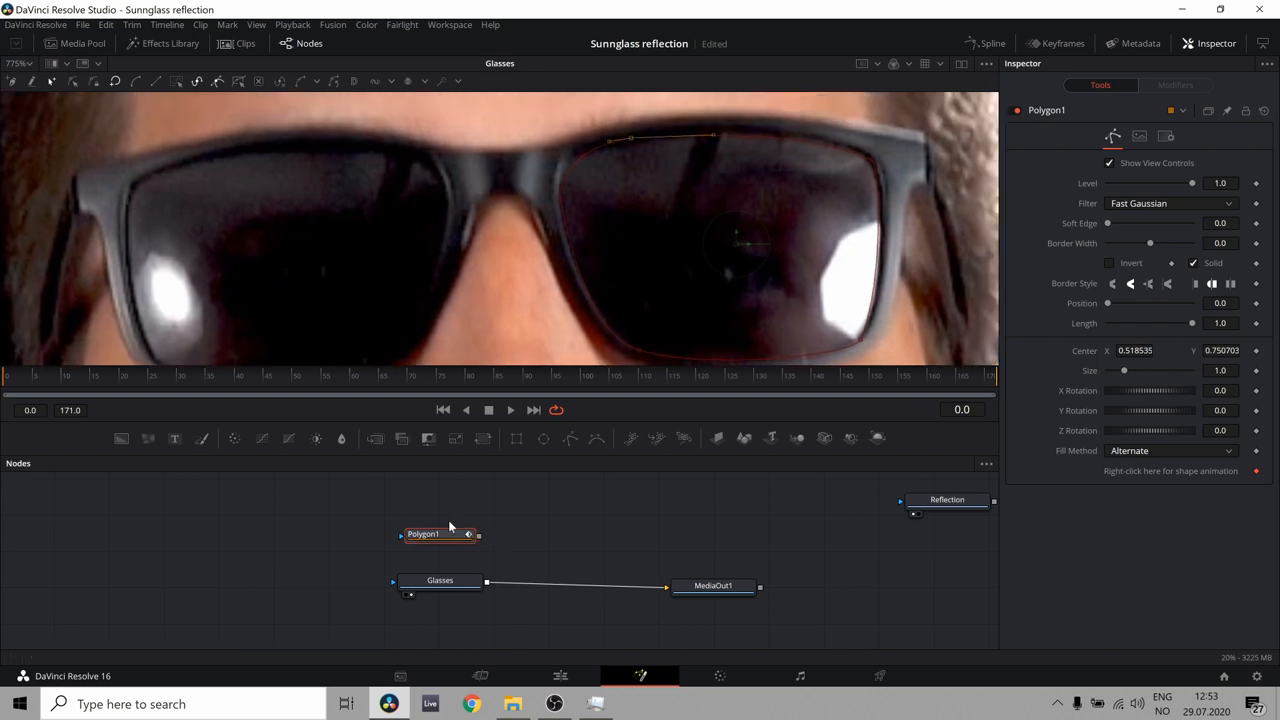
click(440, 534)
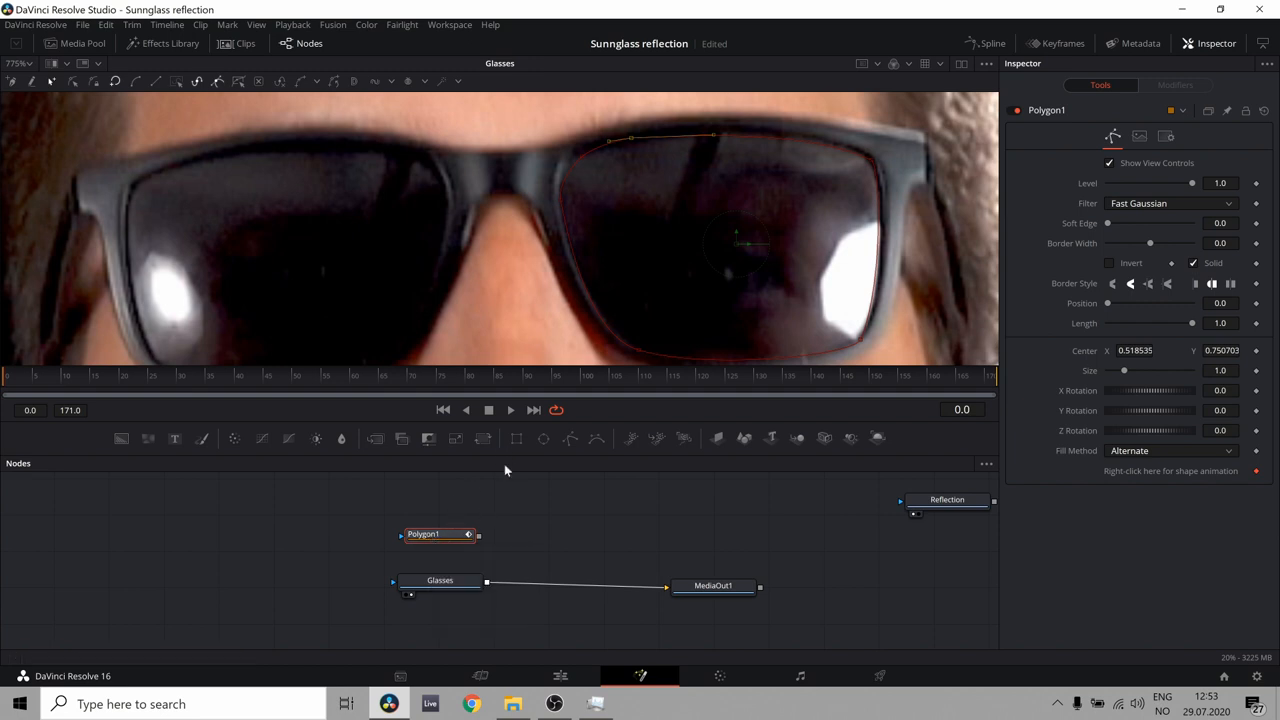
mouse_move(782, 208)
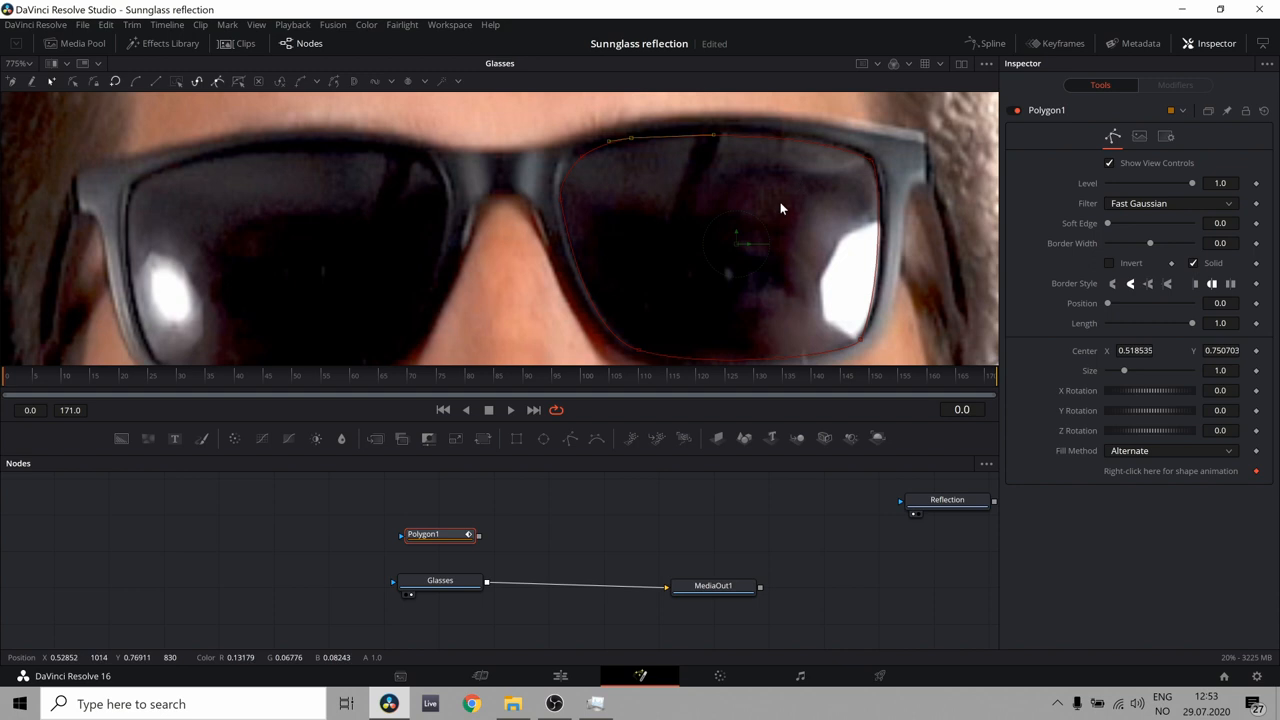
mouse_move(990, 267)
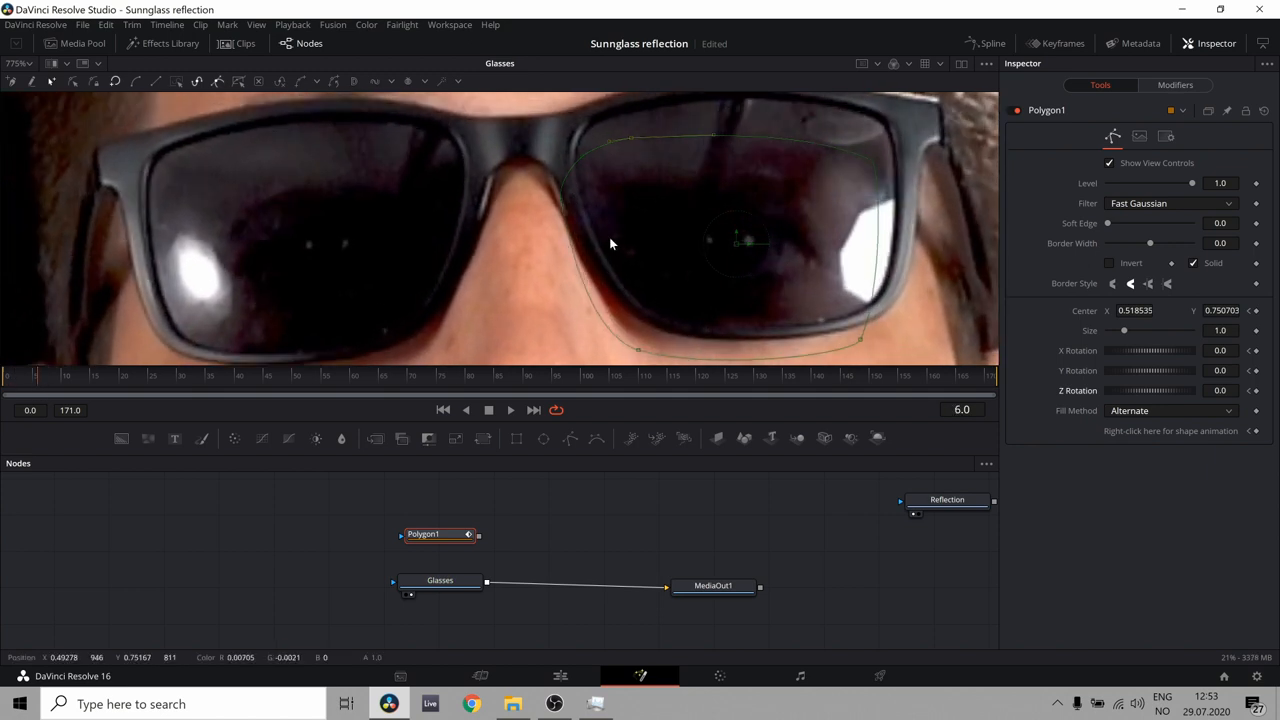
mouse_move(738, 247)
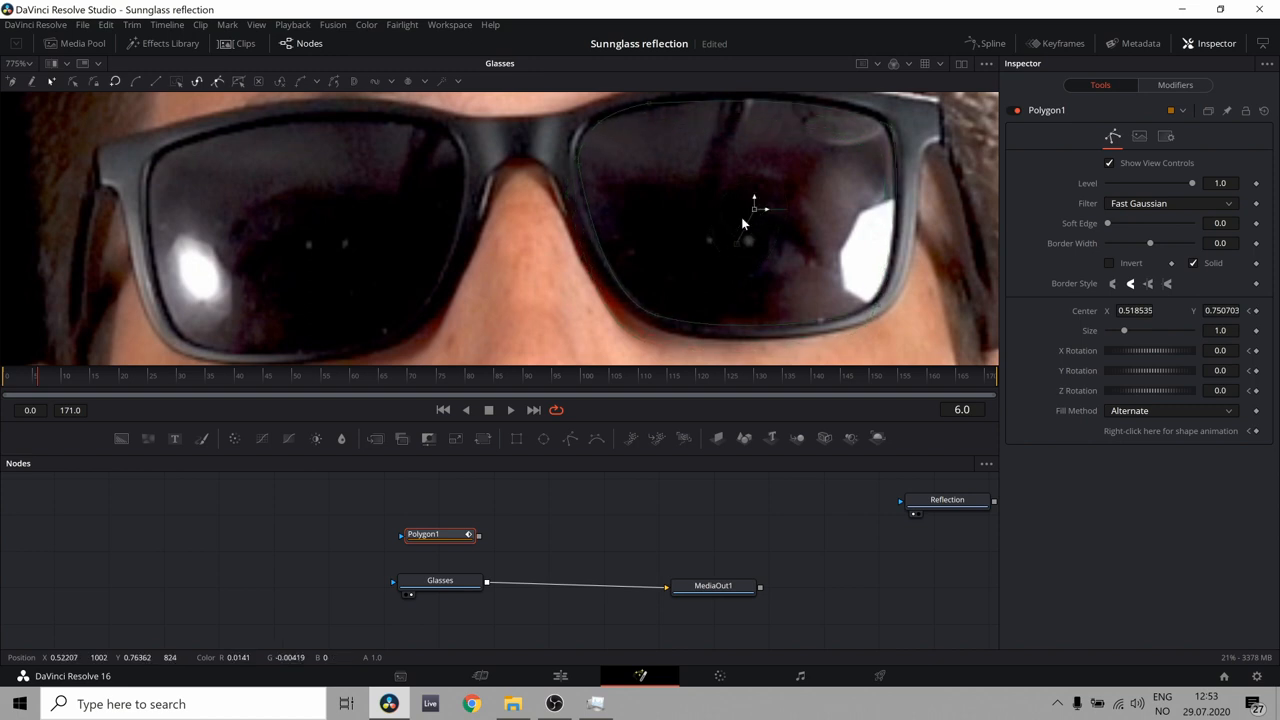
Finish the Polygon1 outline around the right sunglasses lens
click(7, 388)
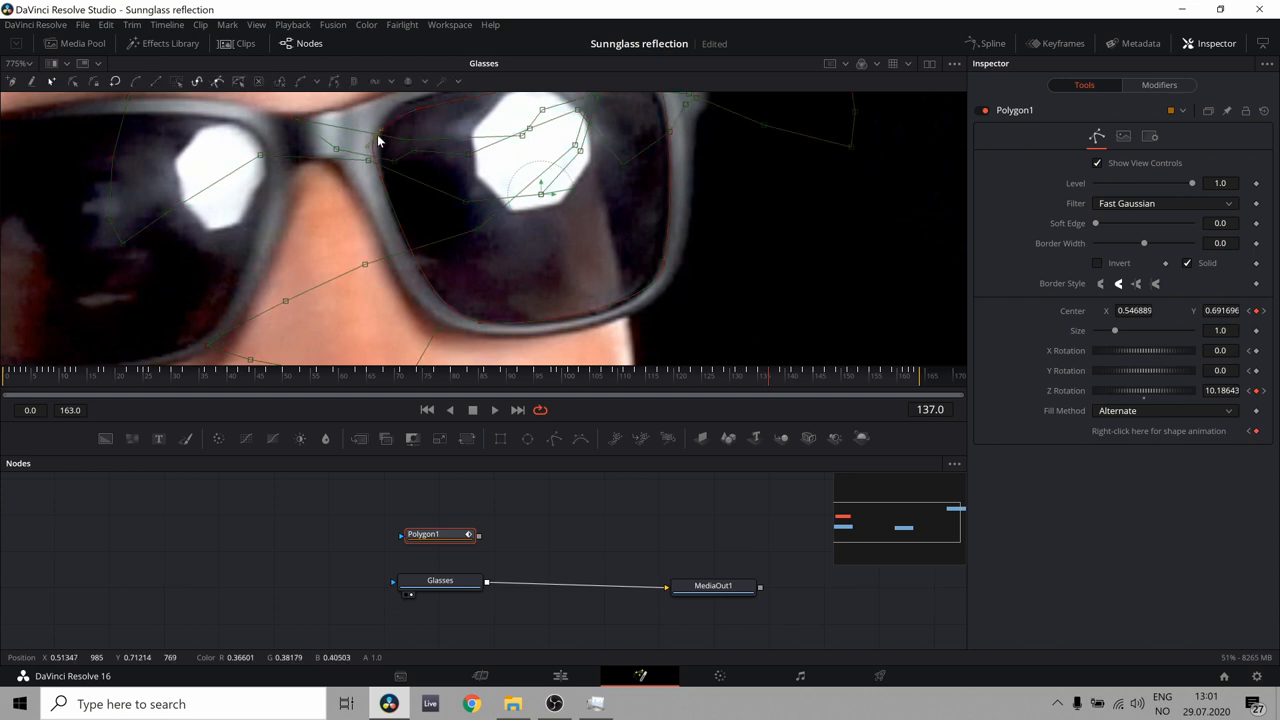
mouse_move(771, 382)
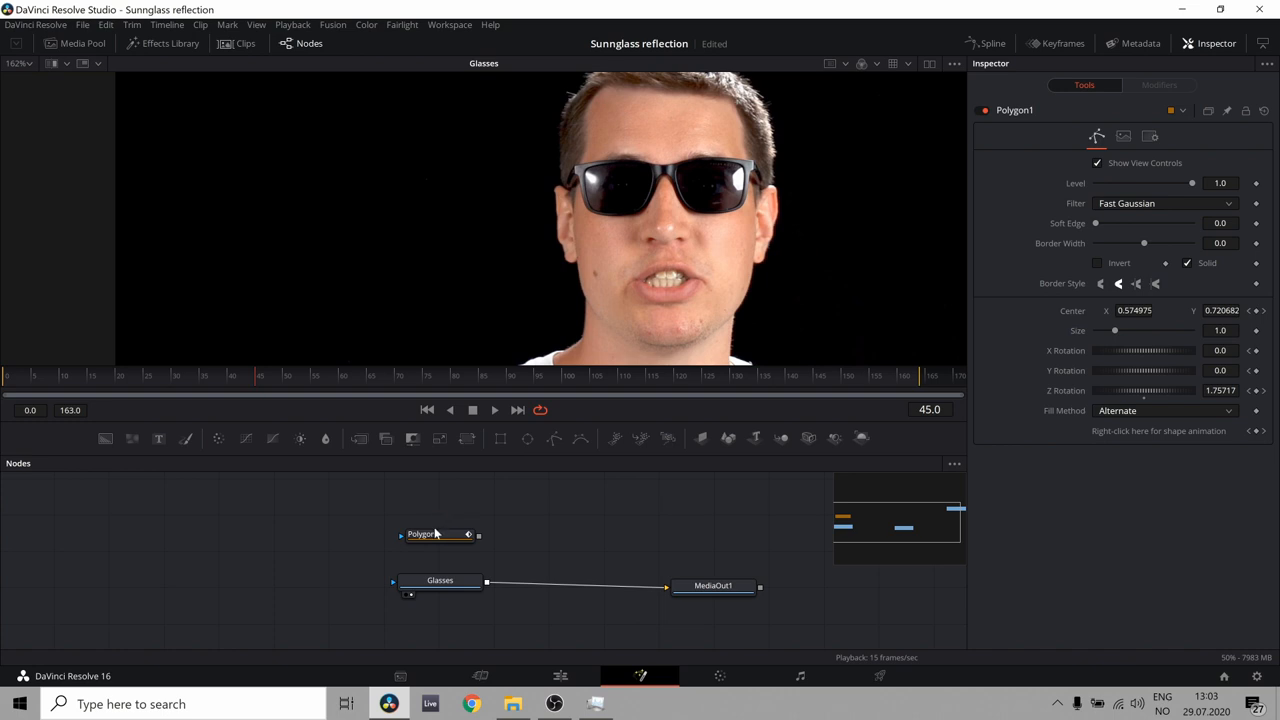
mouse_move(438, 527)
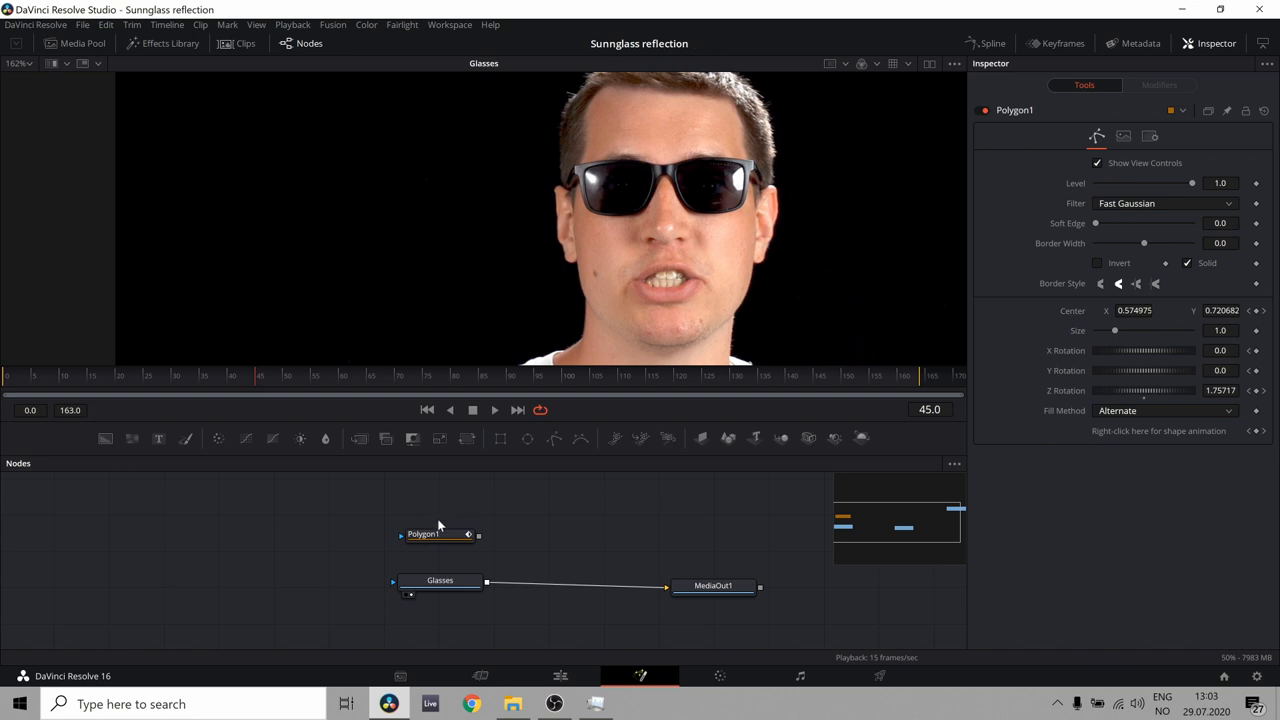
mouse_move(560, 454)
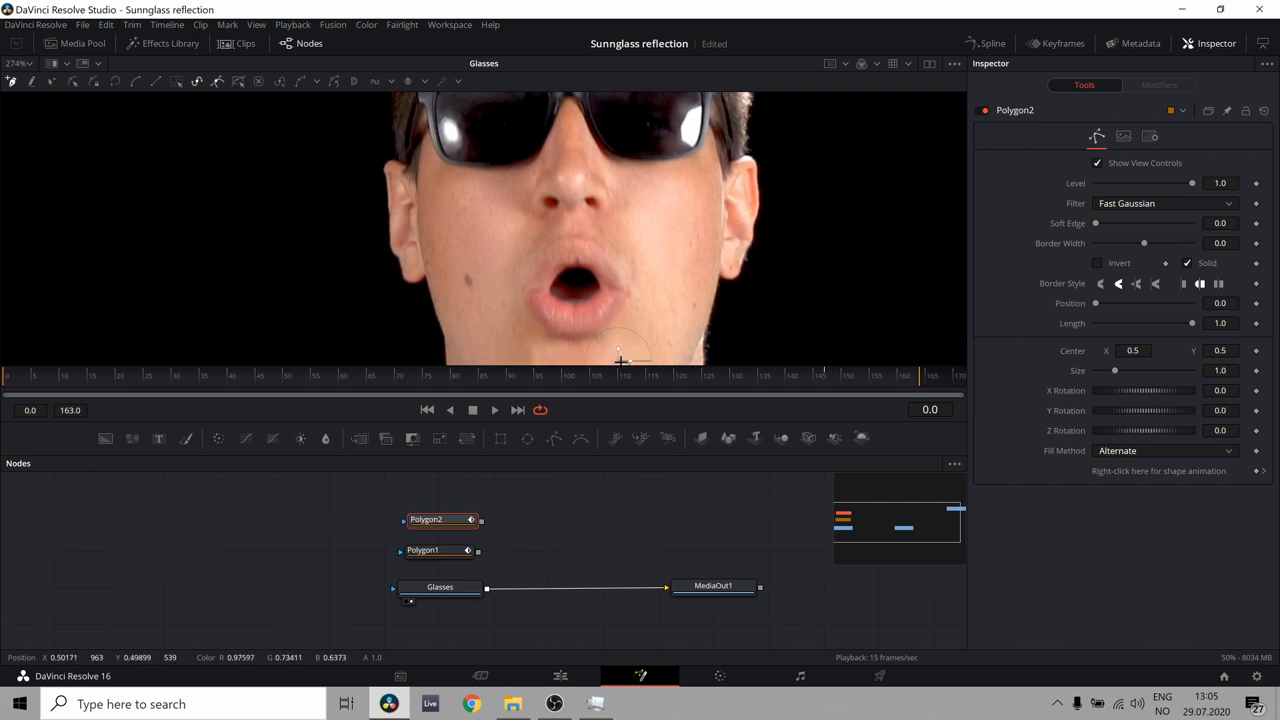
Trace Polygon2 around the left sunglasses lens
drag(620, 360, 485, 108)
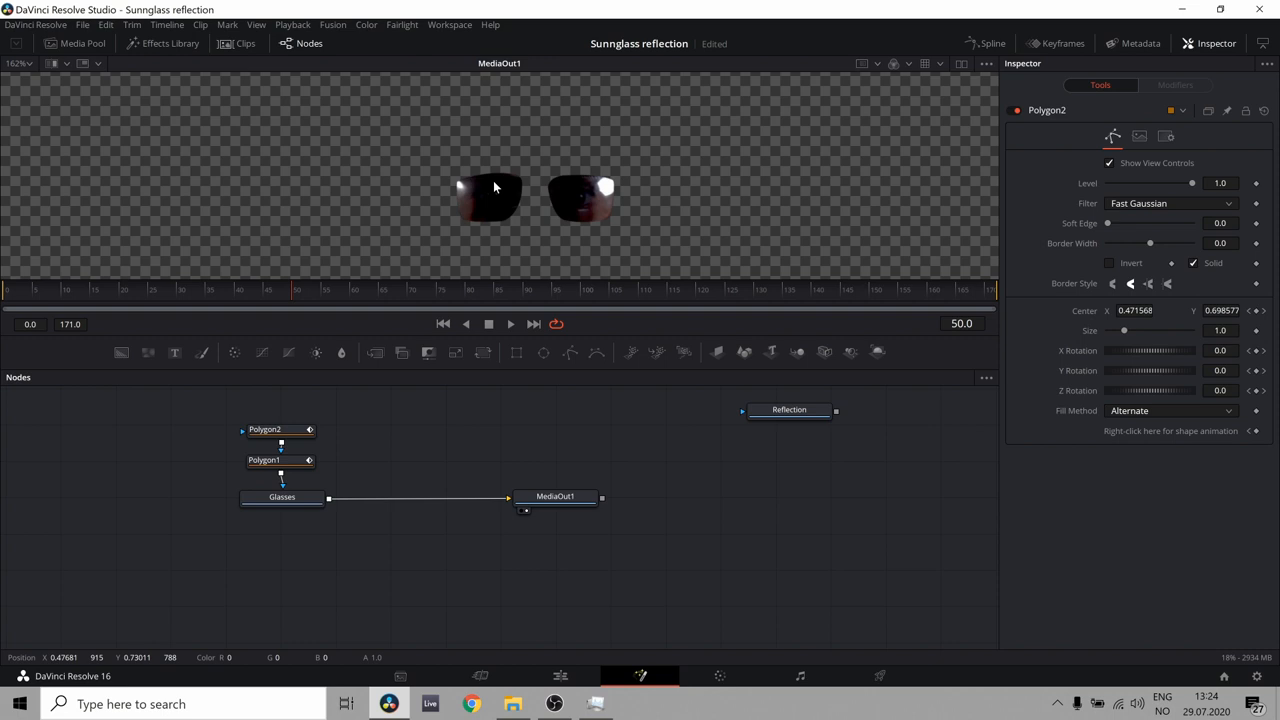
Select the Polygon1 lens mask to adjust its blending
click(267, 429)
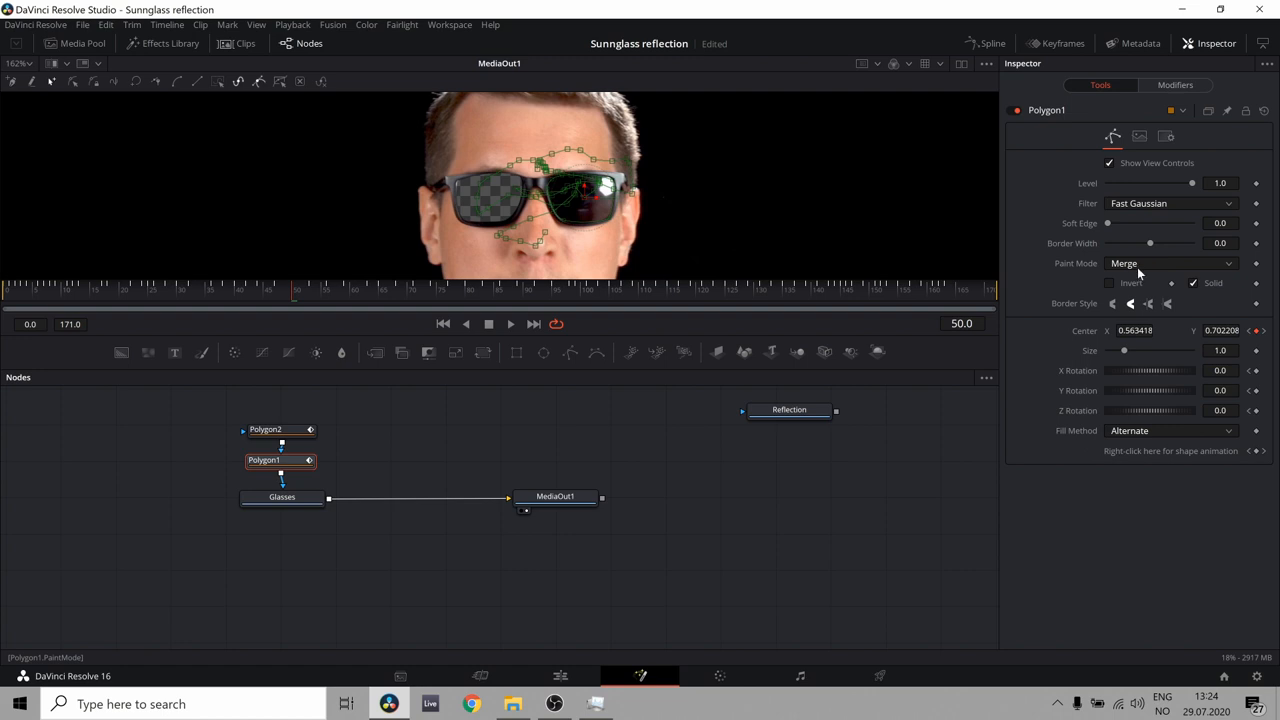
Set Polygon1's Paint Mode to Subtract and insert a Merge node after Glasses
click(1170, 263)
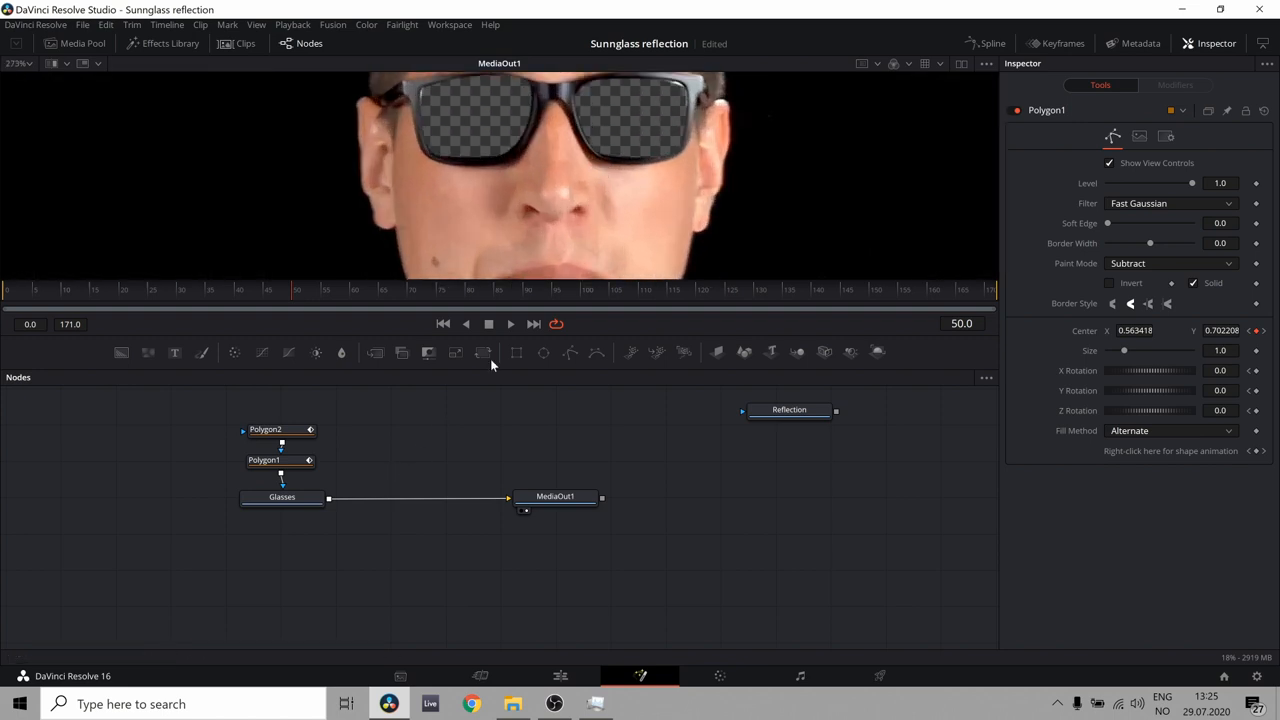
click(282, 497)
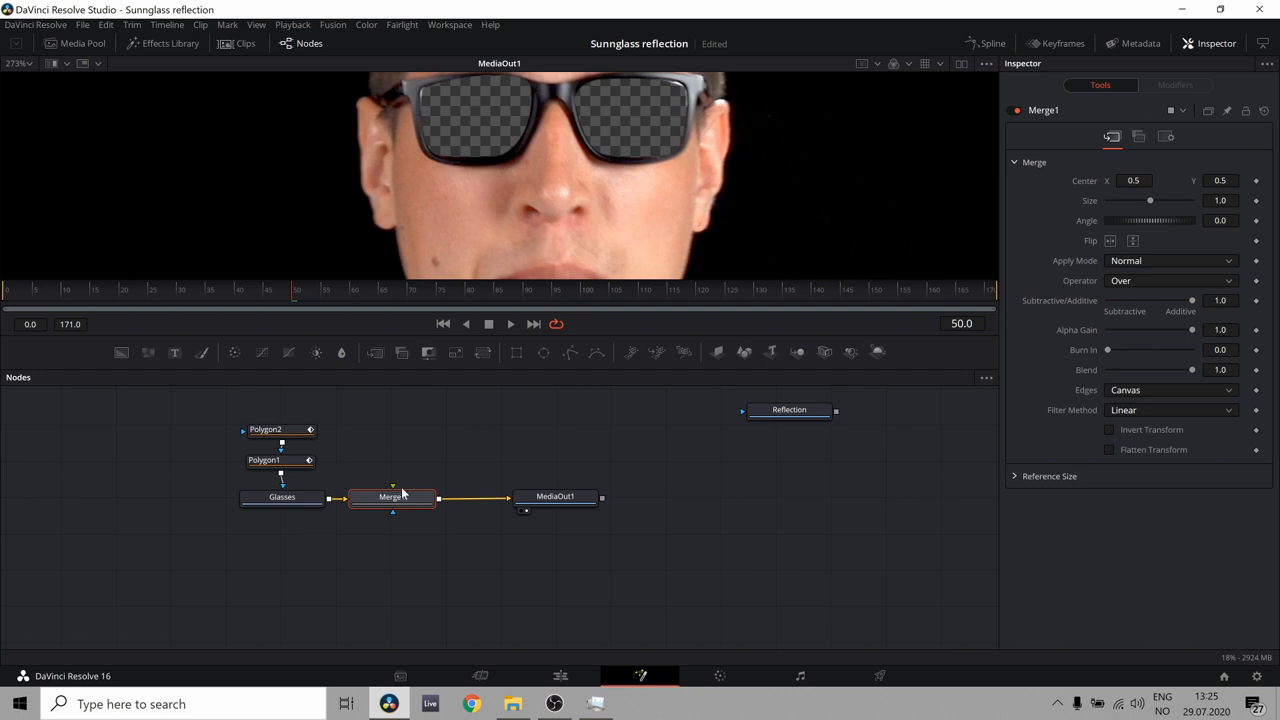
mouse_move(393, 497)
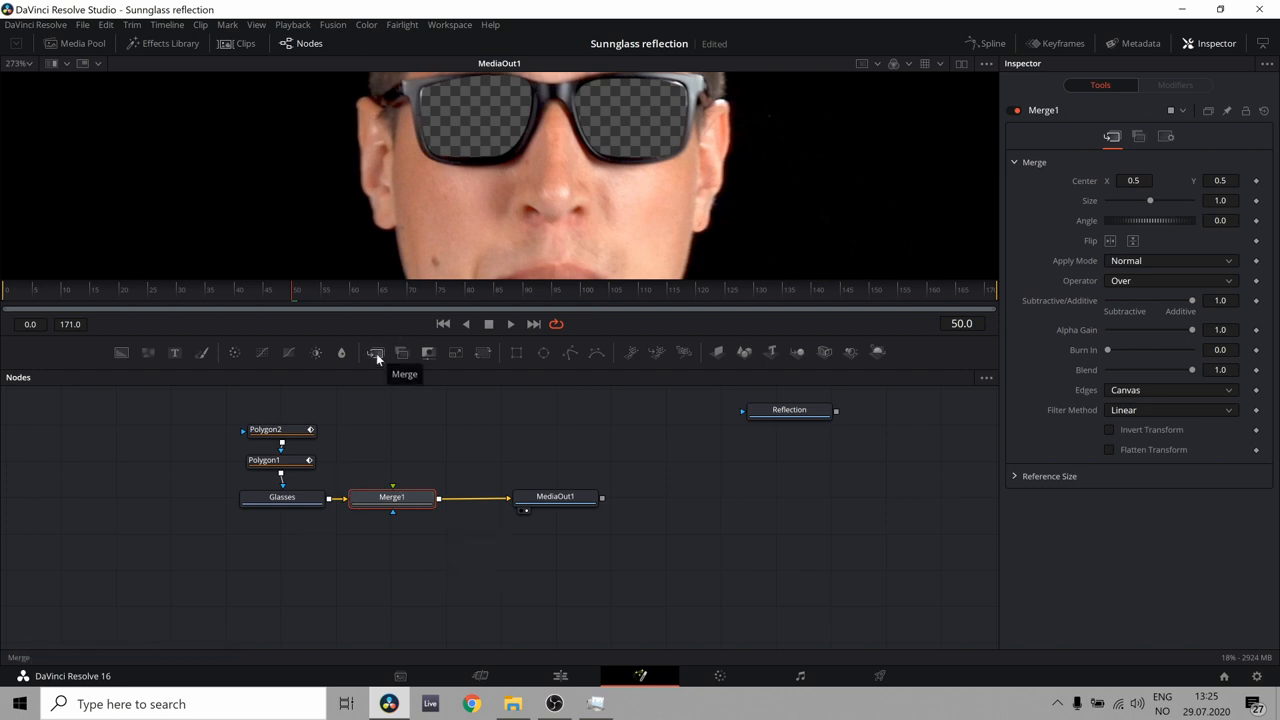
mouse_move(380, 360)
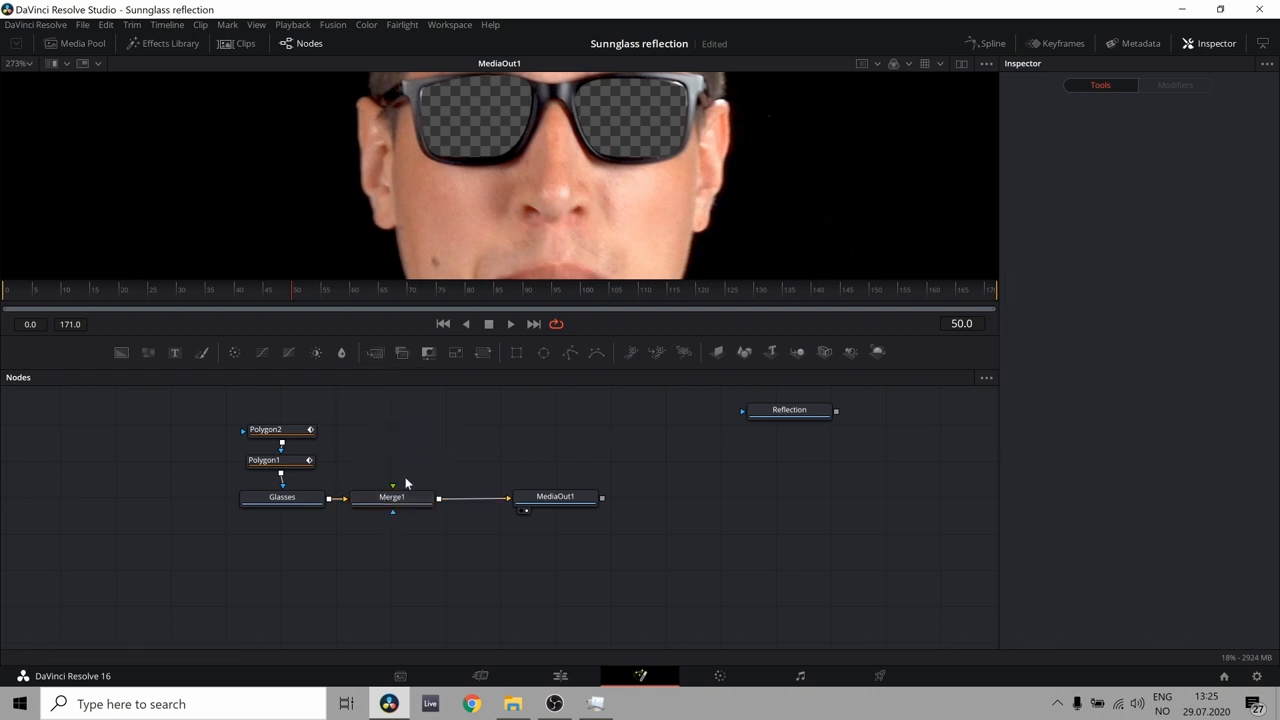
Select Merge1 to view its settings and move the Reflection node above it
click(391, 496)
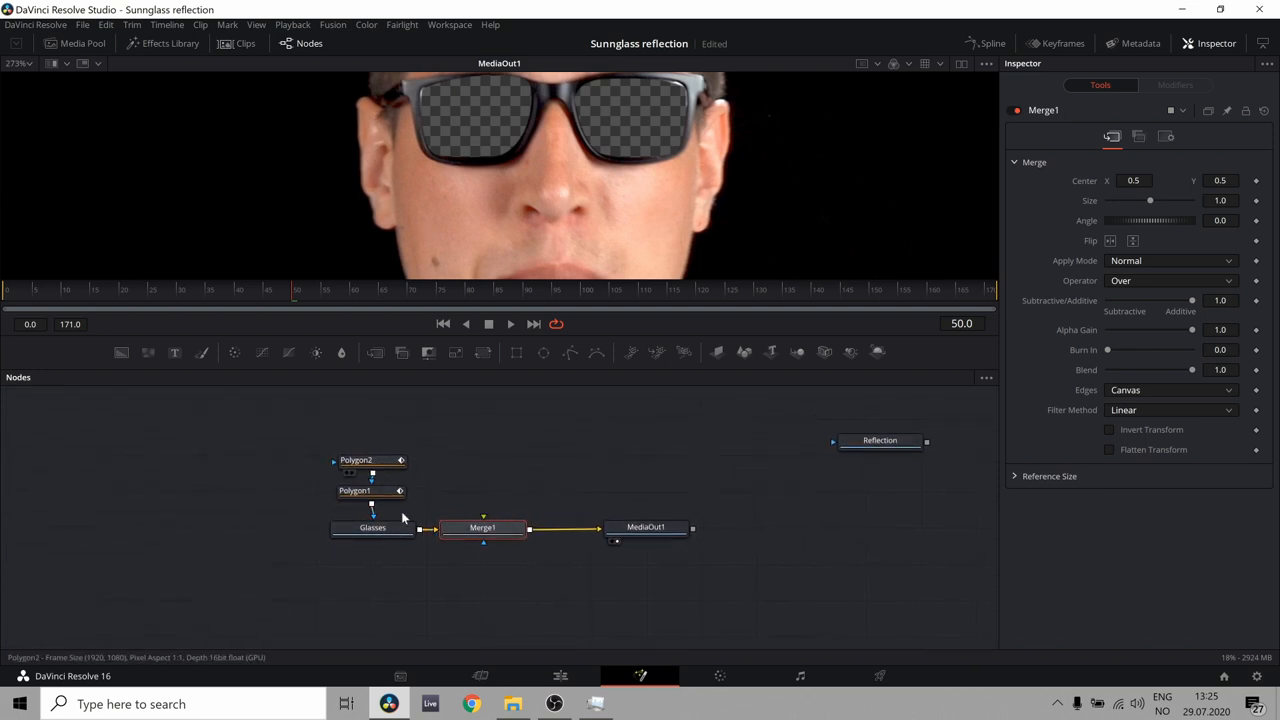
click(483, 527)
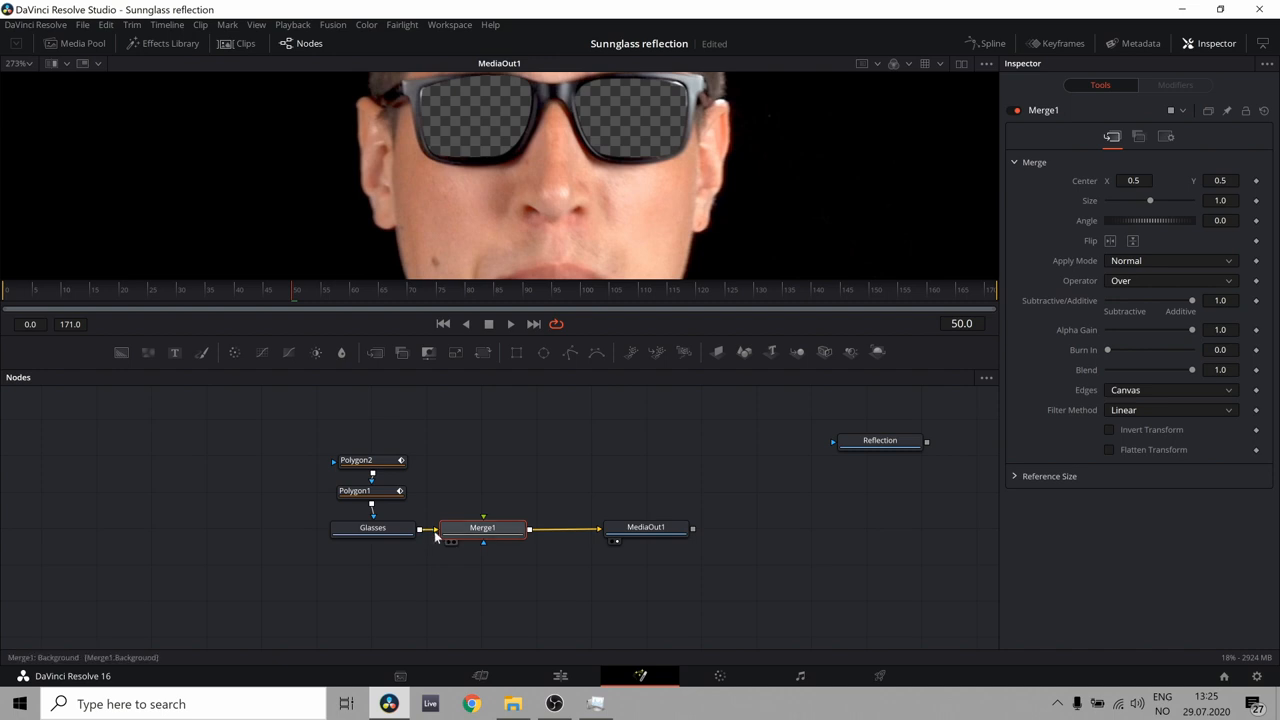
mouse_move(428, 534)
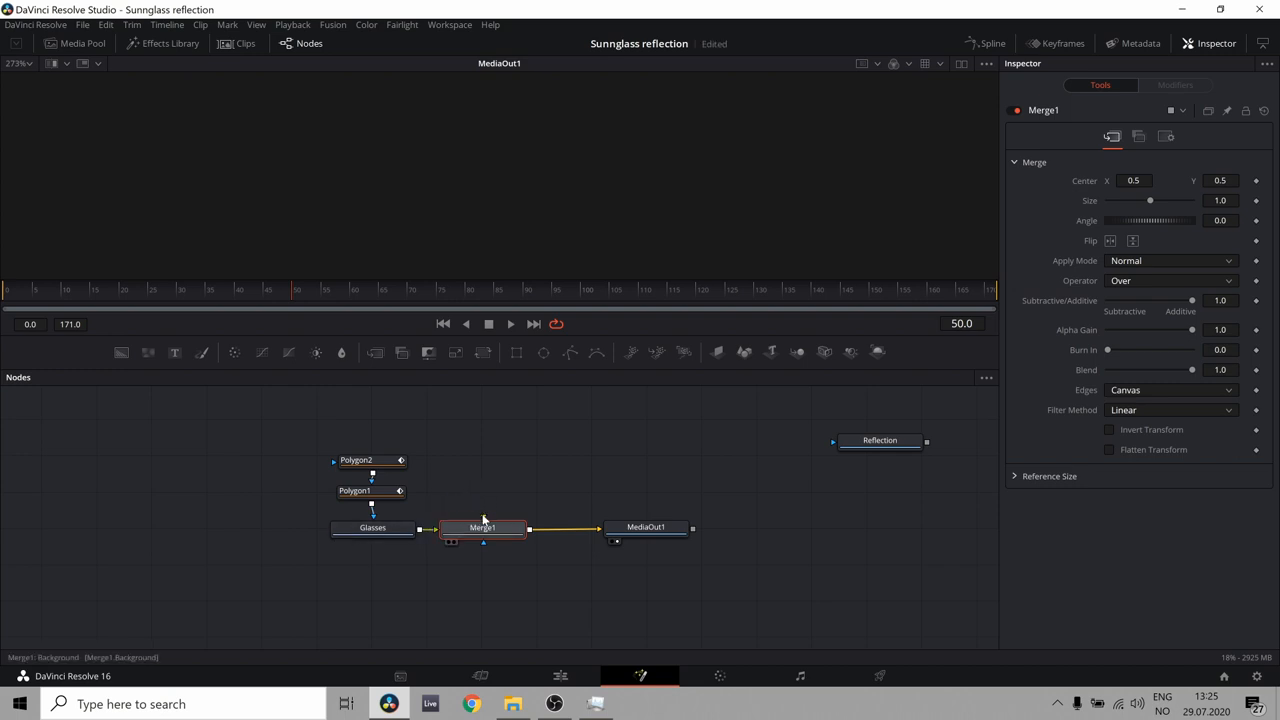
drag(880, 440, 525, 450)
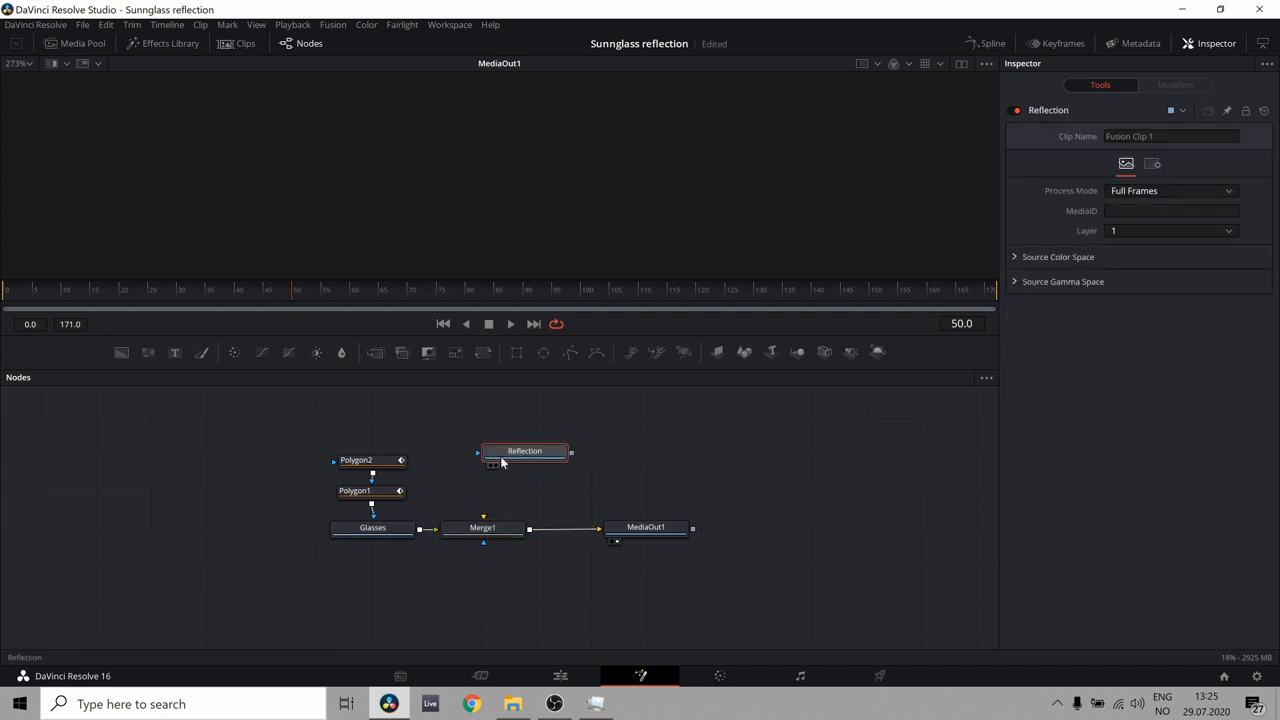
mouse_move(567, 462)
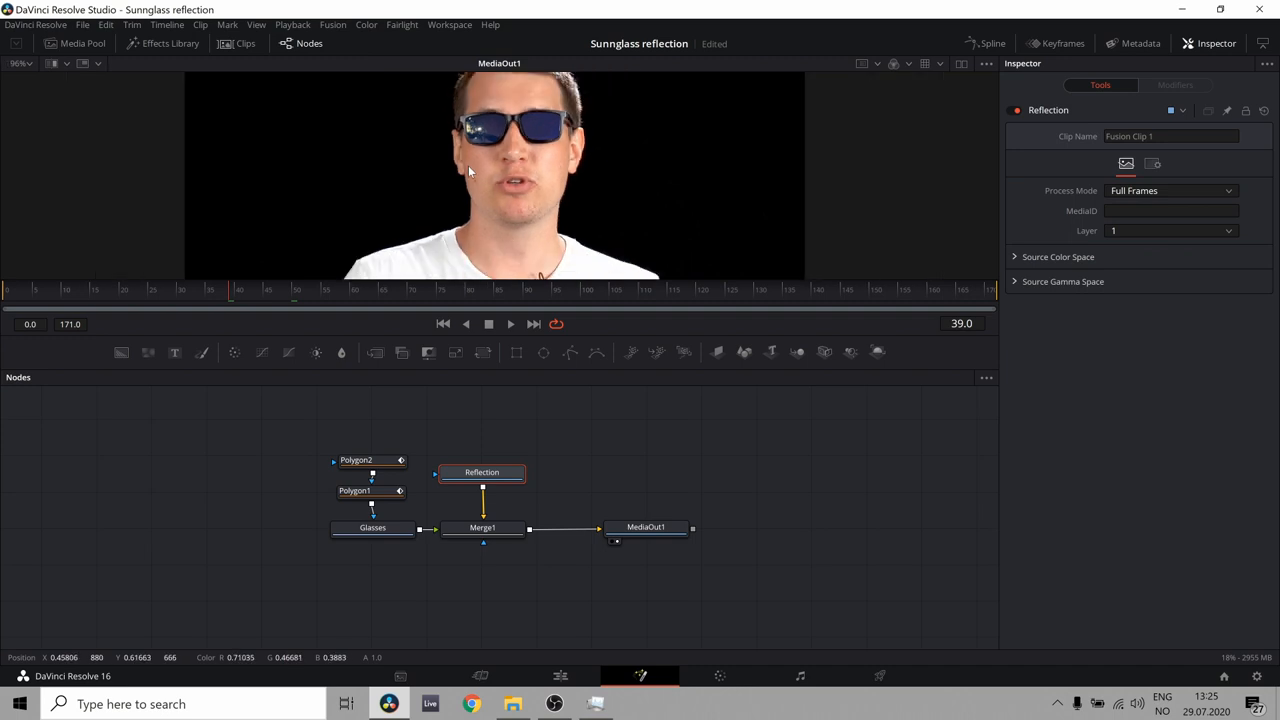
mouse_move(509, 423)
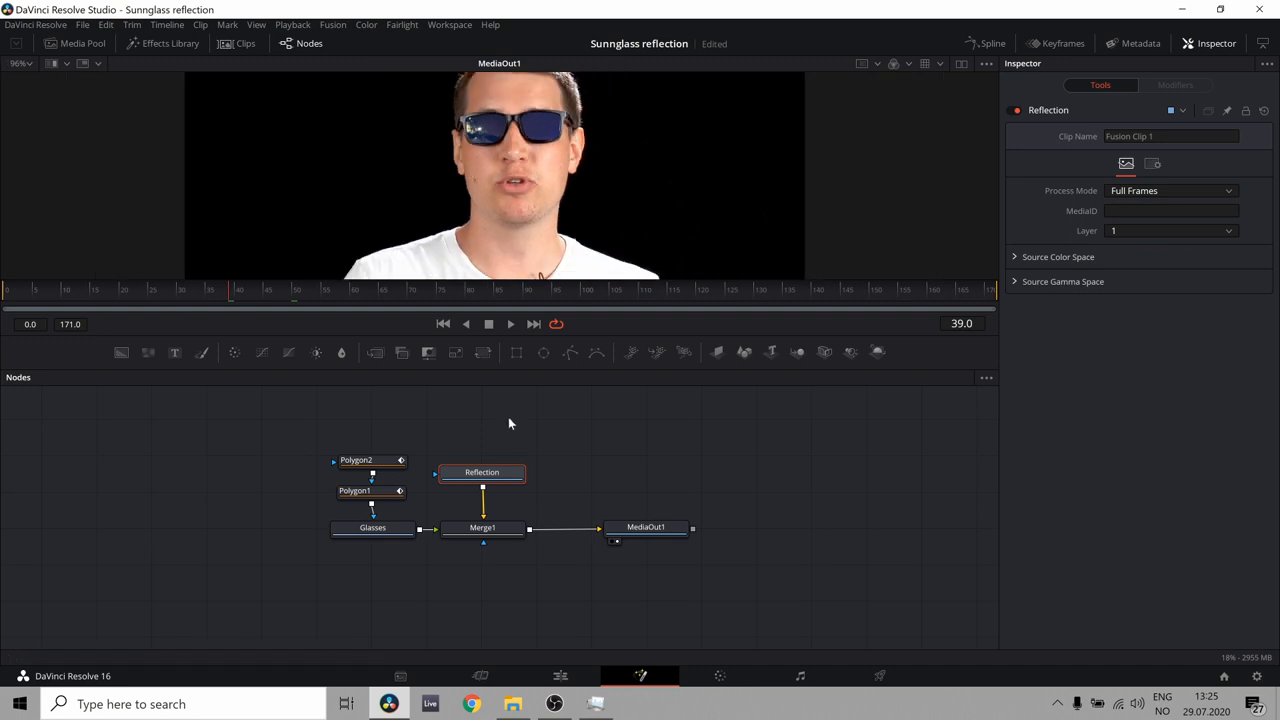
Search the tool list for 'tra' to find the Transform node
text(tra)
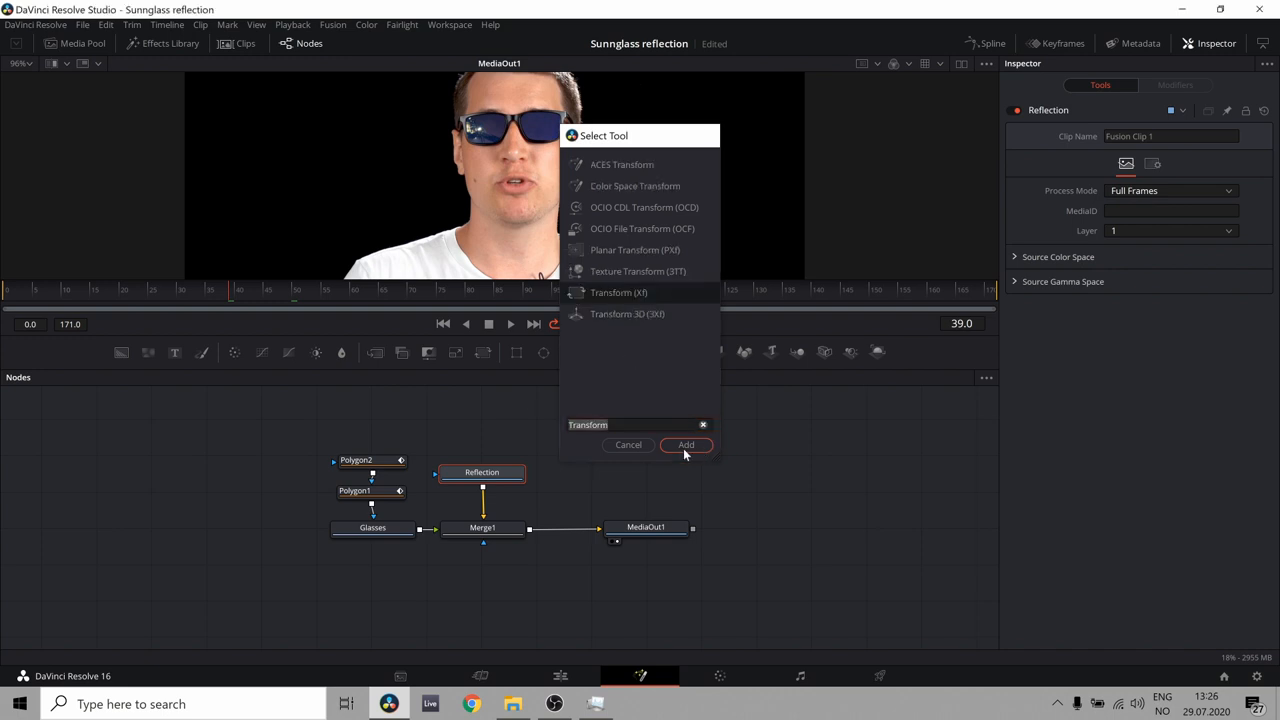
Add Transform1 after Reflection, shifting the reflection up and sizing it to 0.64
click(686, 445)
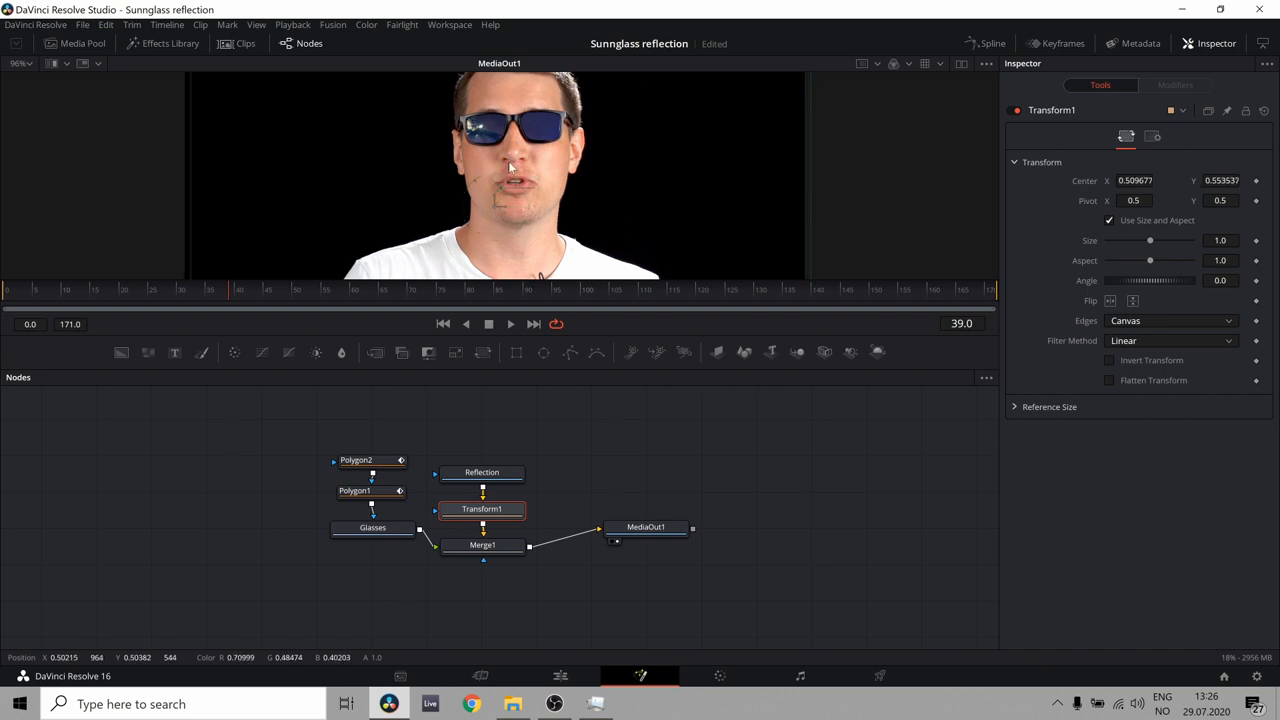
drag(1150, 240, 1137, 240)
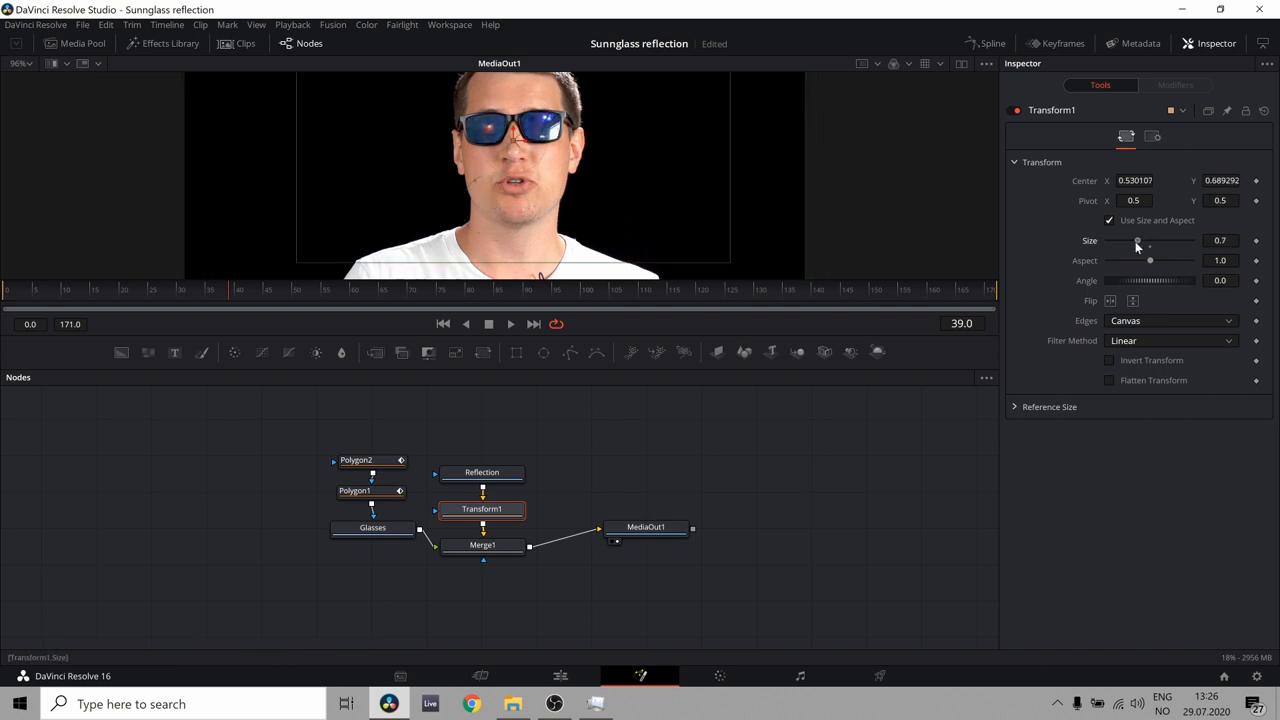
drag(1150, 241, 1122, 241)
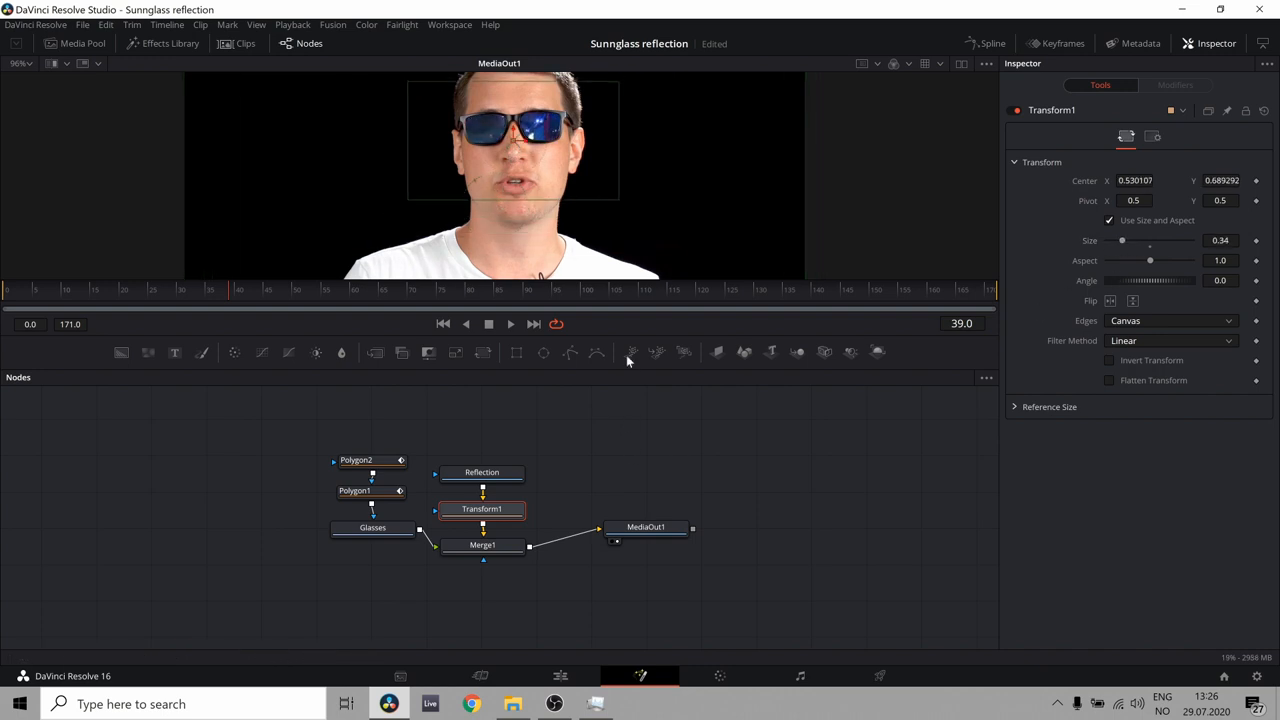
click(510, 323)
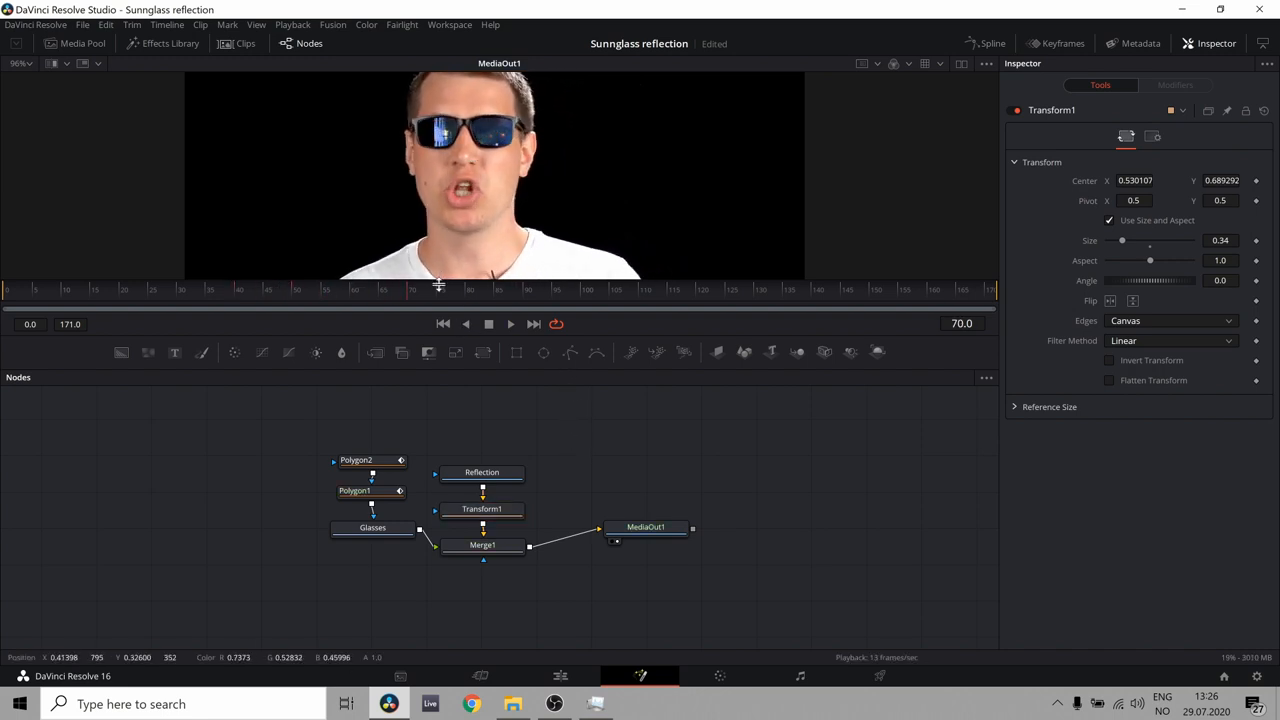
click(481, 509)
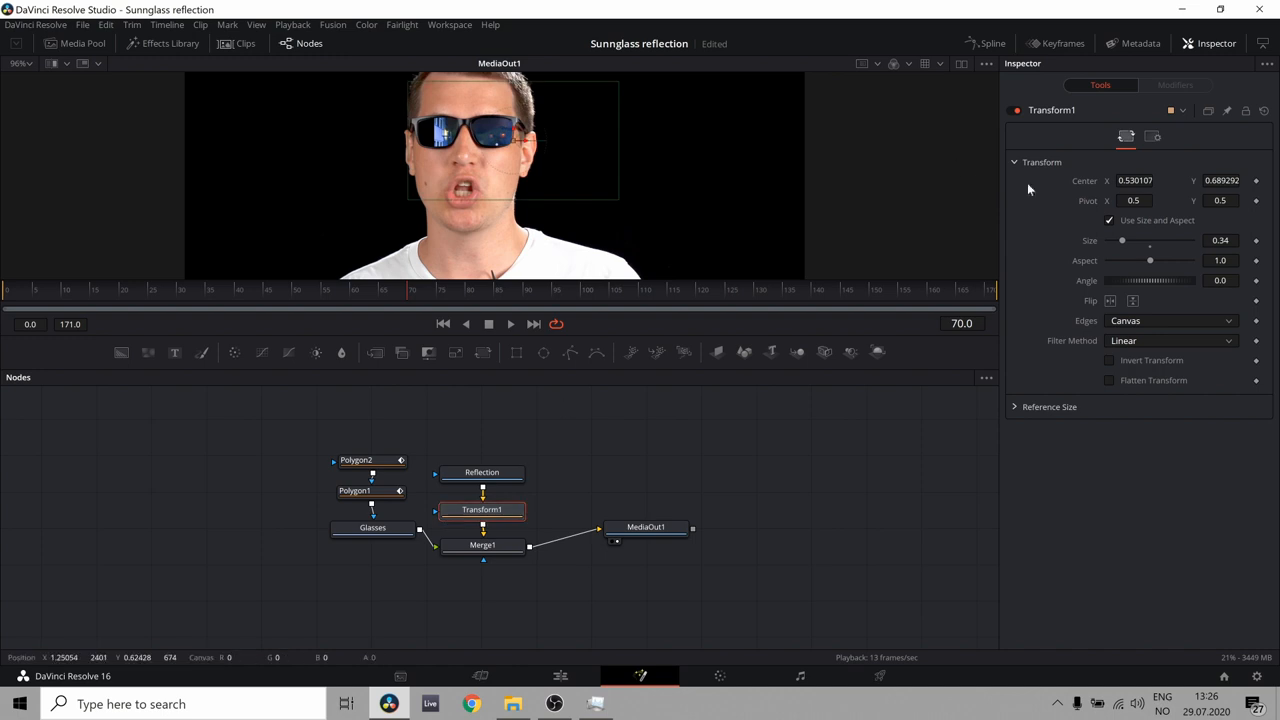
drag(1122, 240, 1135, 240)
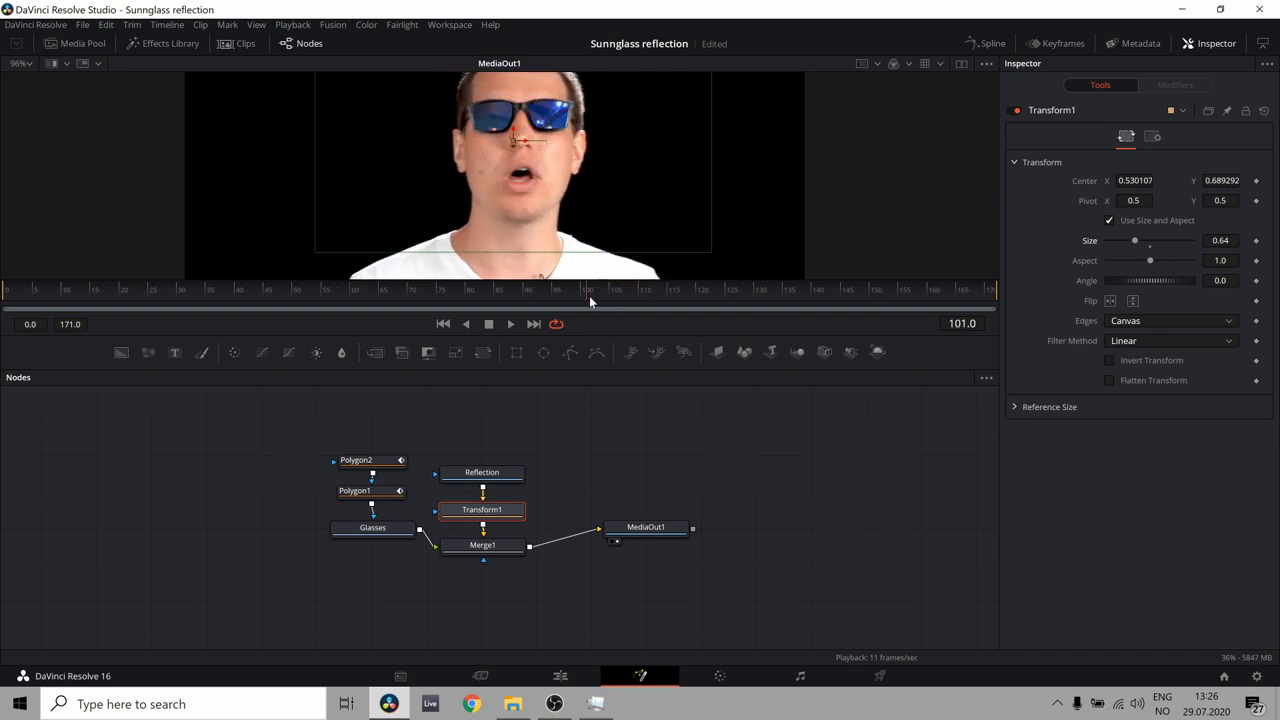
mouse_move(540, 95)
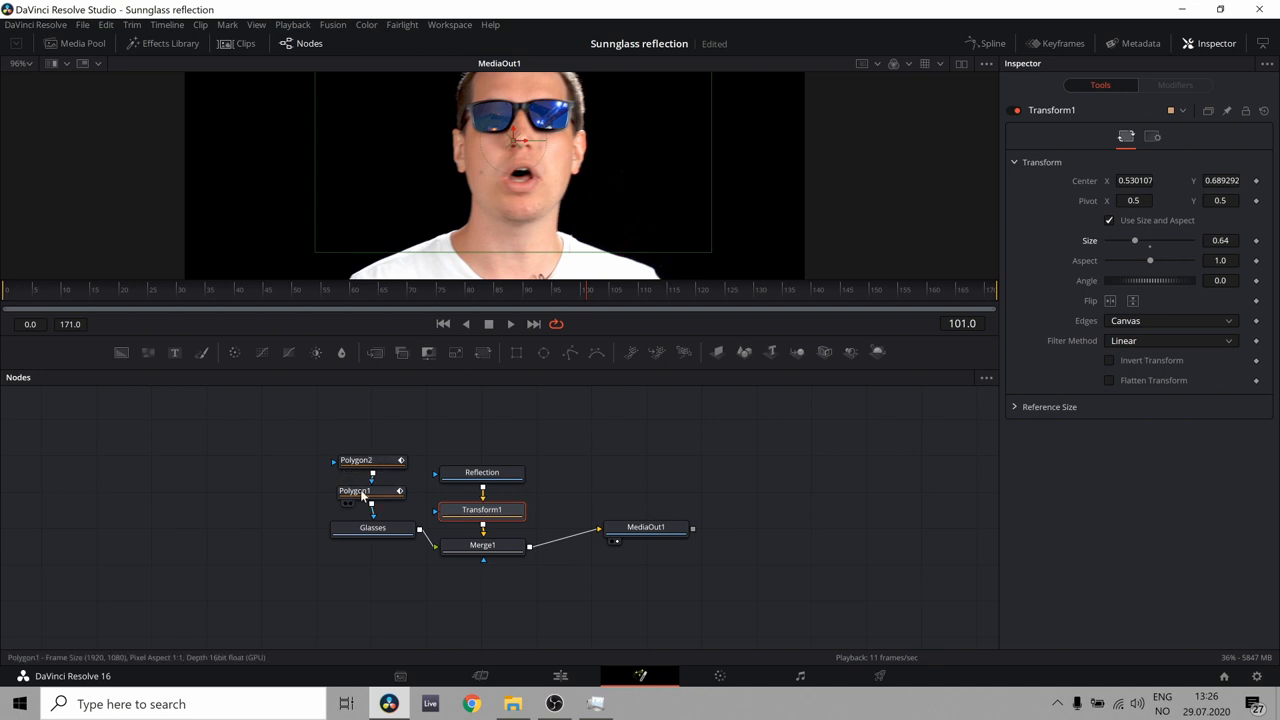
Give Polygon1's lens mask a slightly softer edge
click(354, 490)
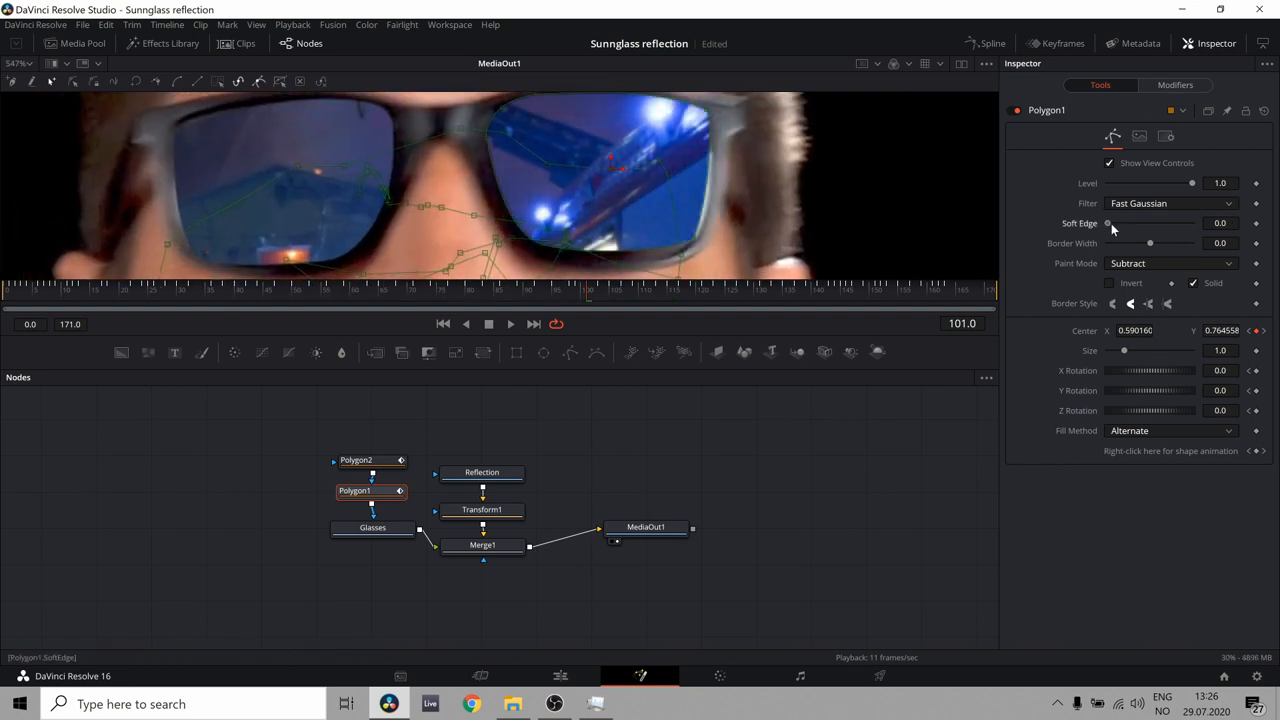
drag(1107, 223, 1112, 223)
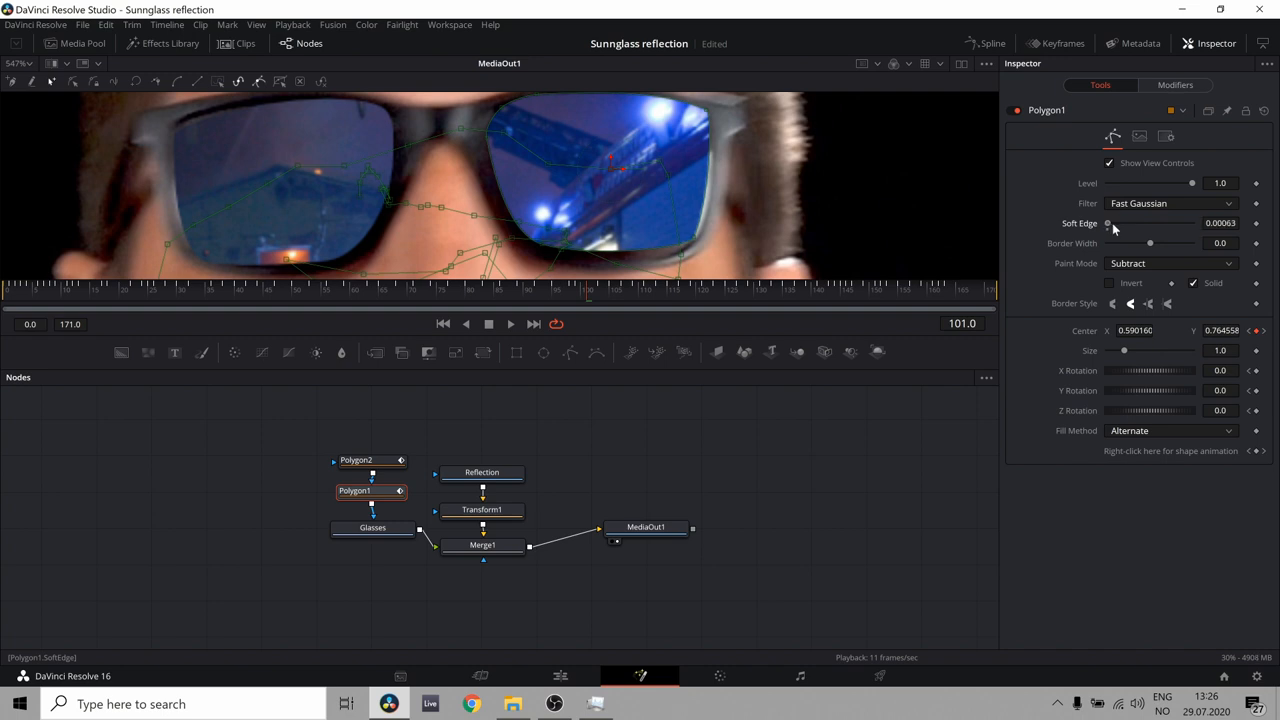
drag(1107, 223, 1109, 223)
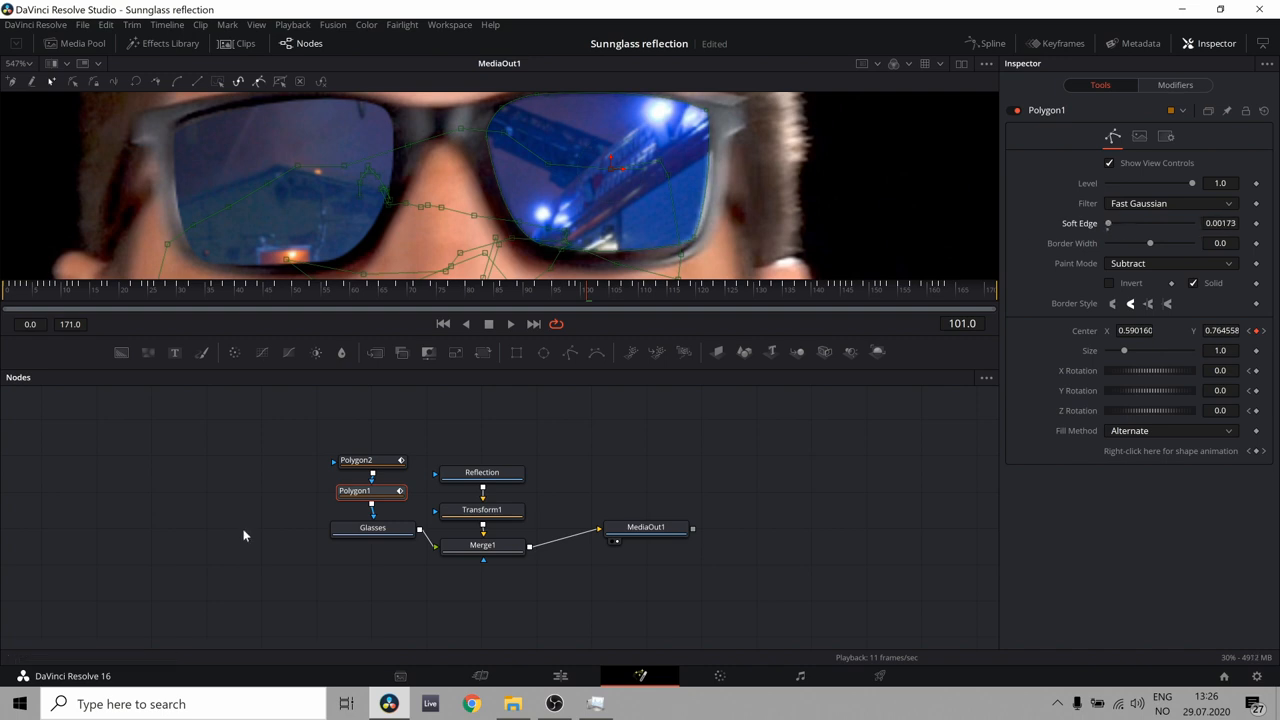
Set Polygon2's Soft Edge to about 0.0025 and review the lenses at an earlier frame
click(356, 460)
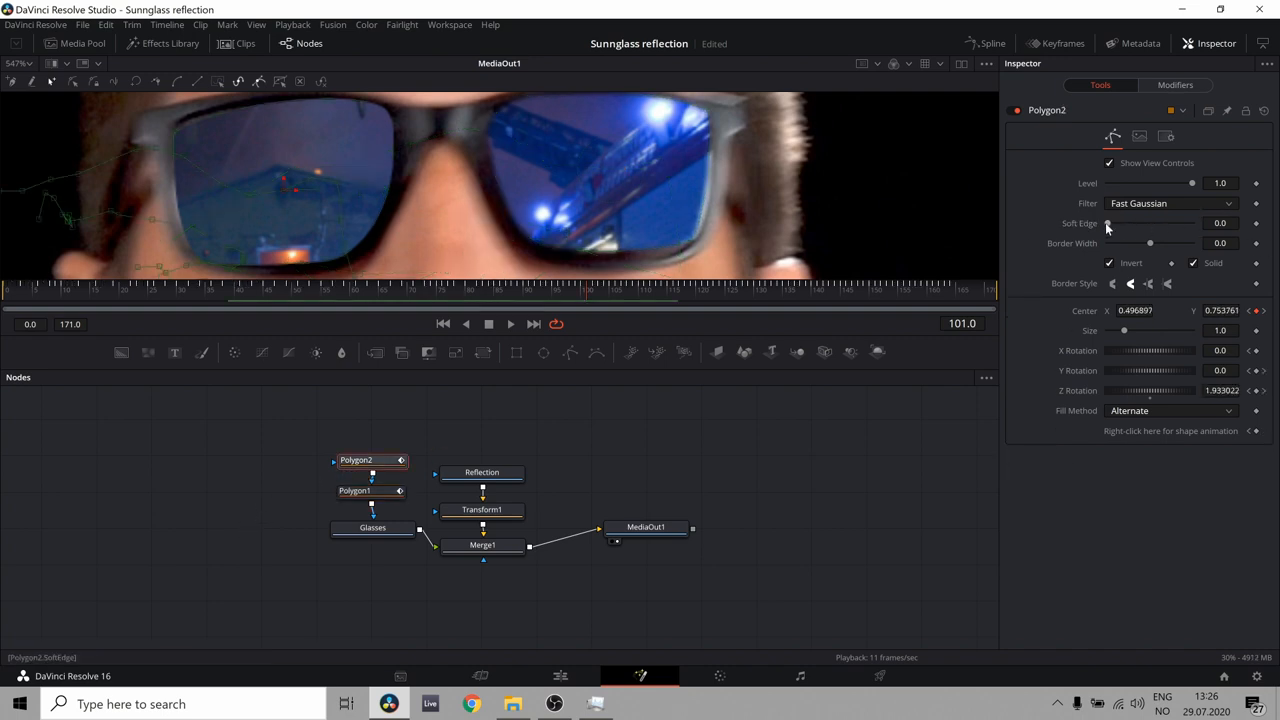
drag(1108, 223, 1112, 223)
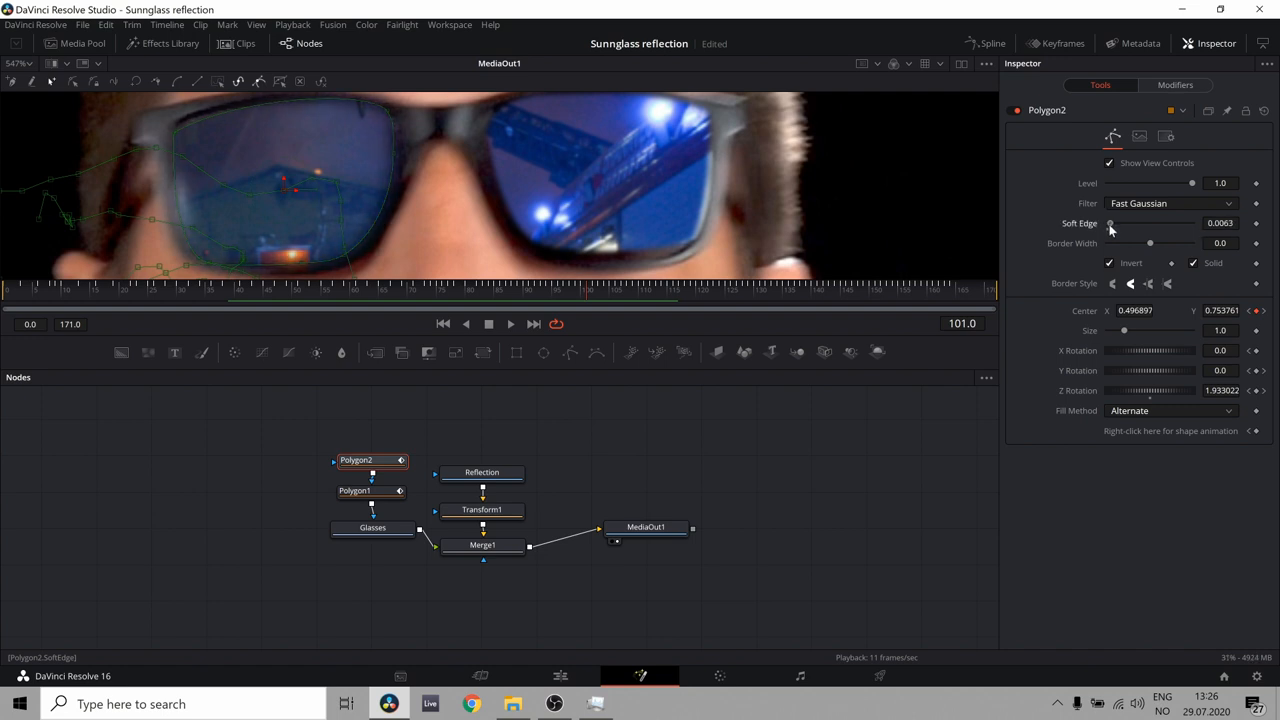
drag(1110, 223, 1107, 223)
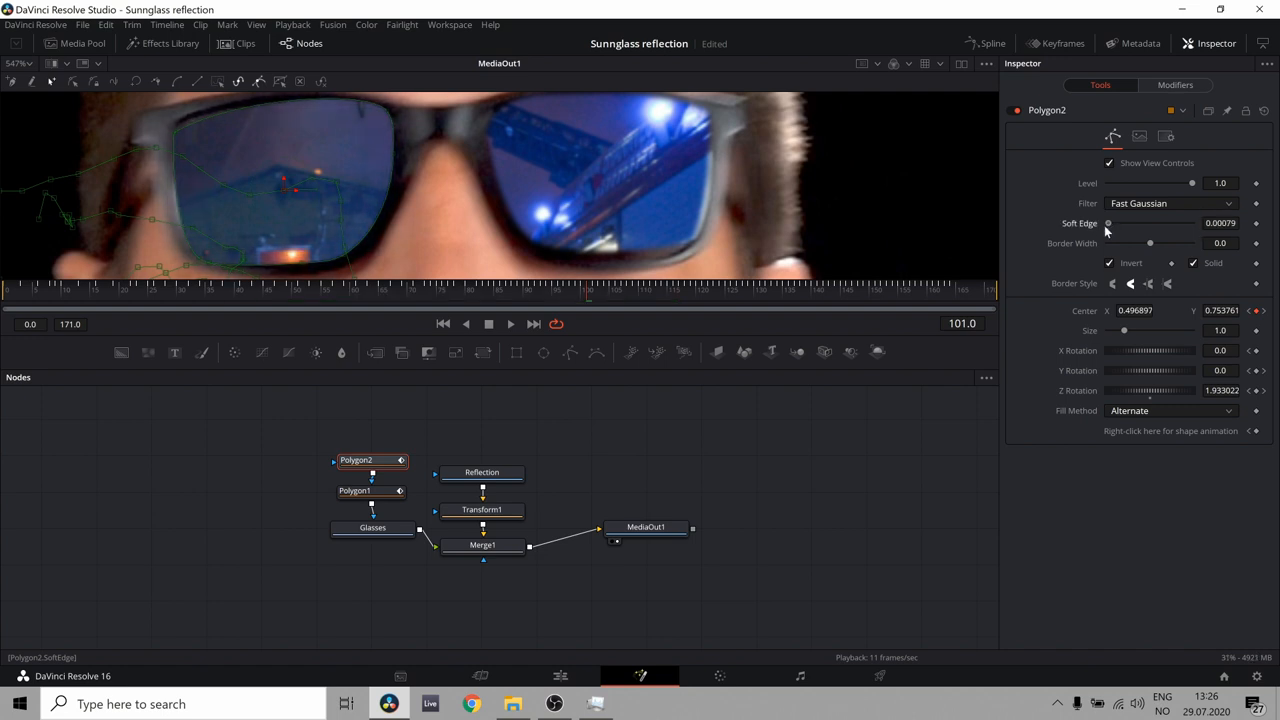
drag(1107, 223, 1120, 223)
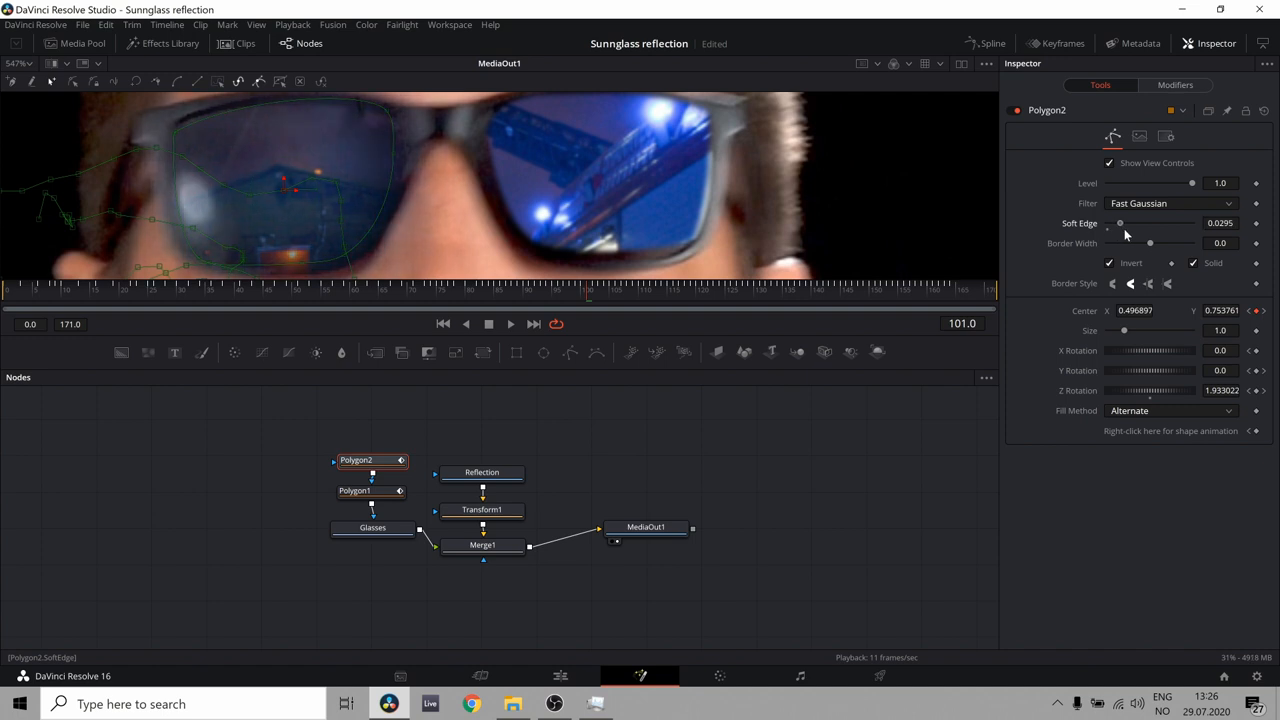
drag(1120, 223, 1107, 223)
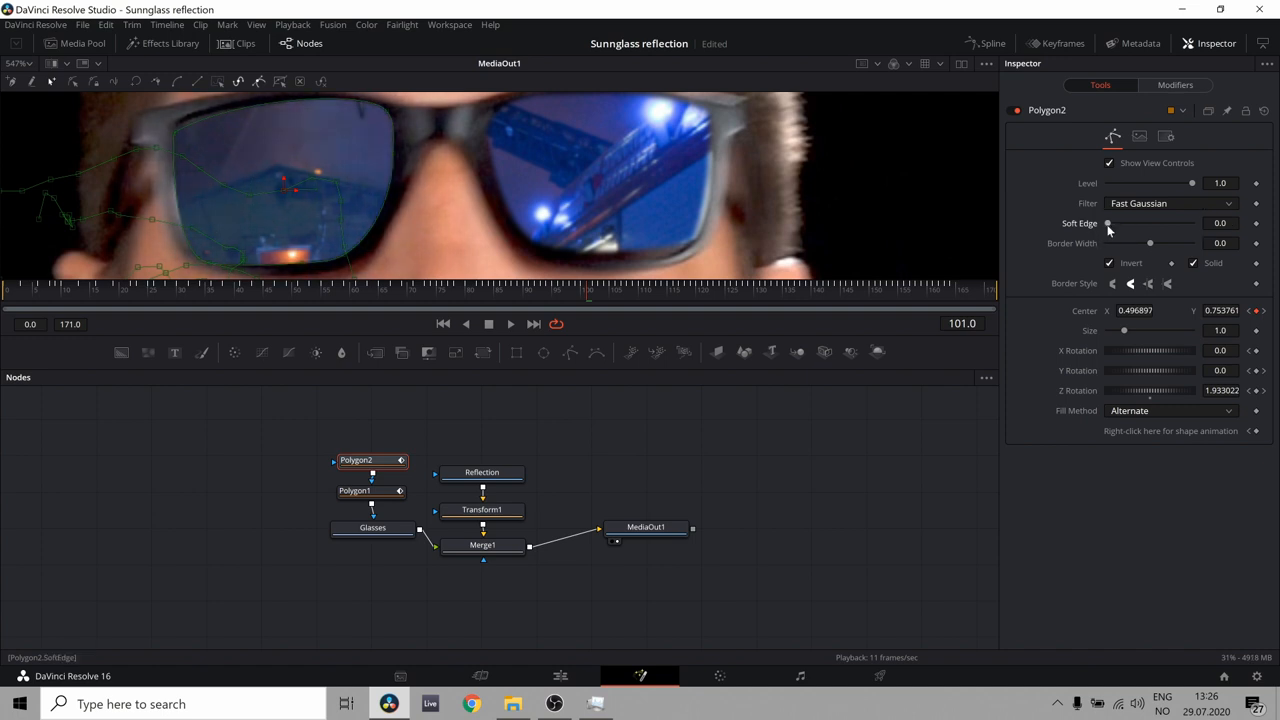
drag(1107, 223, 1112, 223)
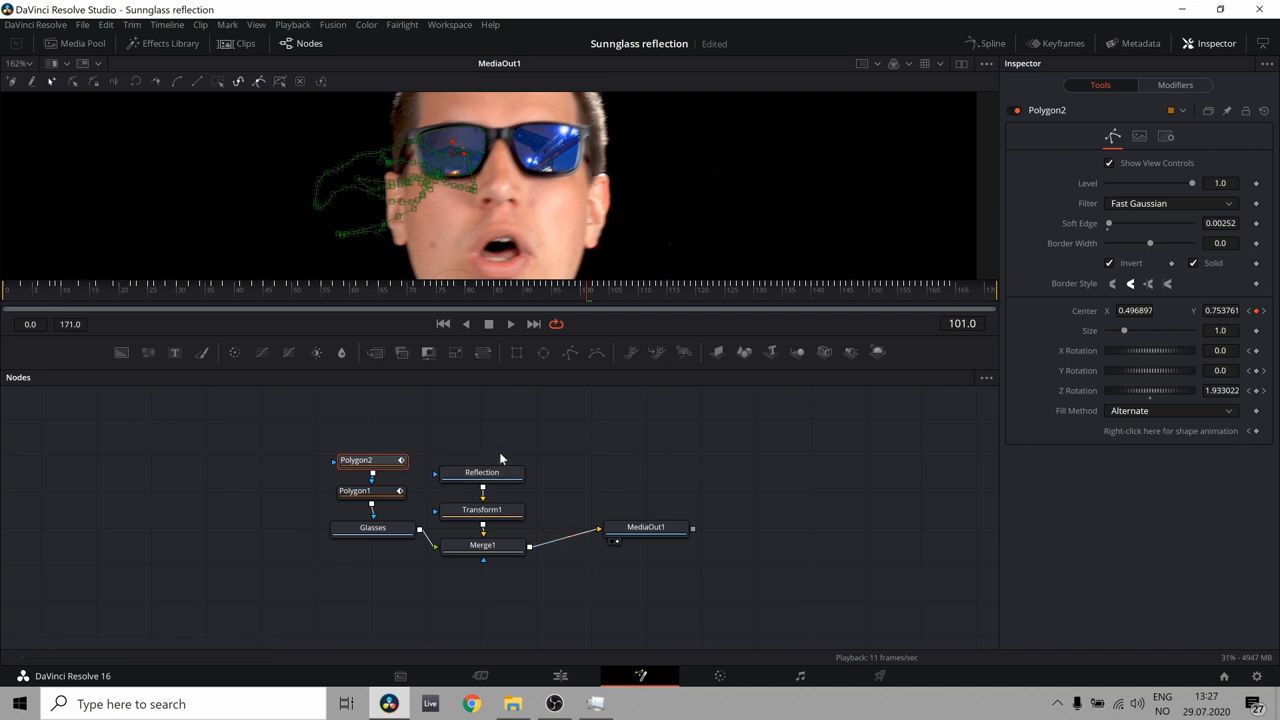
click(239, 290)
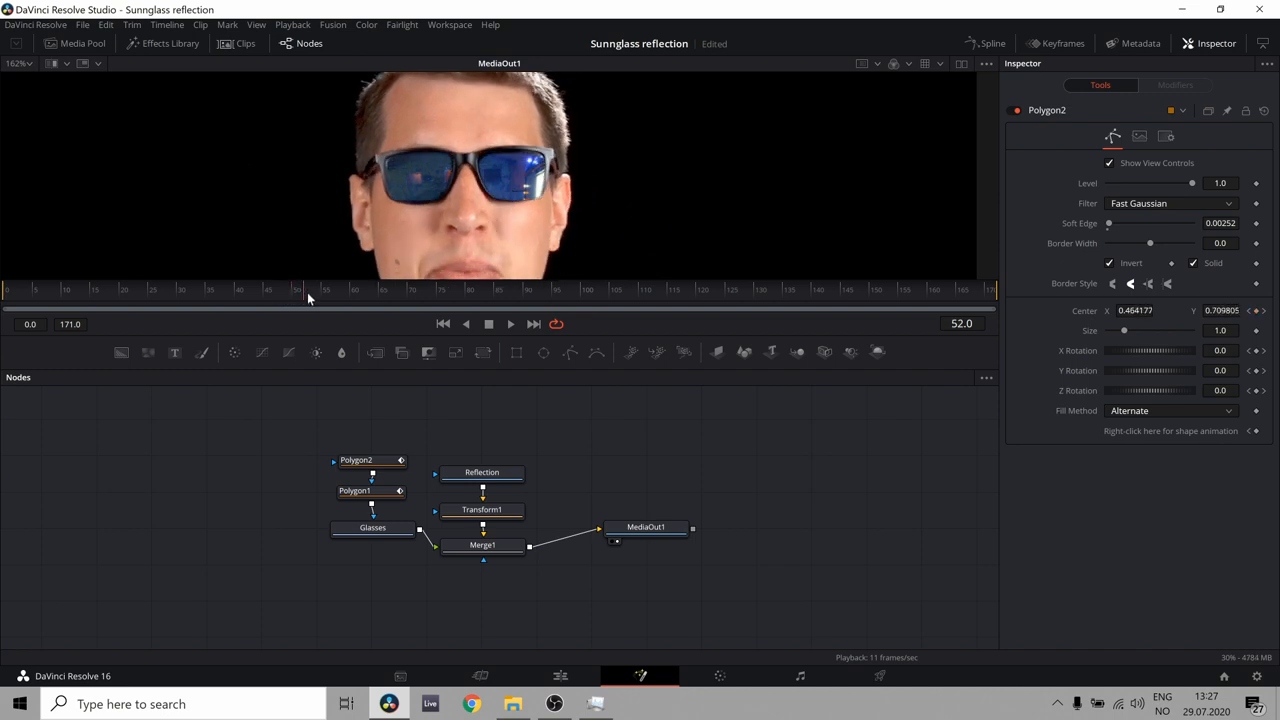
mouse_move(294, 350)
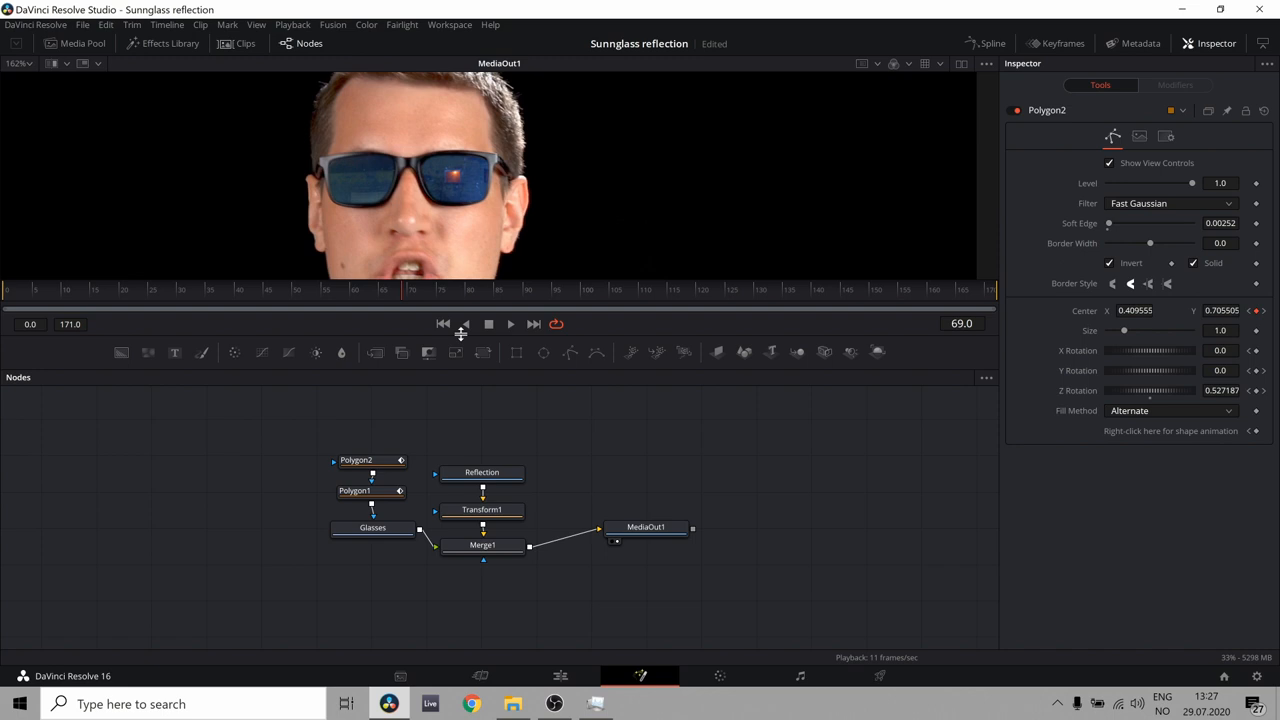
mouse_move(539, 128)
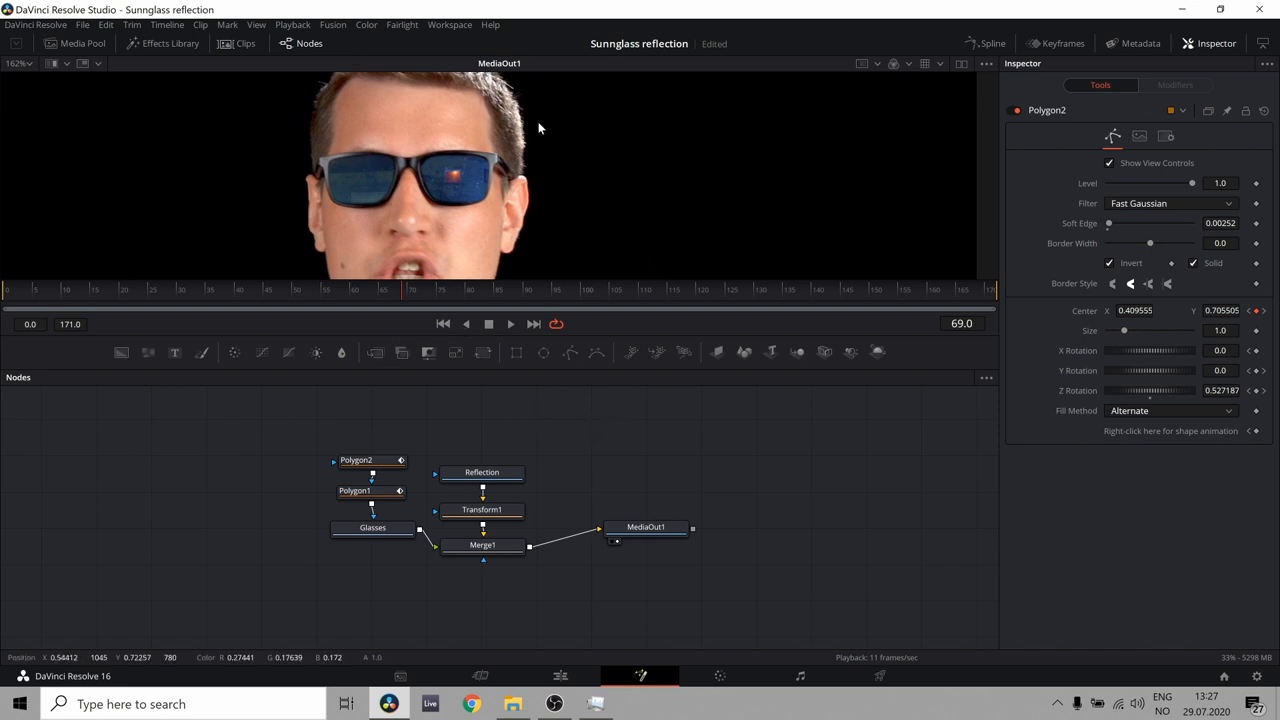
mouse_move(467, 179)
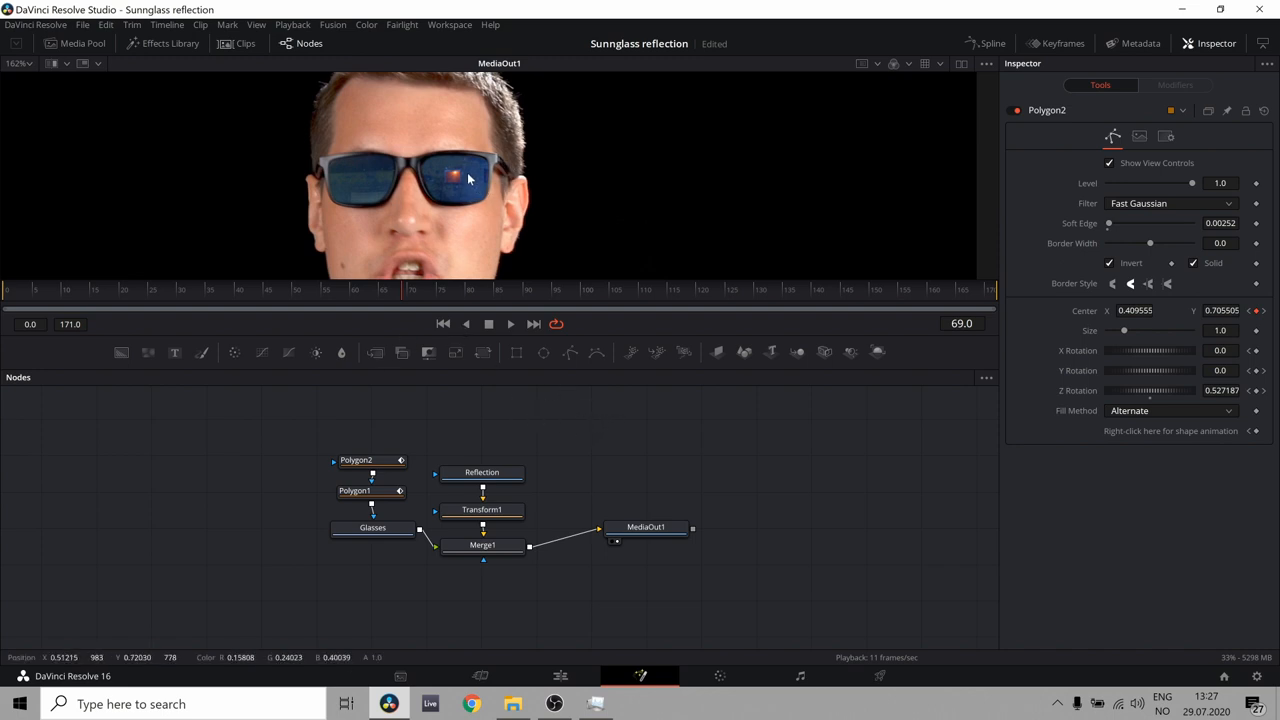
mouse_move(598, 443)
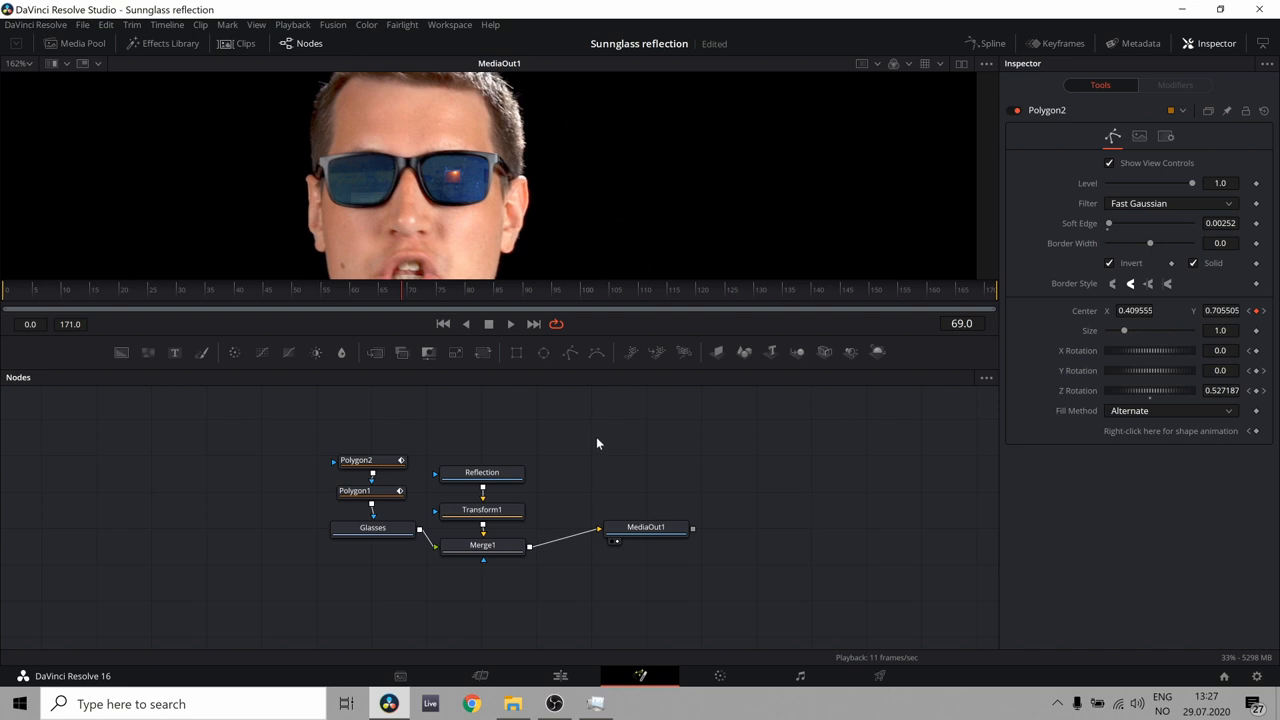
mouse_move(536, 419)
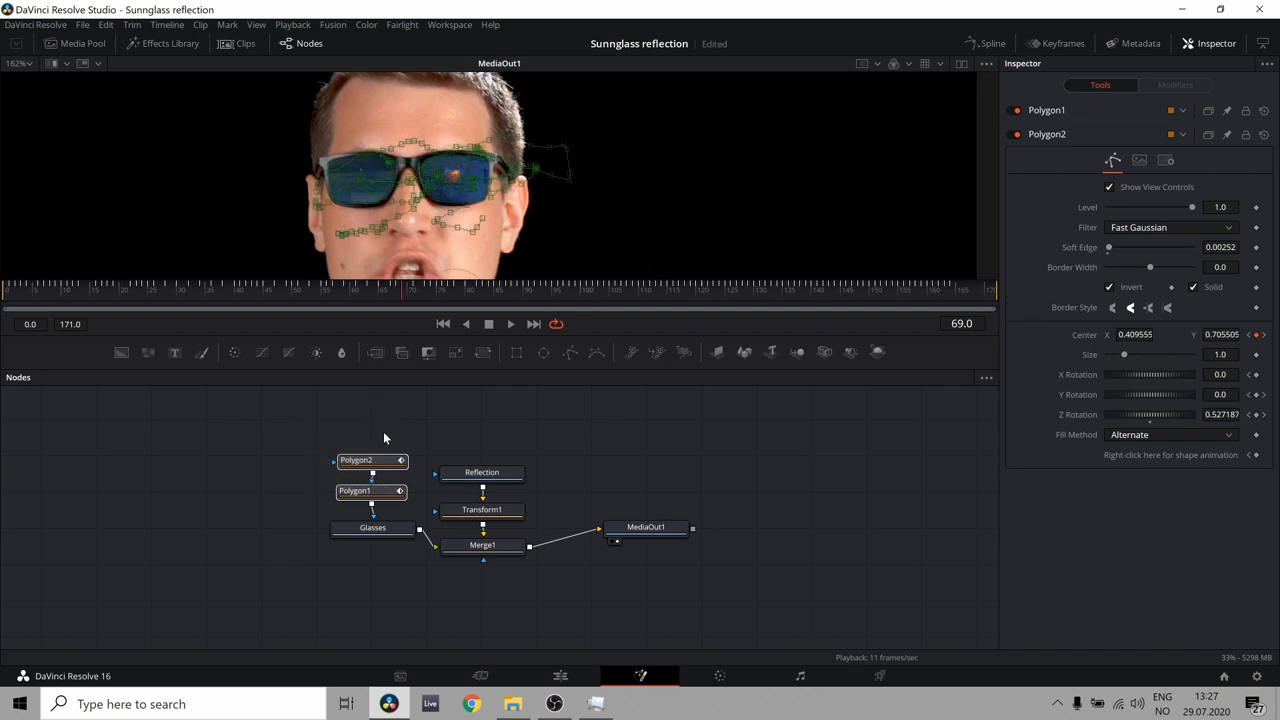
Paste instanced copies of Polygon1, Polygon2 and Glasses, then inspect Instance_Polygon2's invert options
click(372, 527)
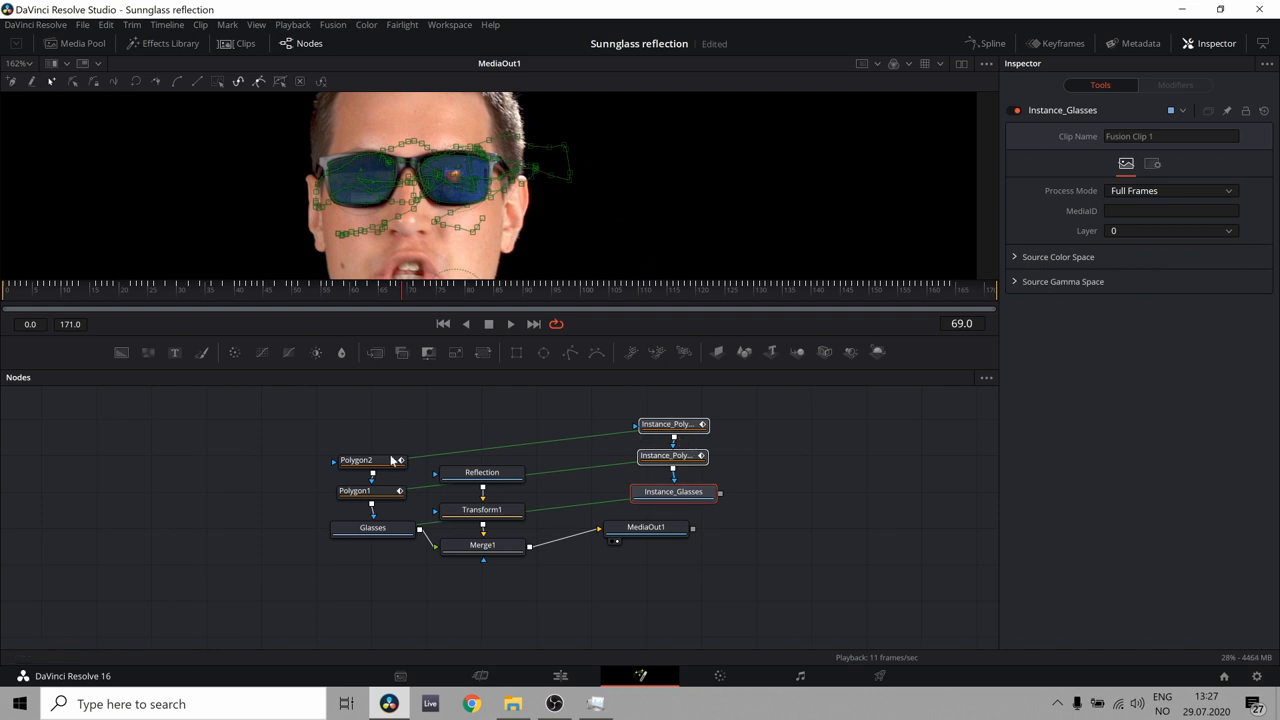
mouse_move(424, 446)
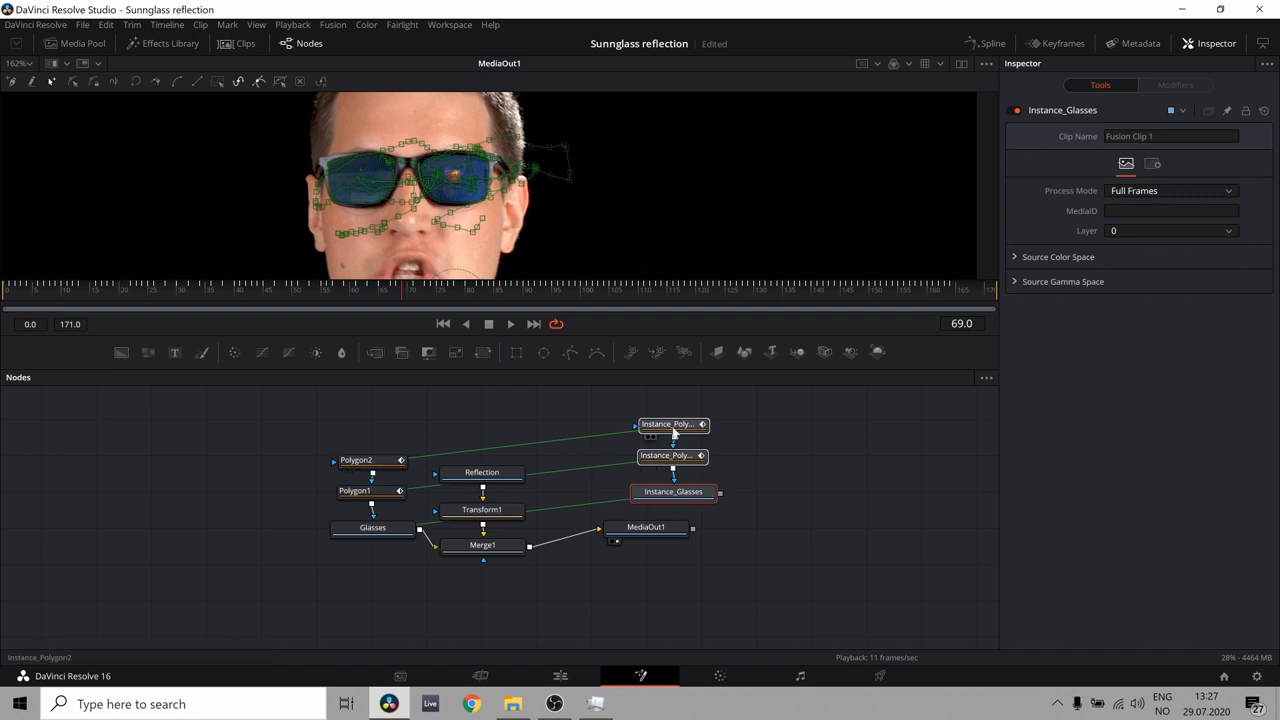
click(356, 460)
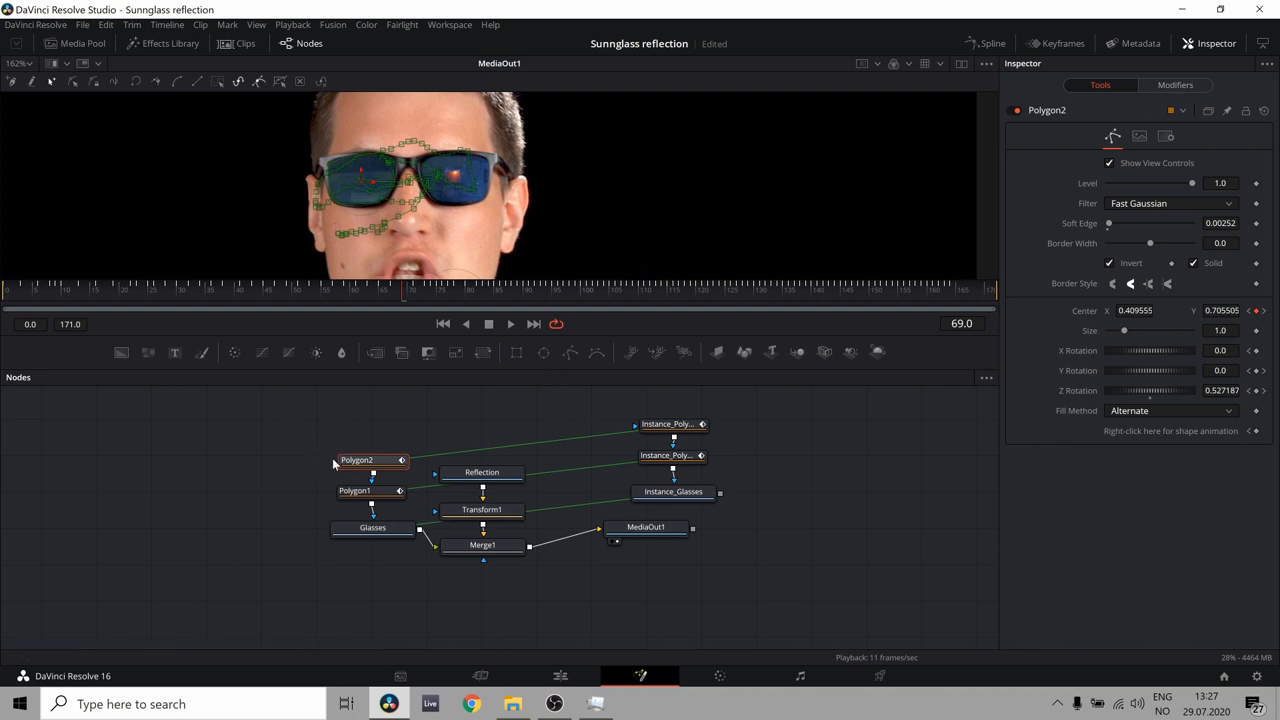
mouse_move(201, 436)
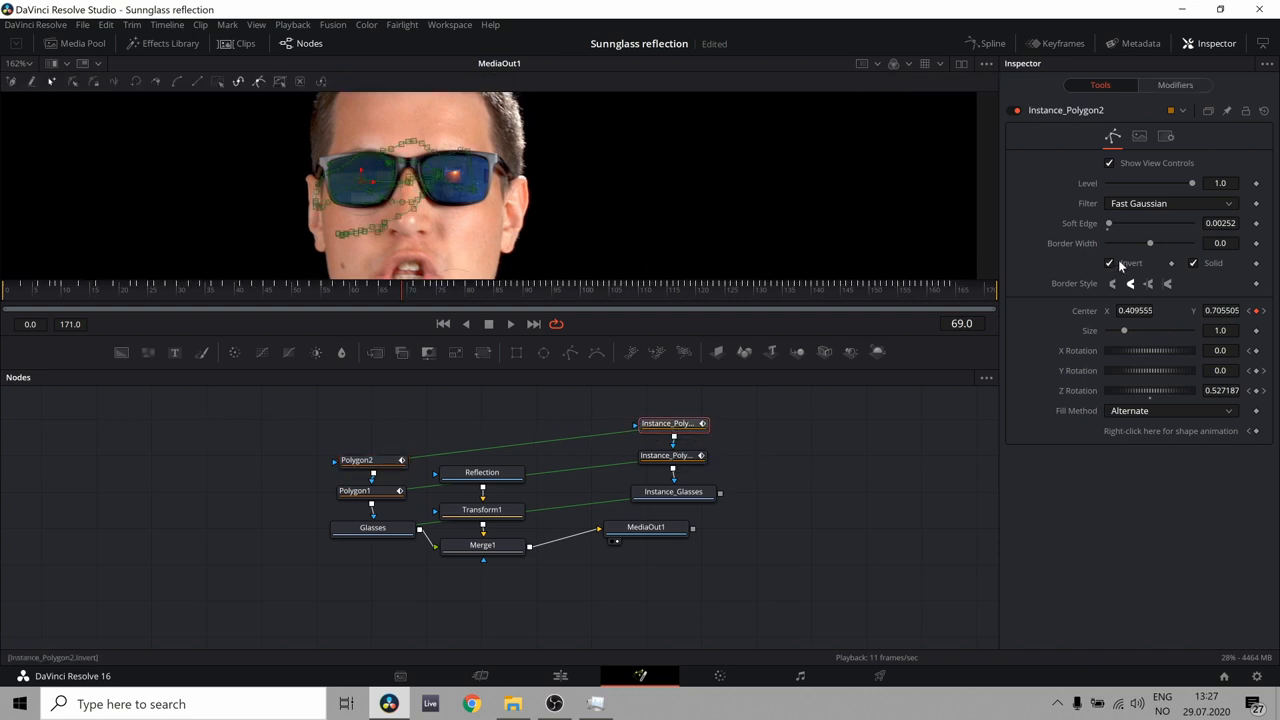
right_click(1114, 283)
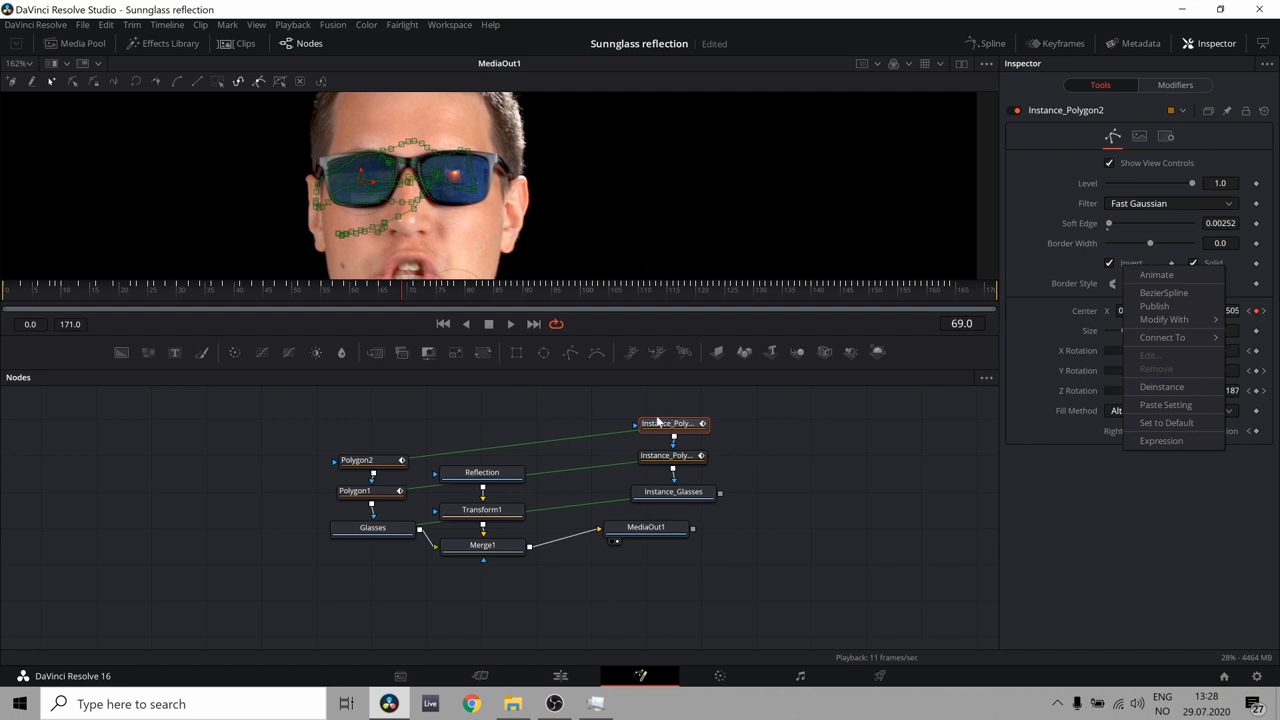
mouse_move(577, 381)
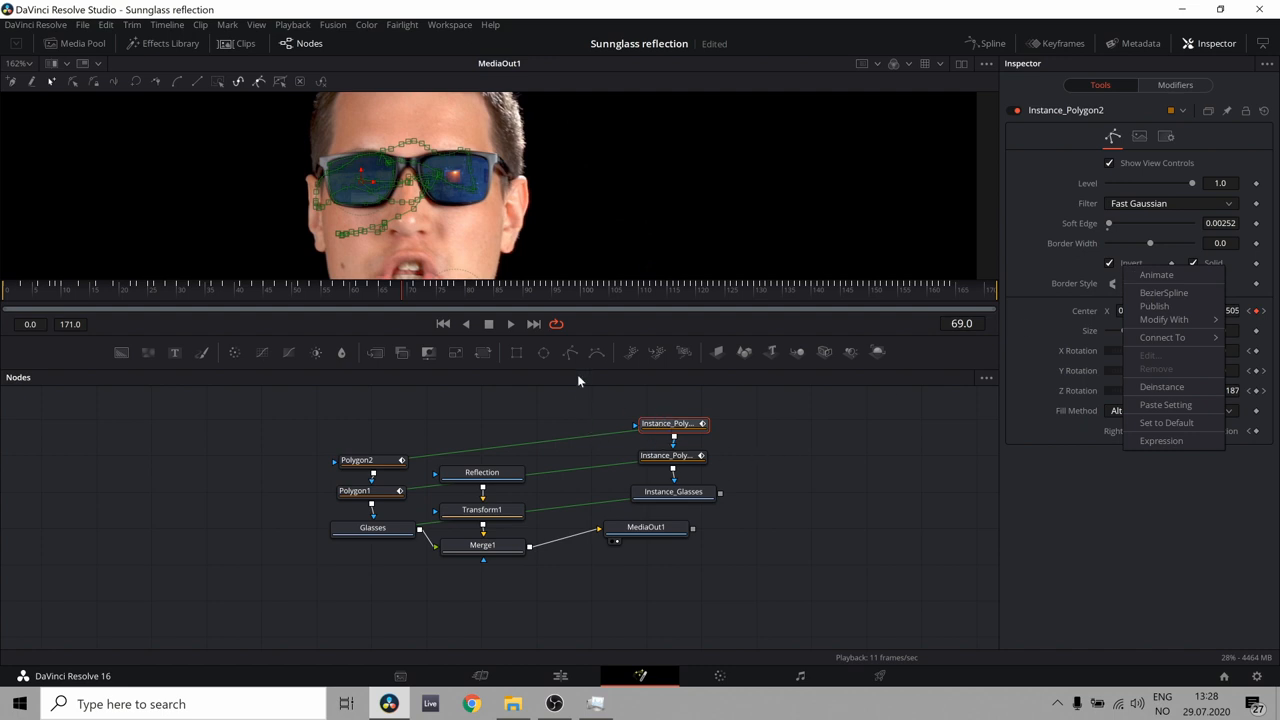
mouse_move(1097, 303)
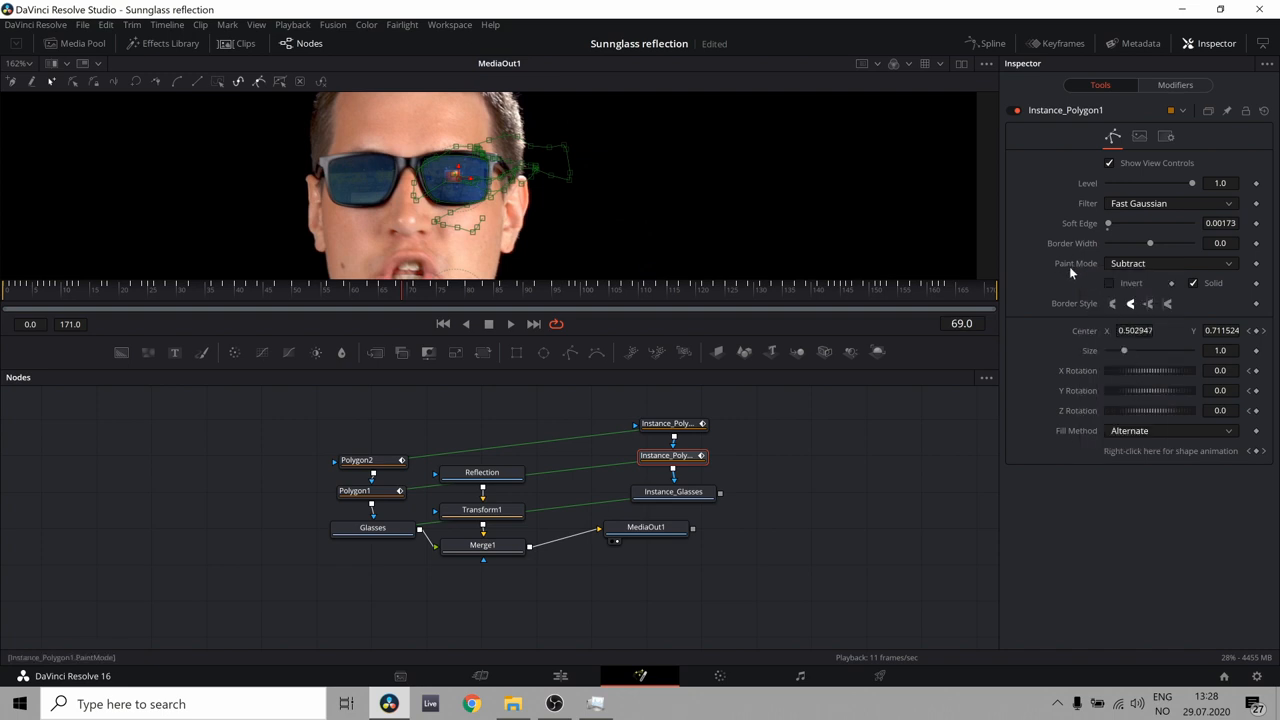
mouse_move(633, 472)
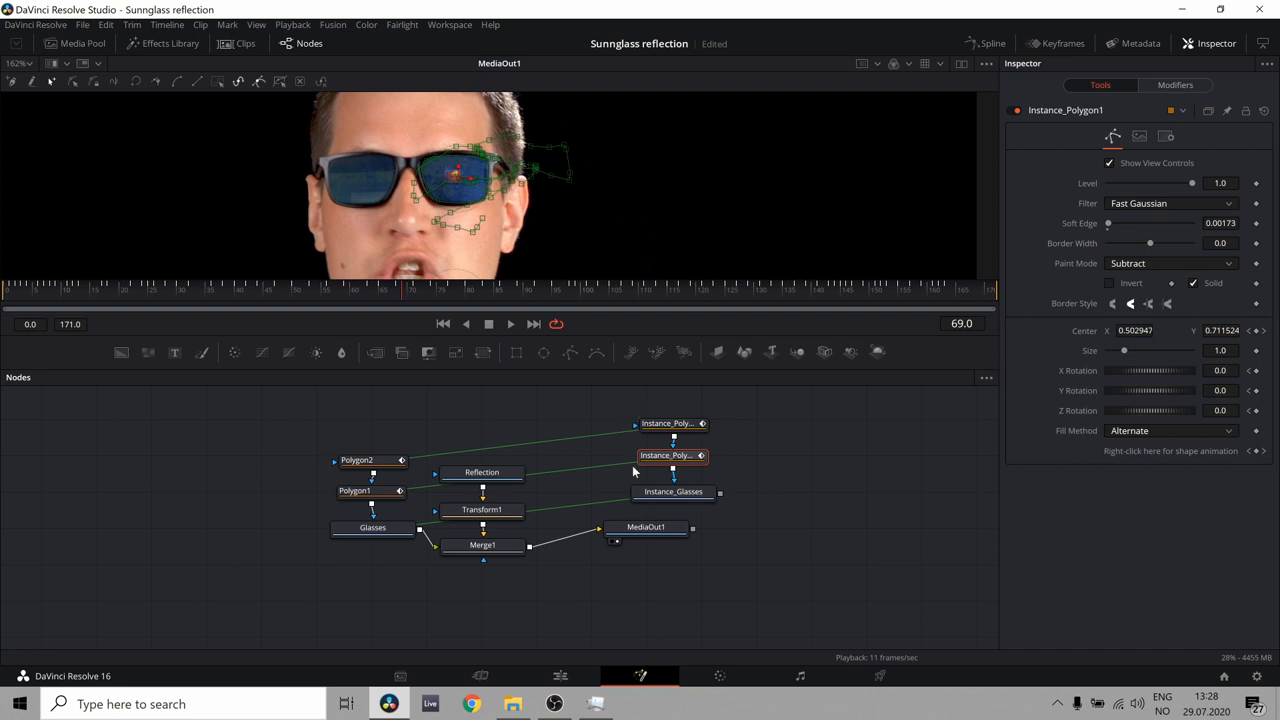
Set Instance_Polygon1's Paint Mode to Merge and view the lens-only Instance_Glasses
click(1170, 263)
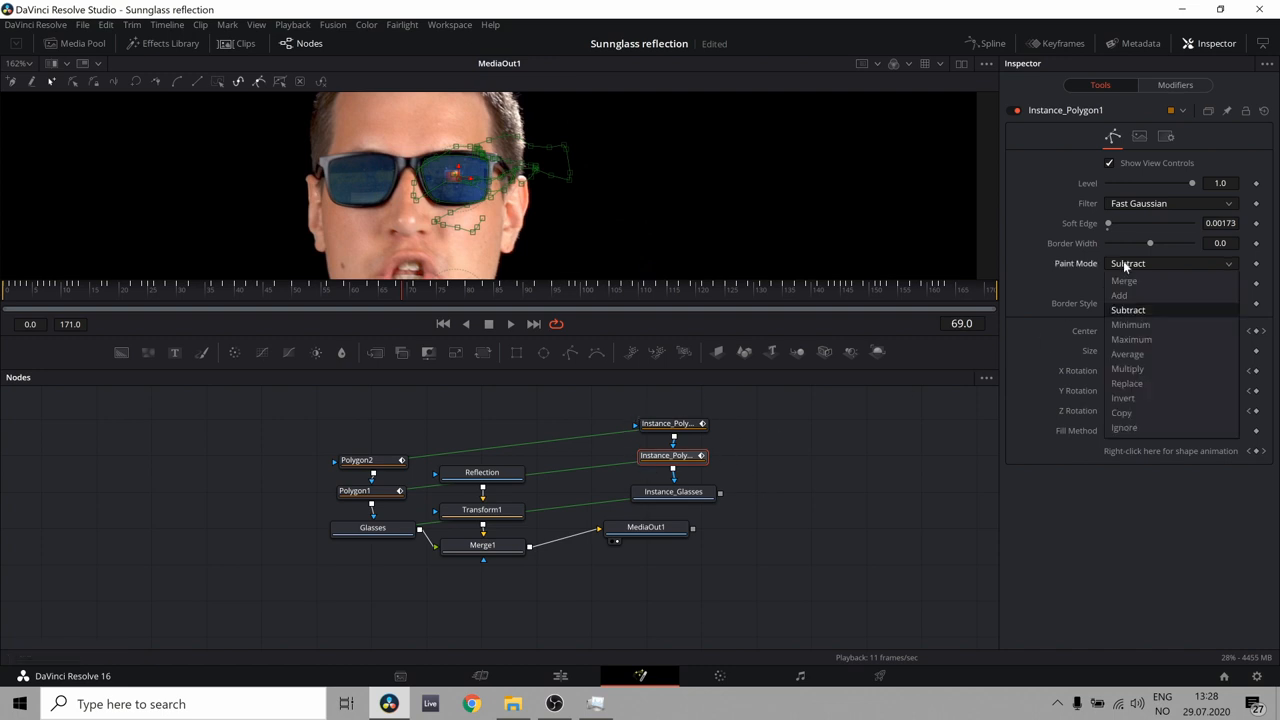
click(1124, 280)
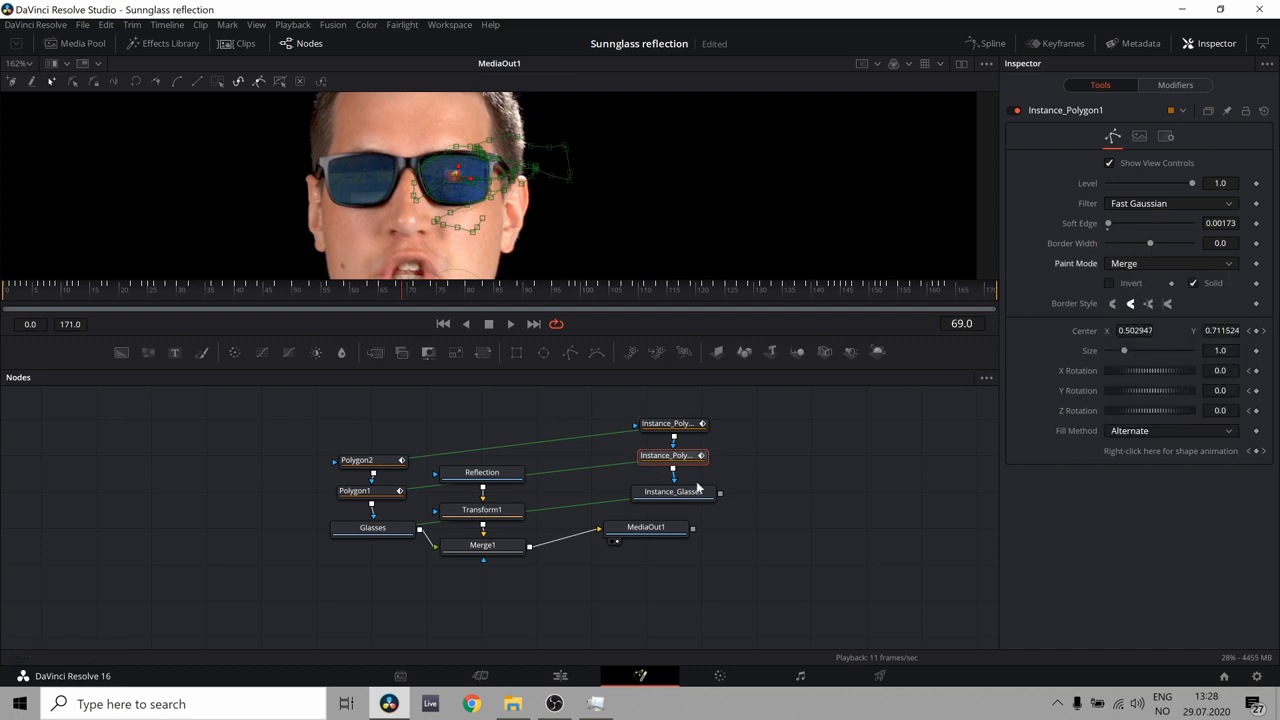
click(673, 491)
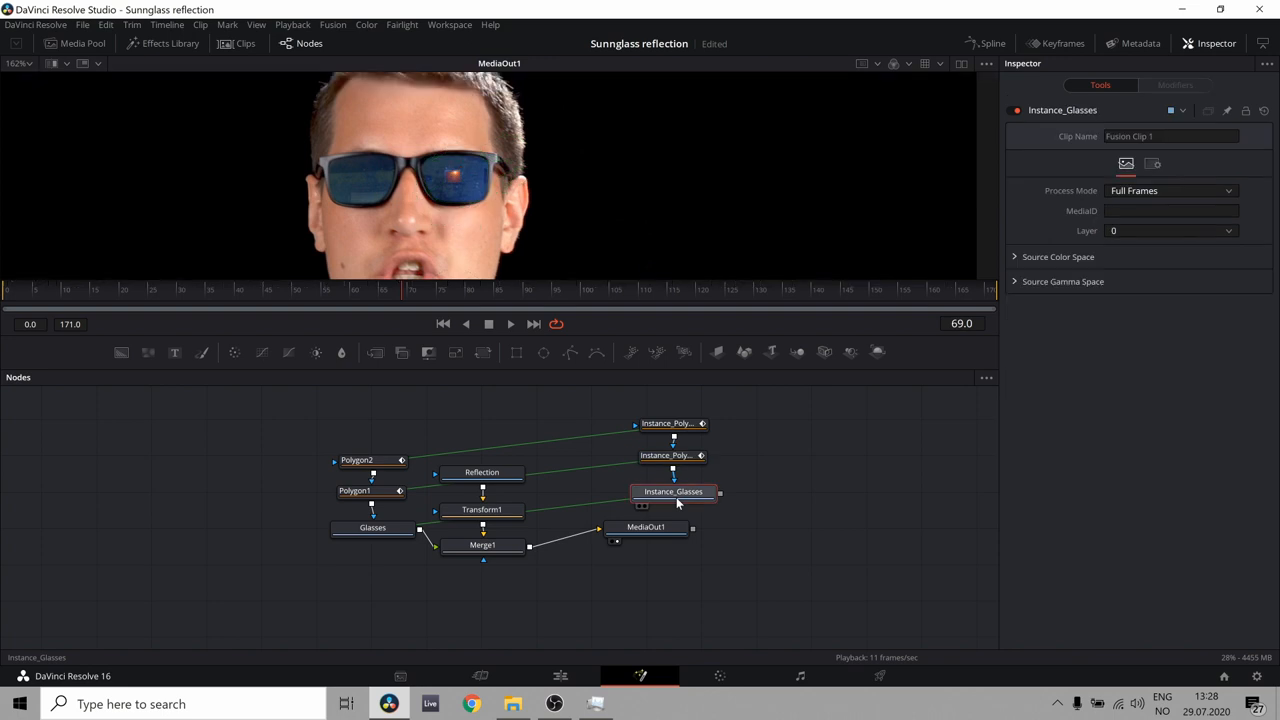
click(672, 491)
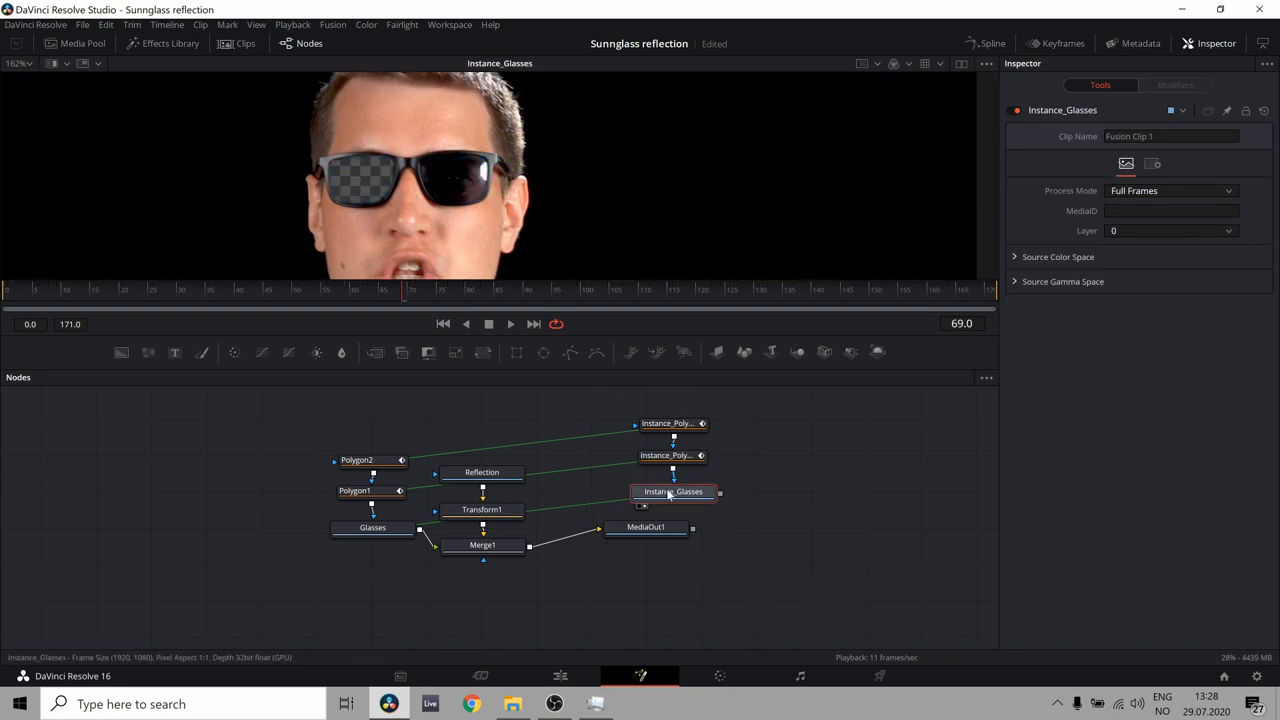
click(672, 455)
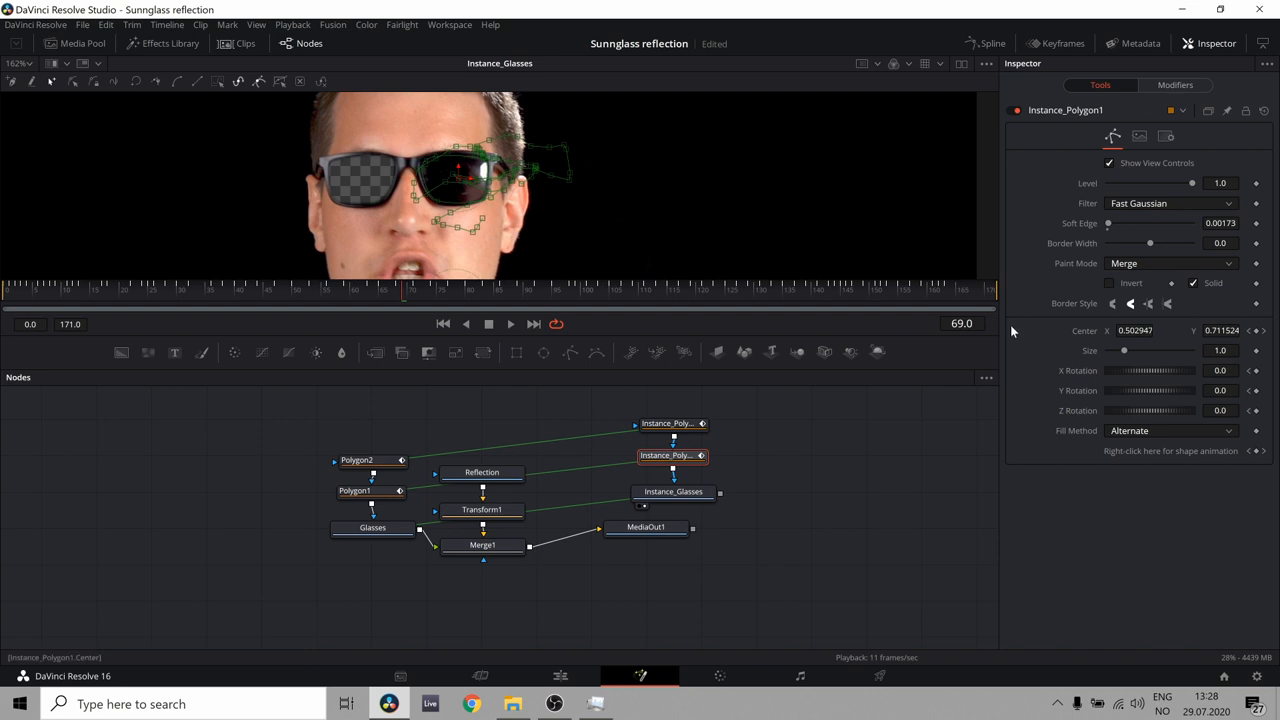
click(1108, 283)
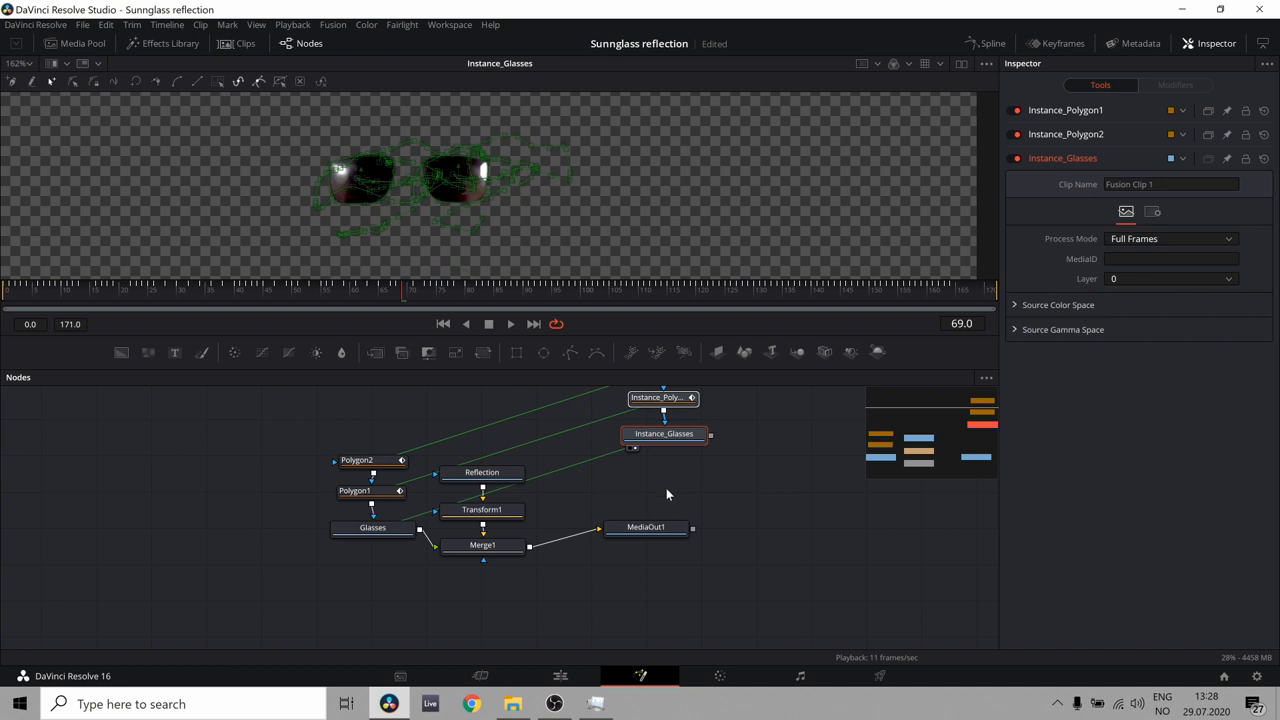
Insert Merge2 after Transform1 and wire Instance_Glasses into its foreground
click(482, 471)
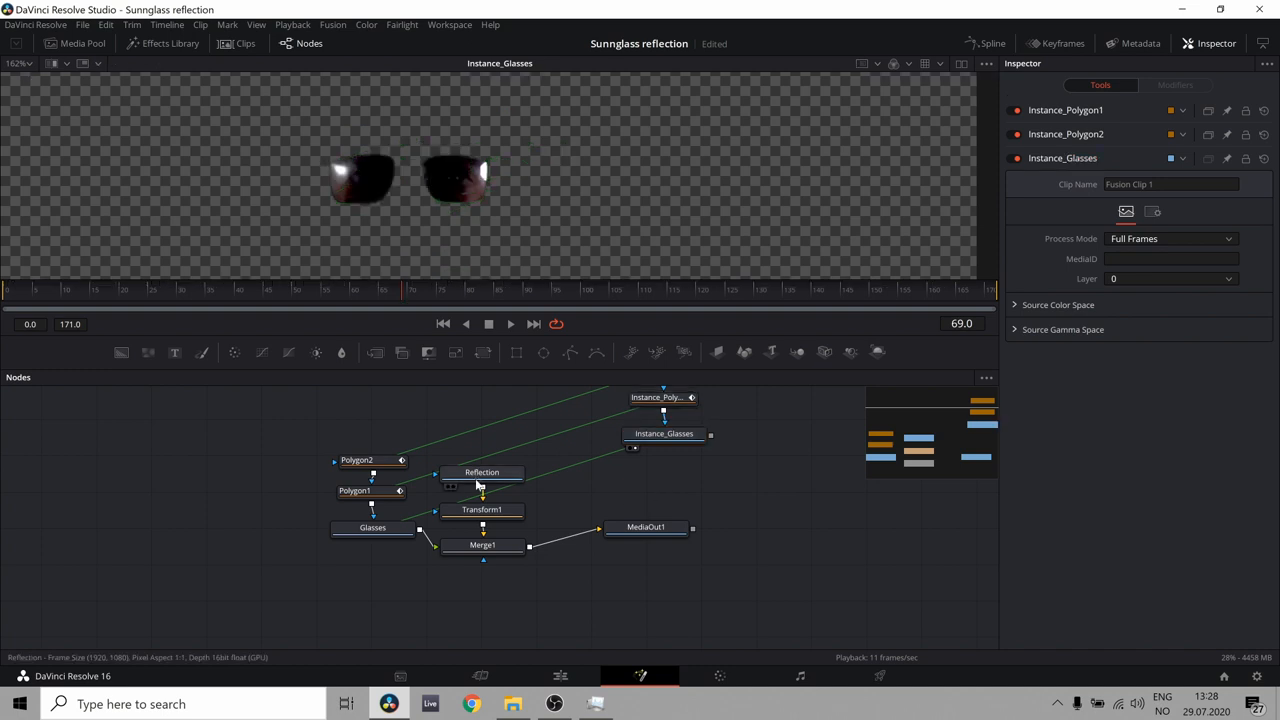
click(482, 471)
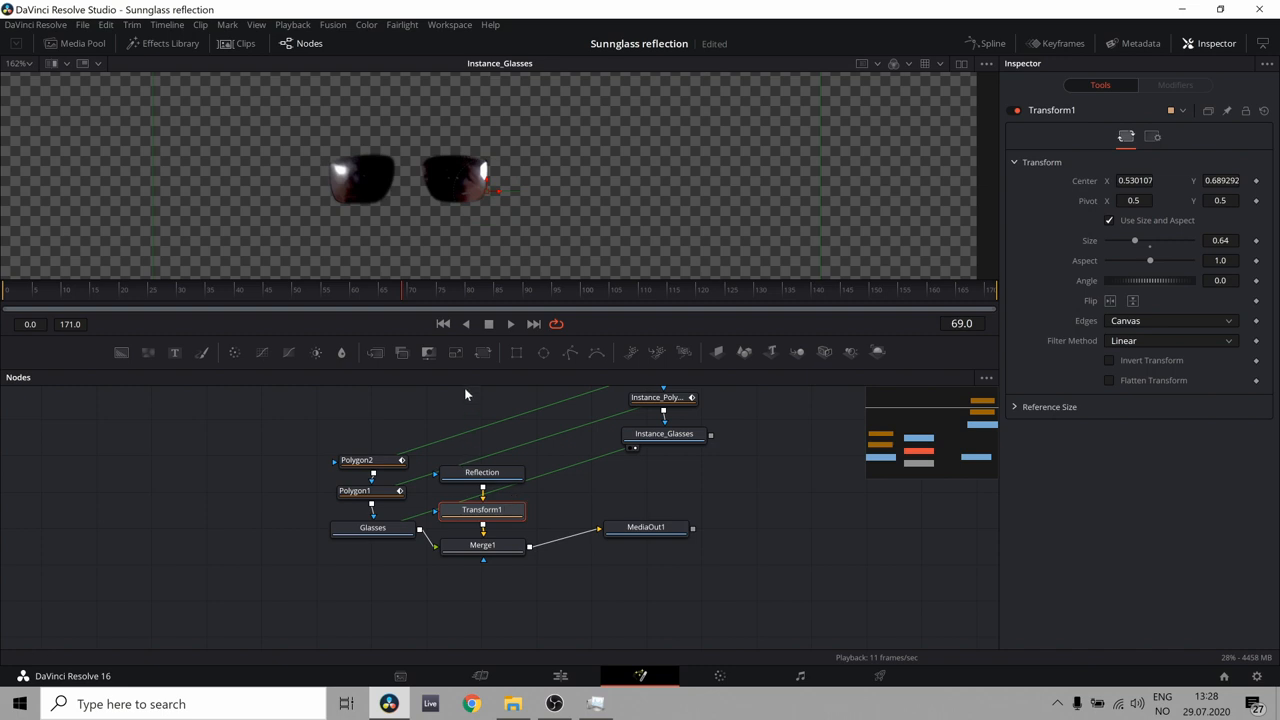
mouse_move(374, 352)
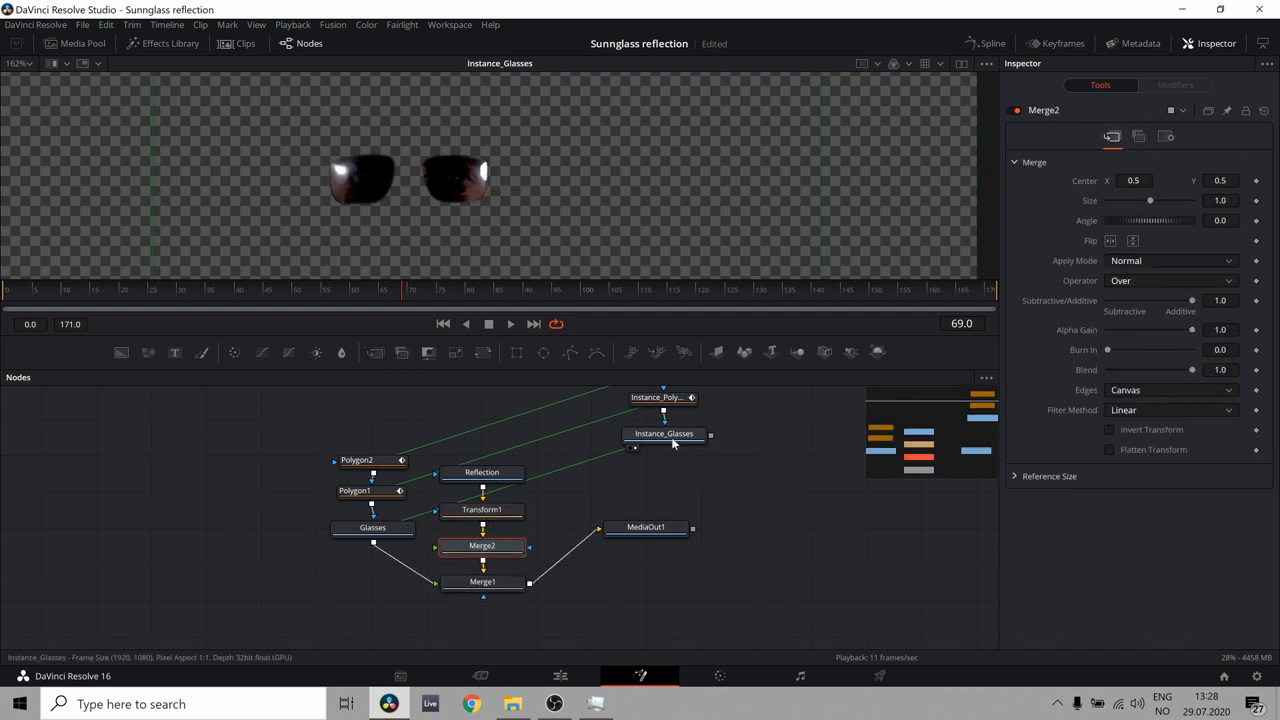
drag(663, 433, 644, 451)
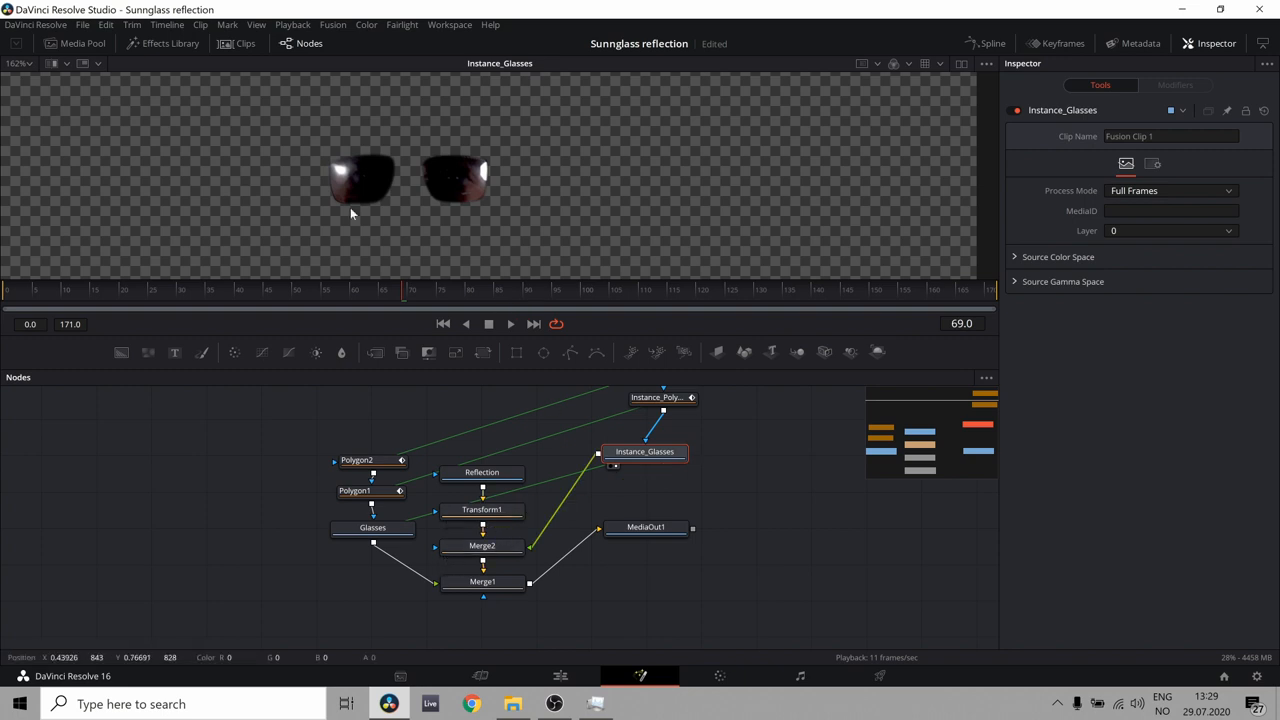
mouse_move(430, 212)
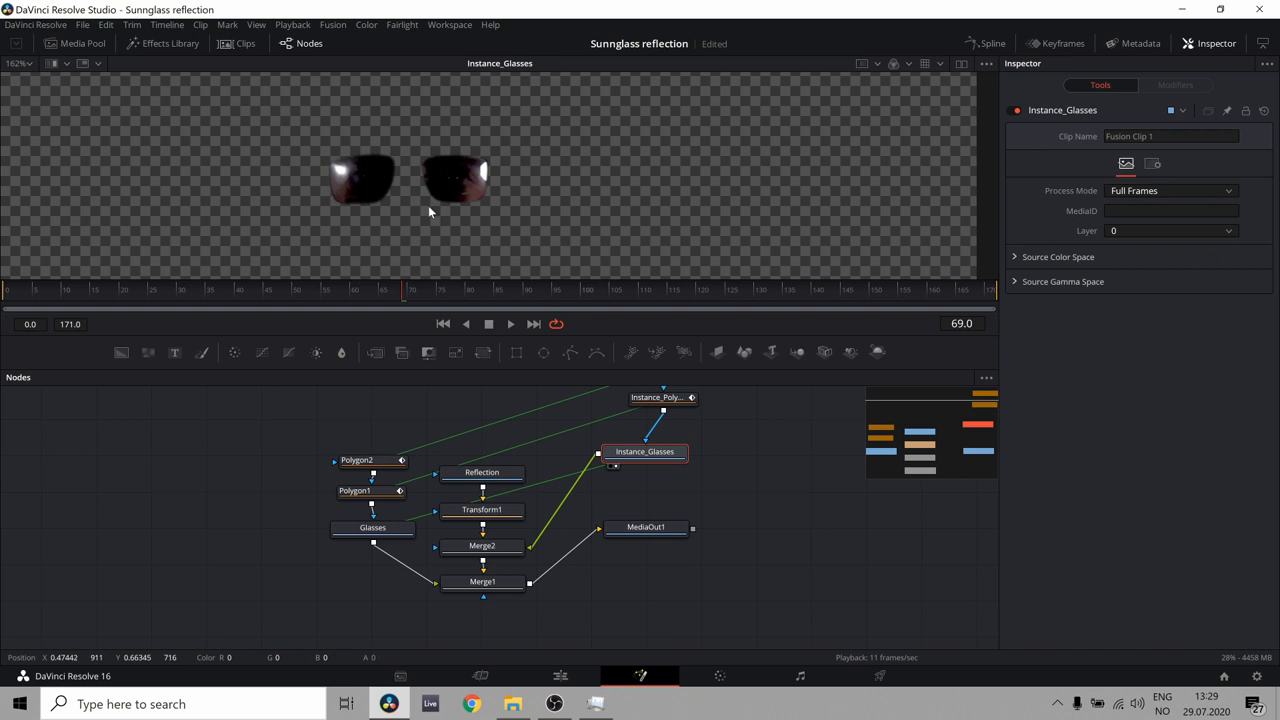
mouse_move(626, 513)
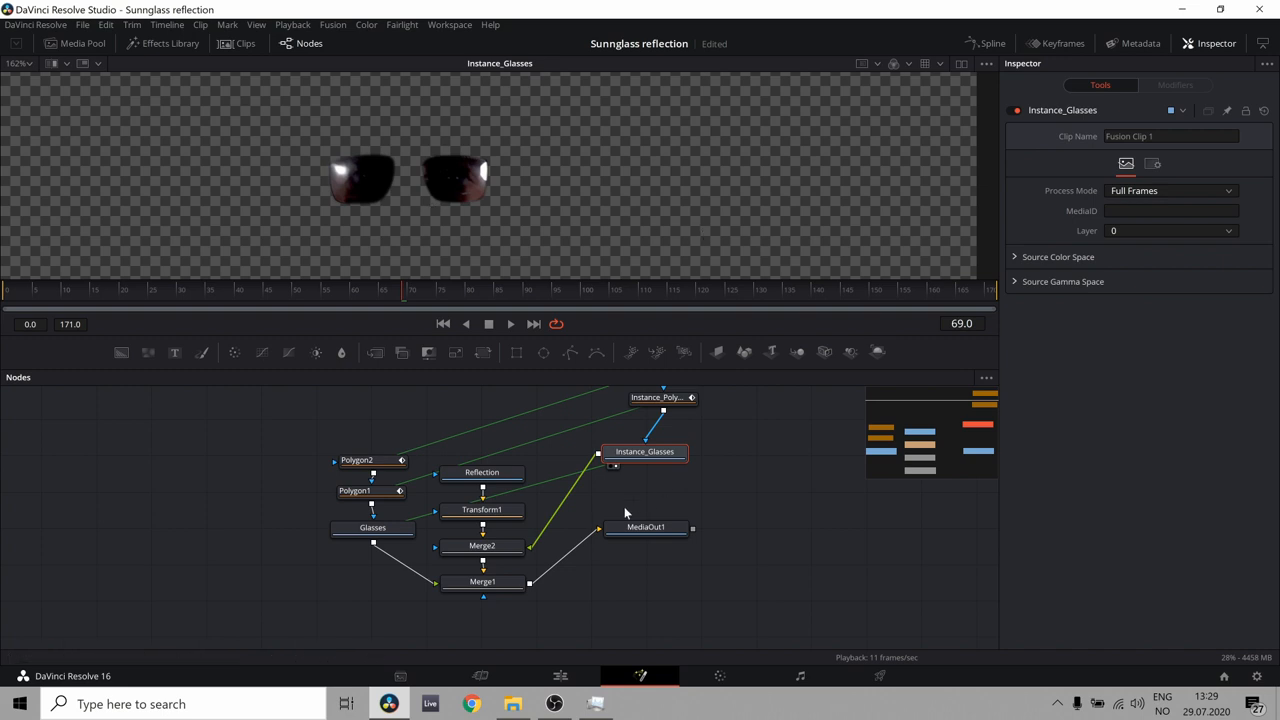
Set Merge2's Apply Mode to Screen and show its result in the viewer
click(482, 545)
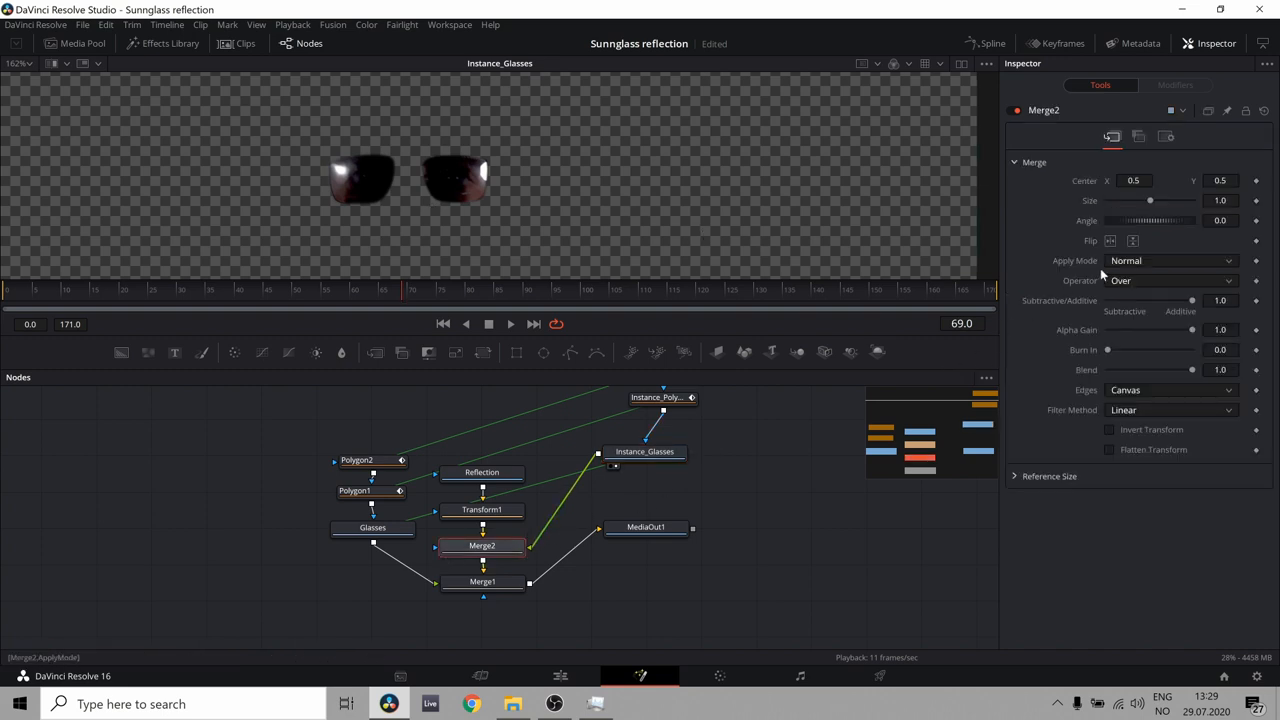
click(1170, 260)
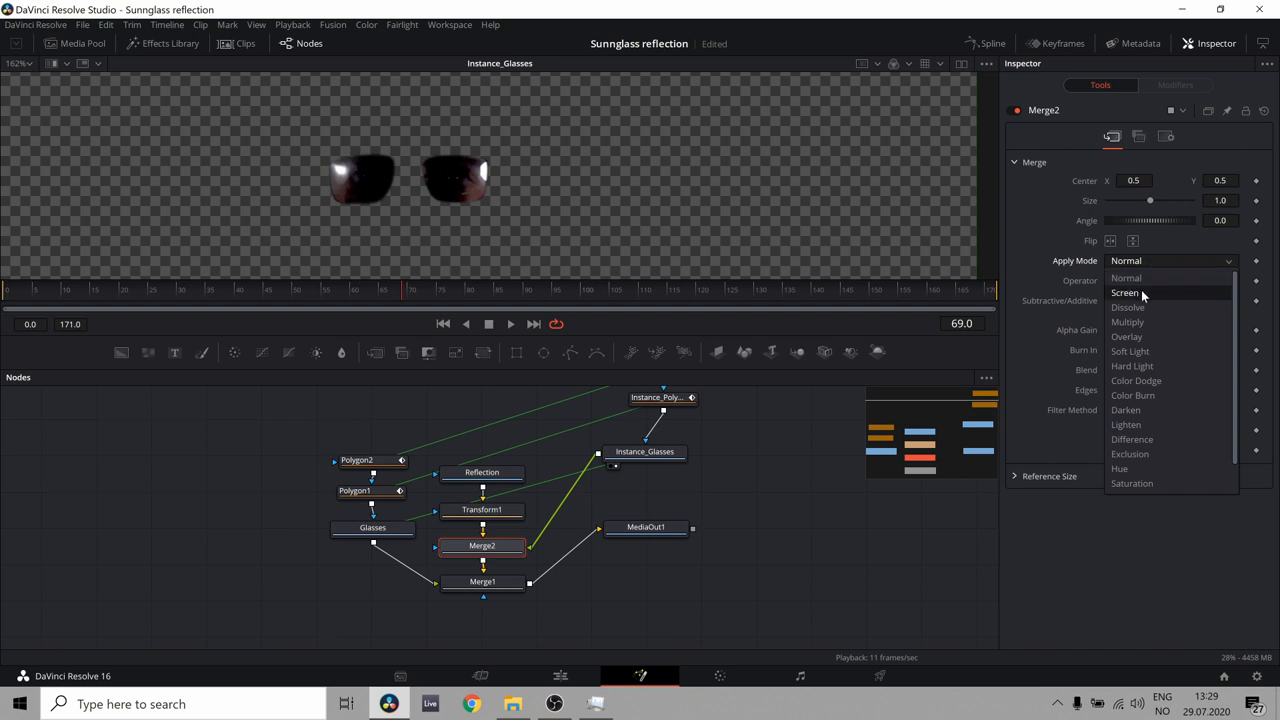
click(1125, 292)
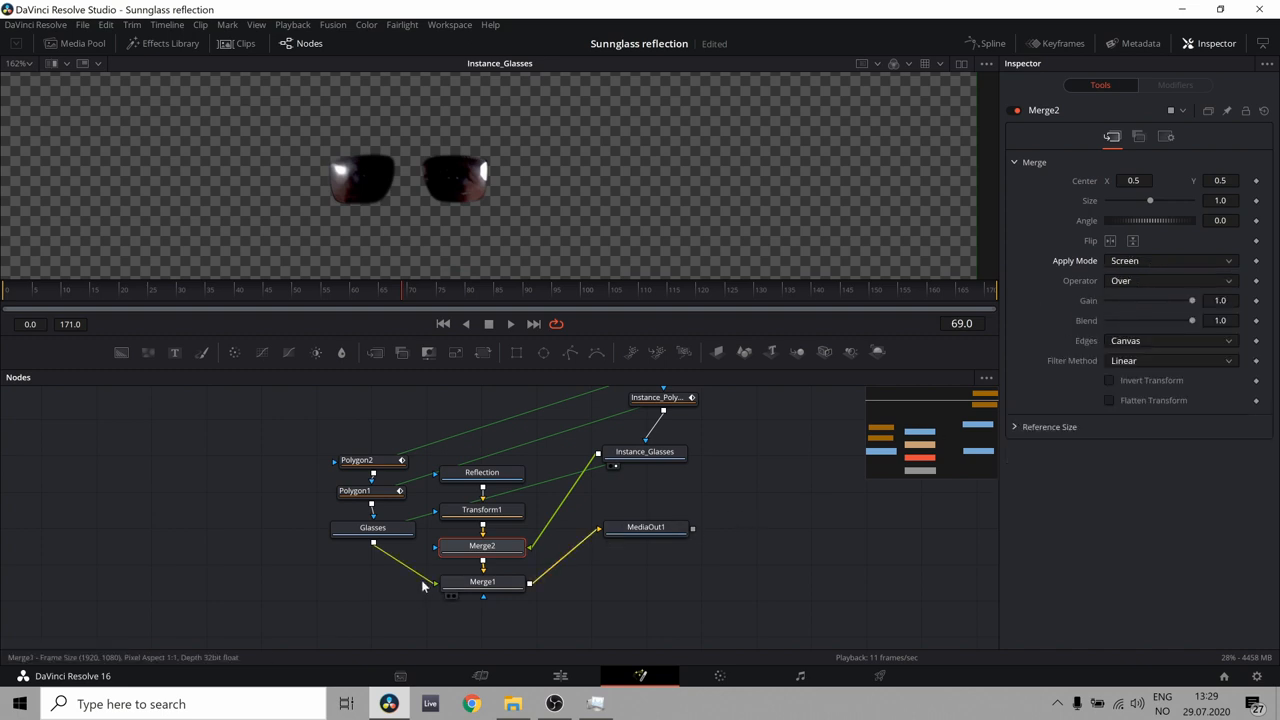
click(482, 545)
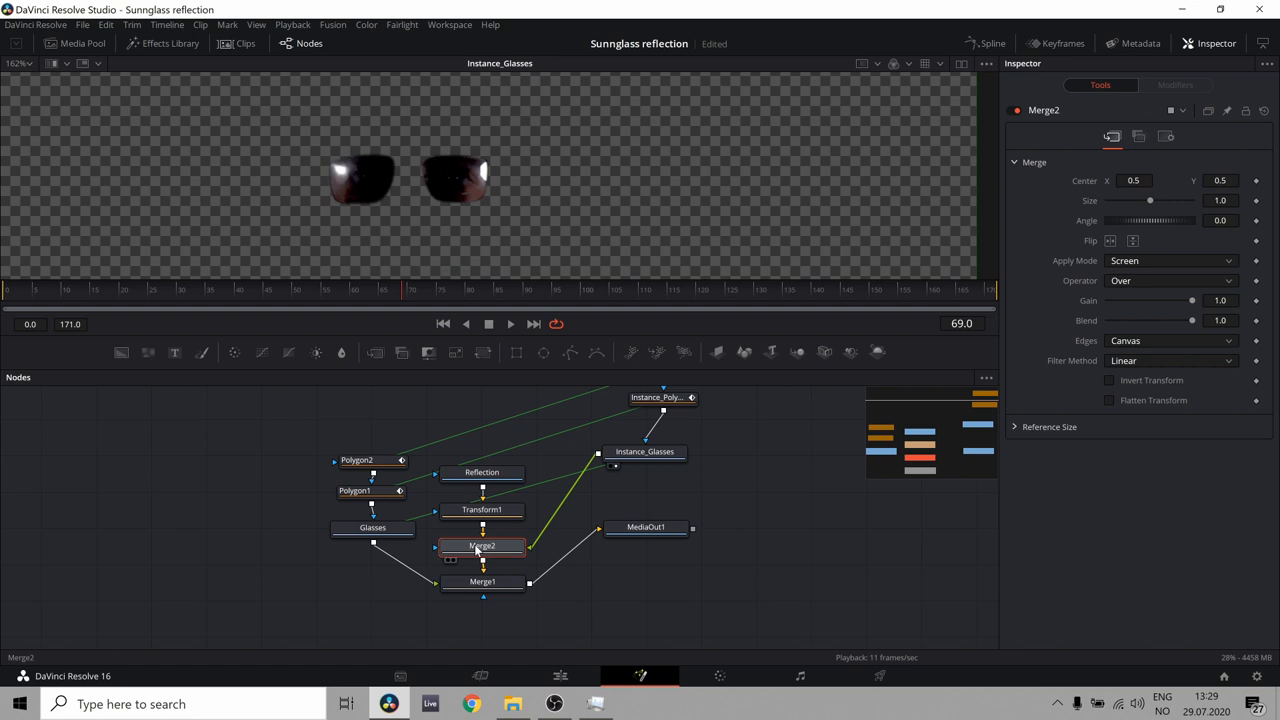
click(483, 545)
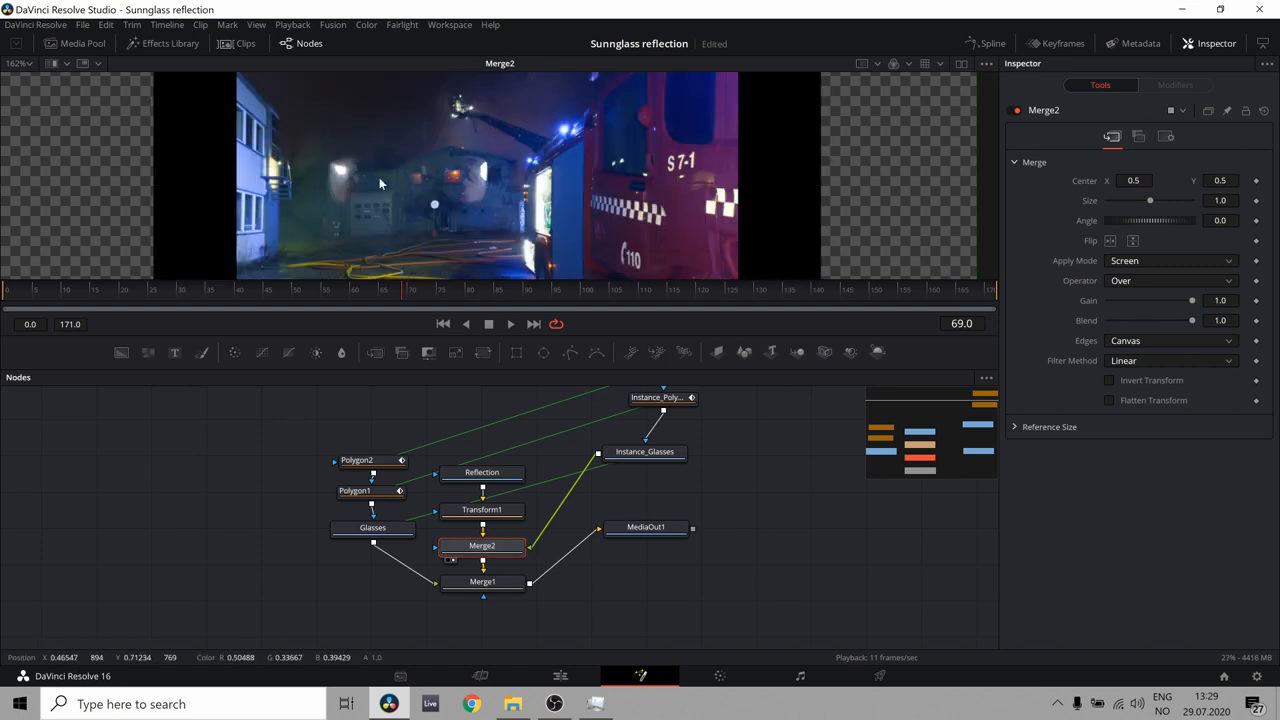
mouse_move(438, 246)
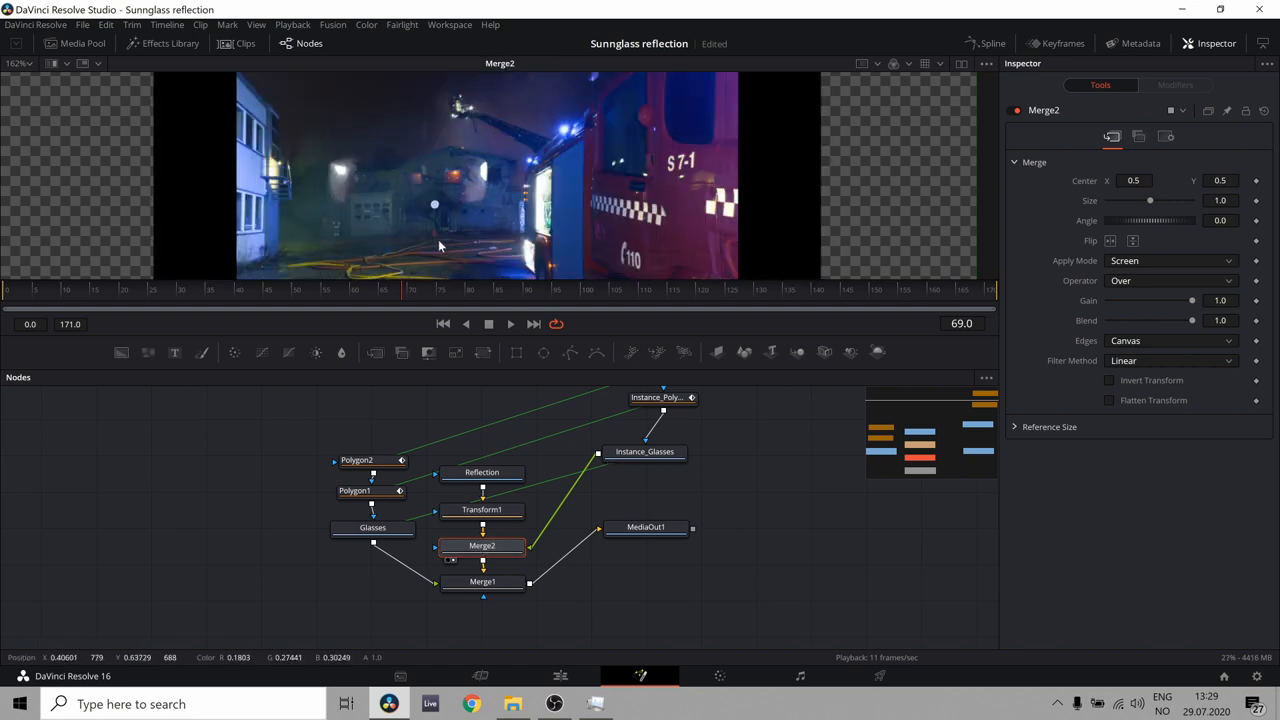
click(645, 527)
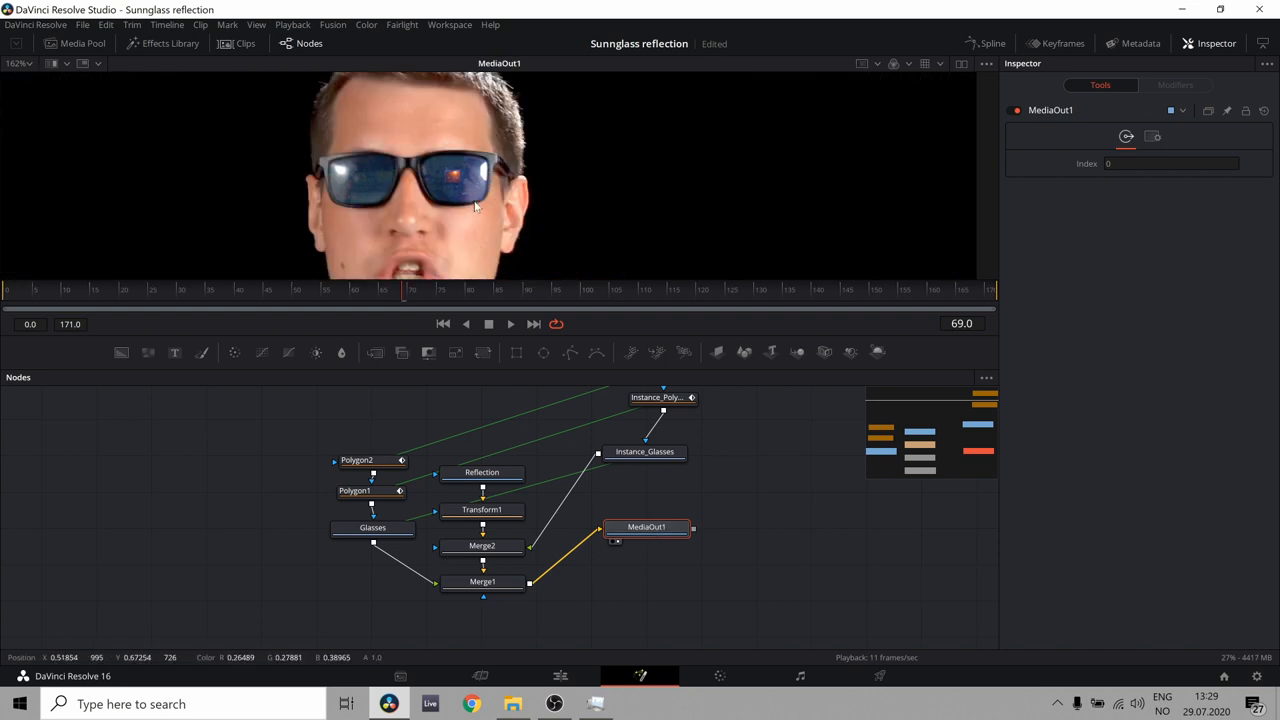
mouse_move(340, 176)
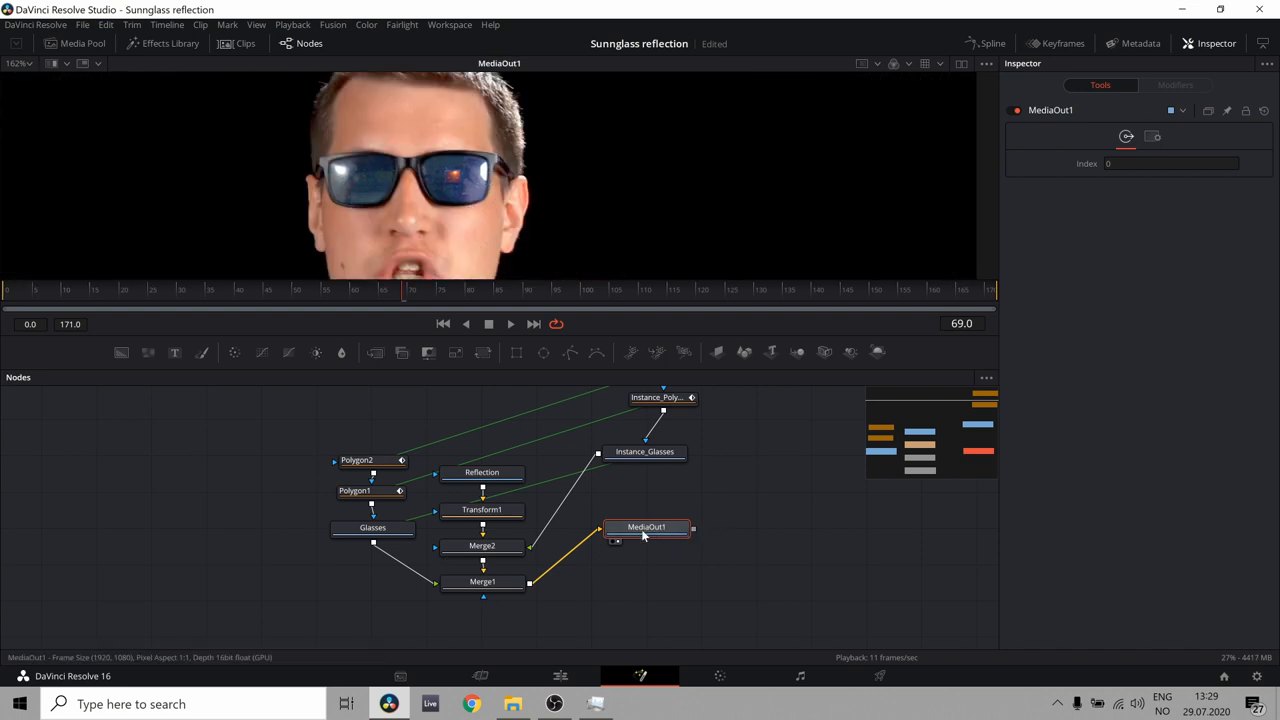
drag(645, 527, 679, 552)
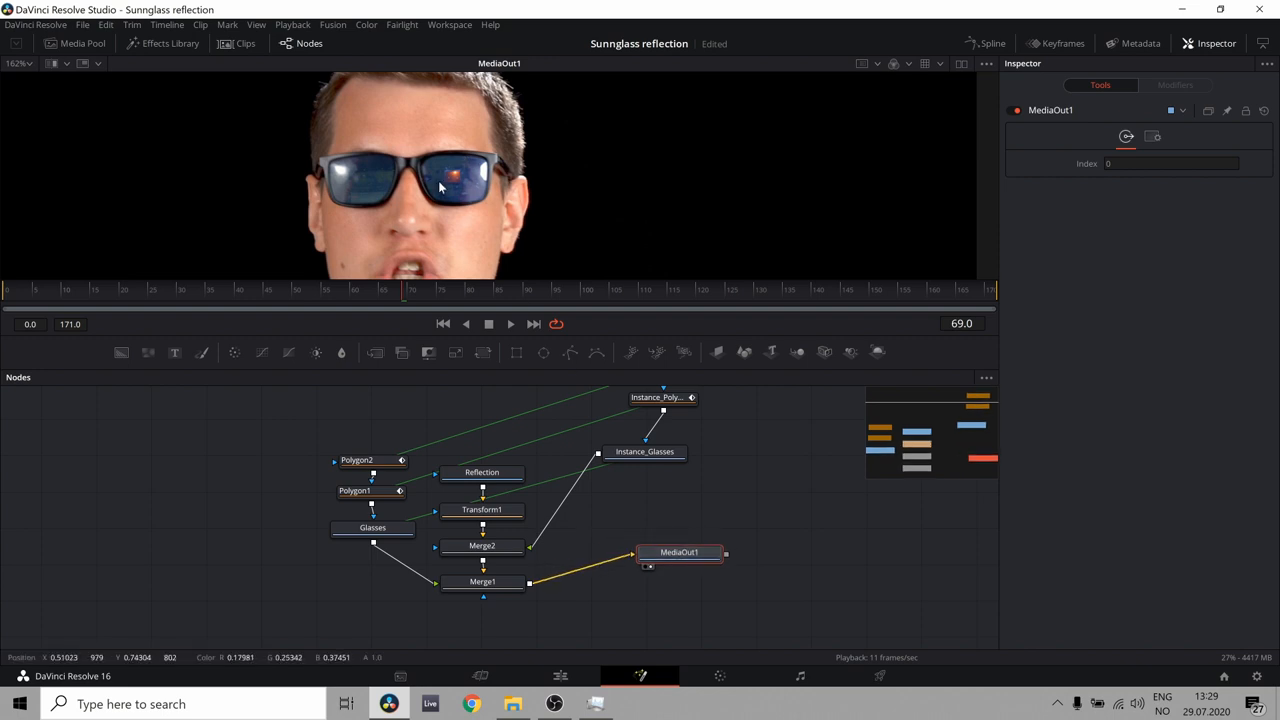
mouse_move(470, 185)
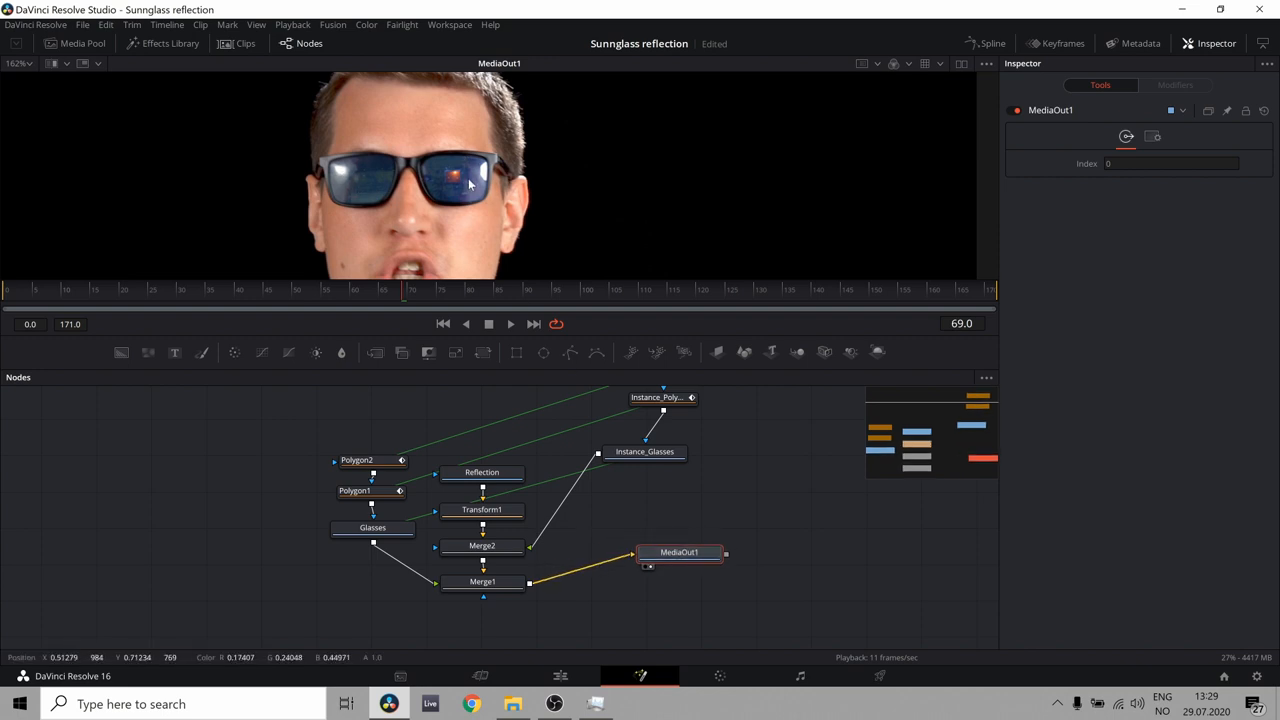
mouse_move(490, 187)
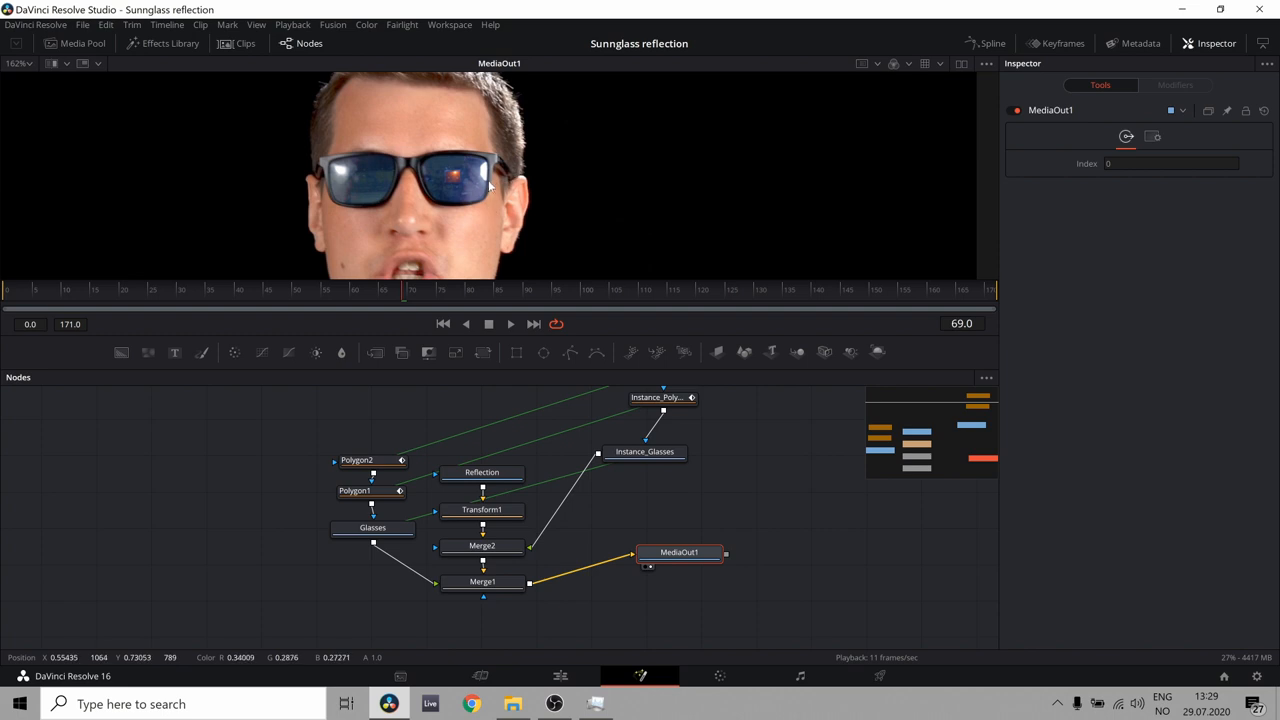
mouse_move(427, 206)
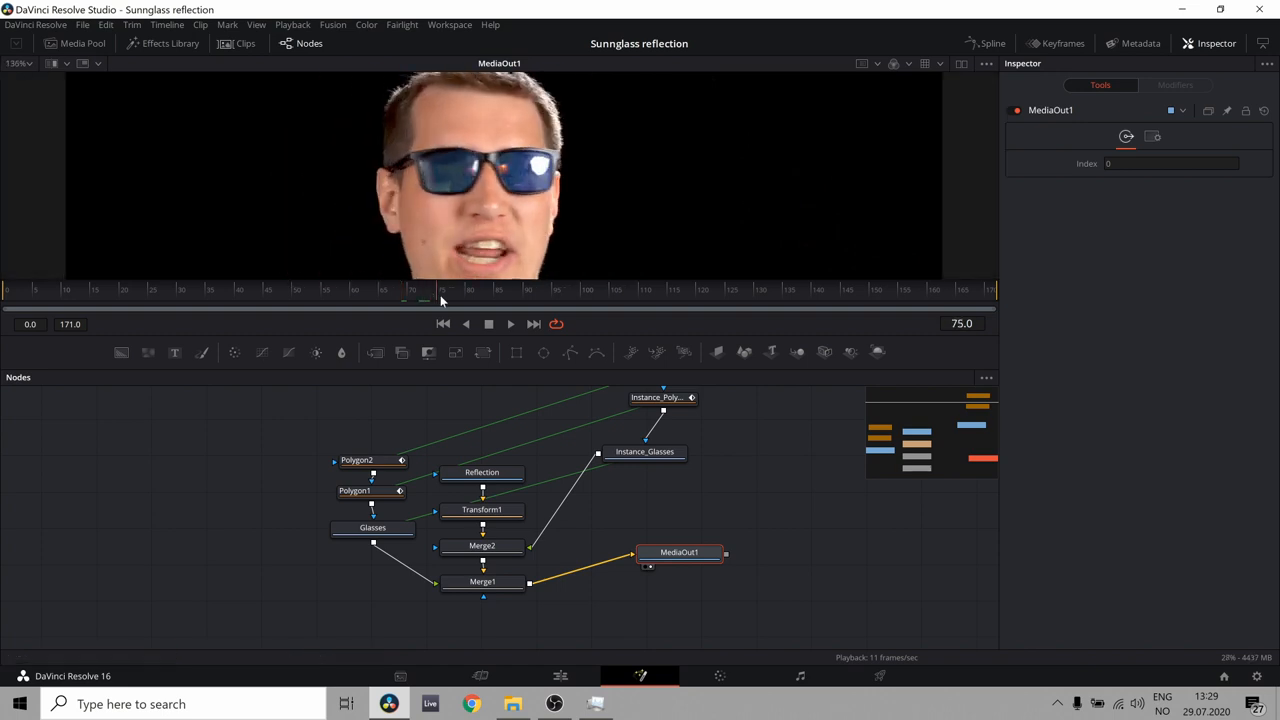
drag(443, 301, 489, 301)
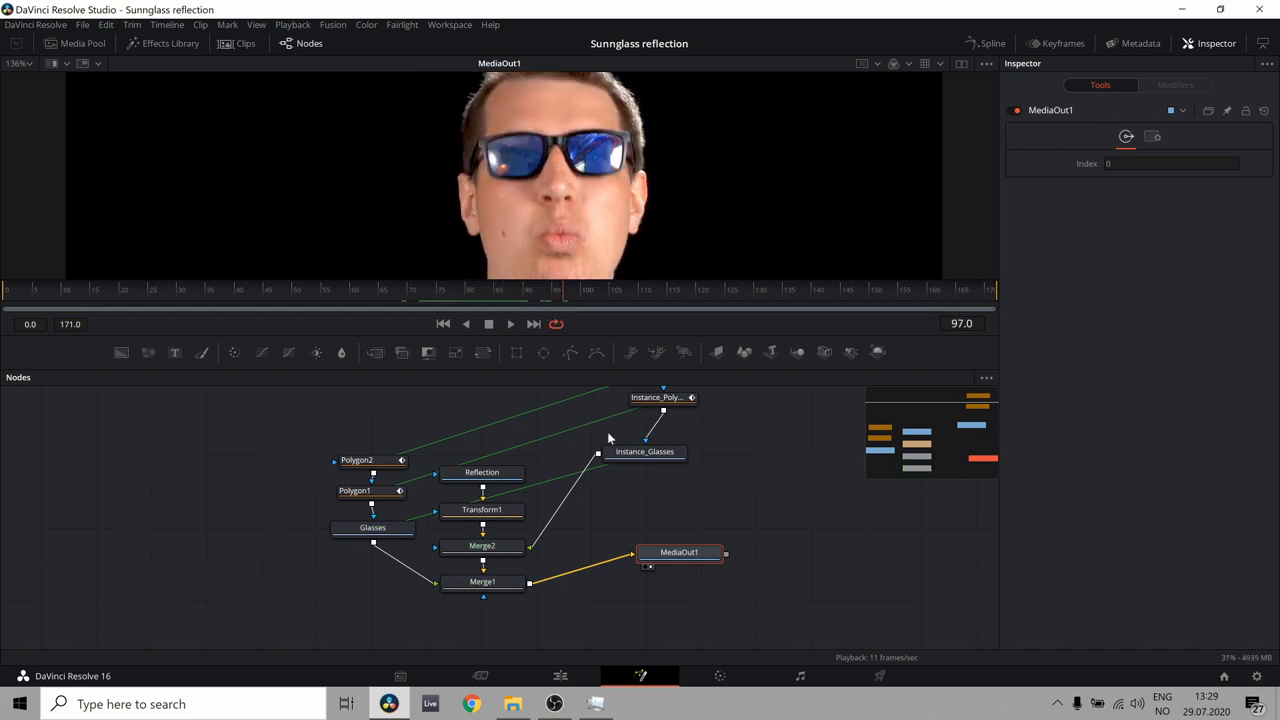
click(644, 451)
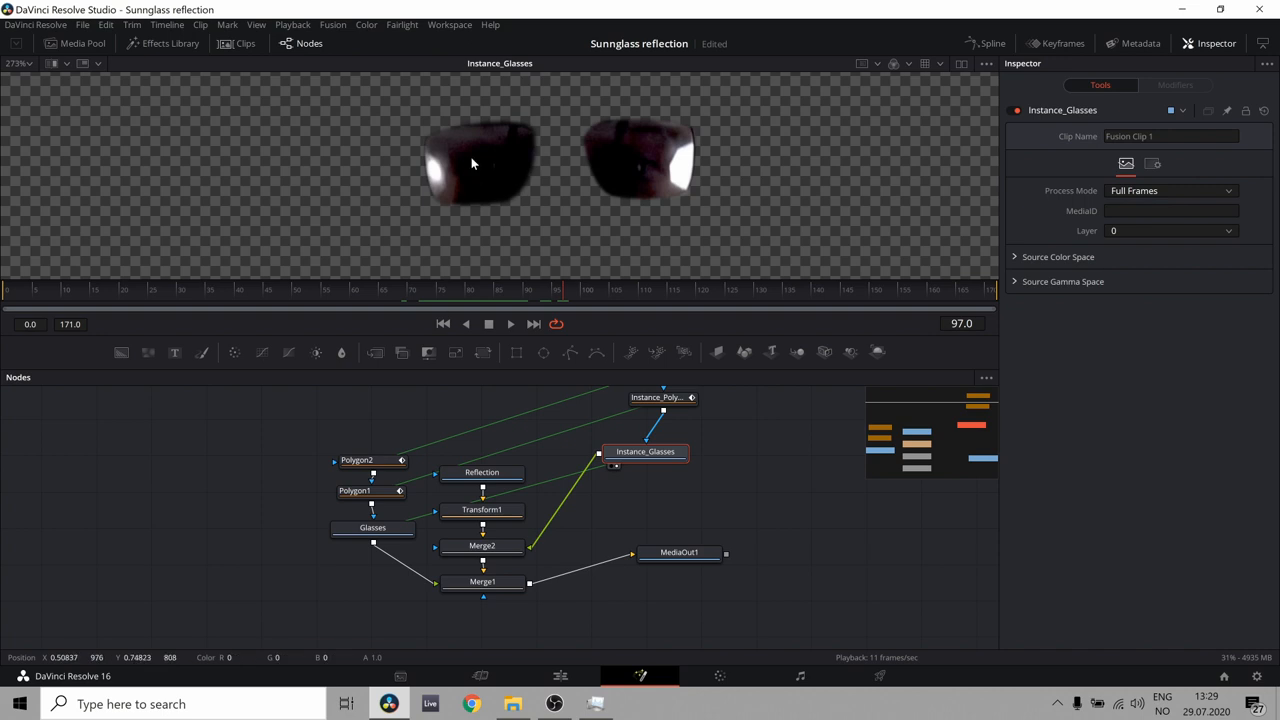
mouse_move(648, 175)
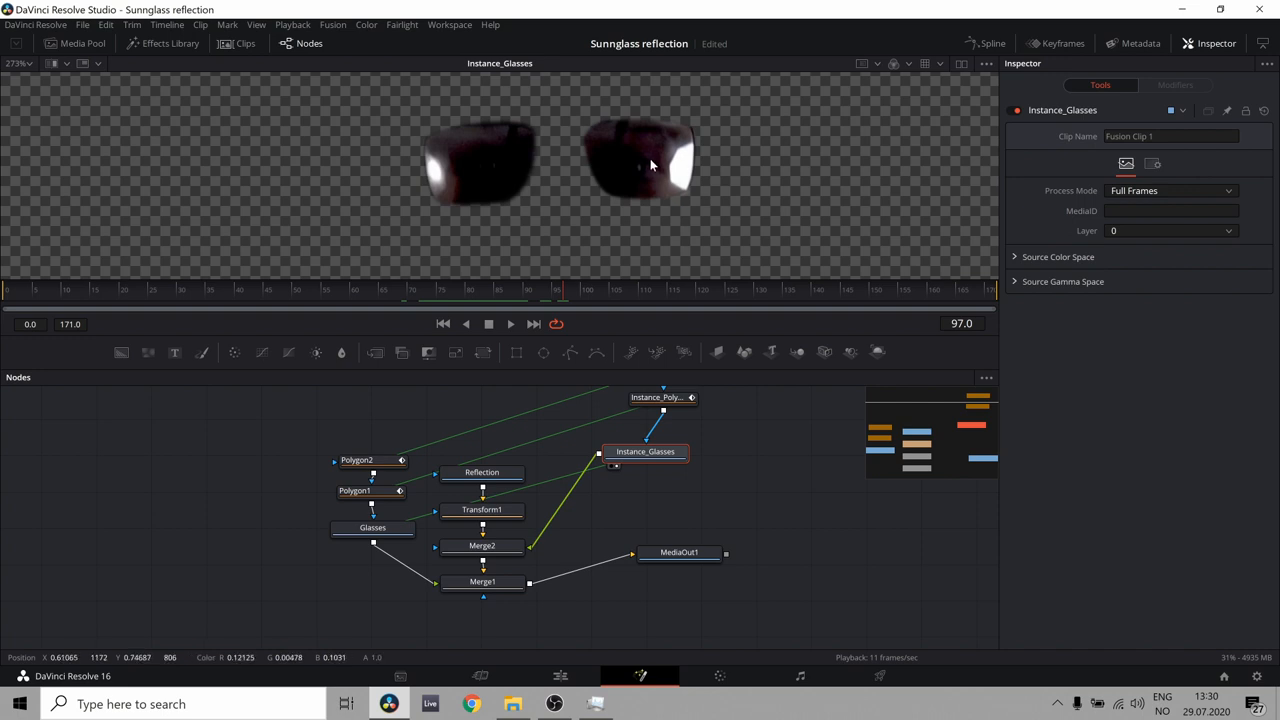
mouse_move(675, 533)
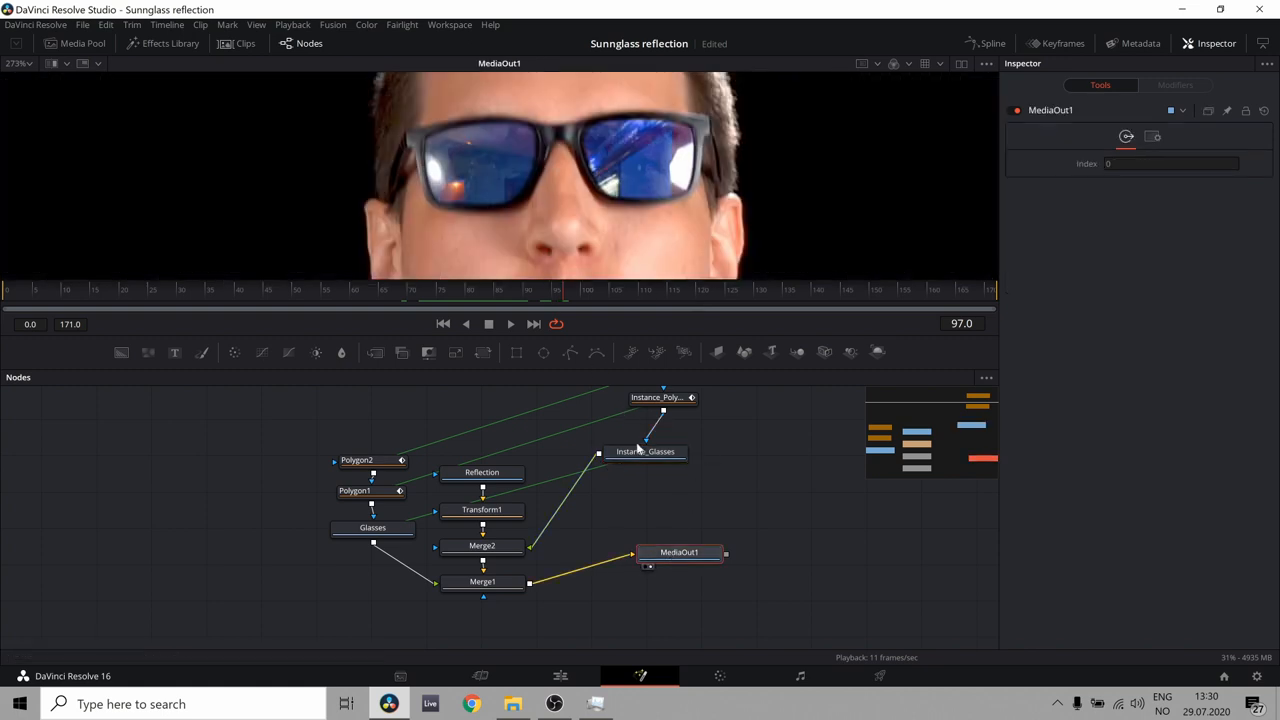
Add a Color Curves node after Instance_Glasses, keeping the RGB colour space
click(645, 451)
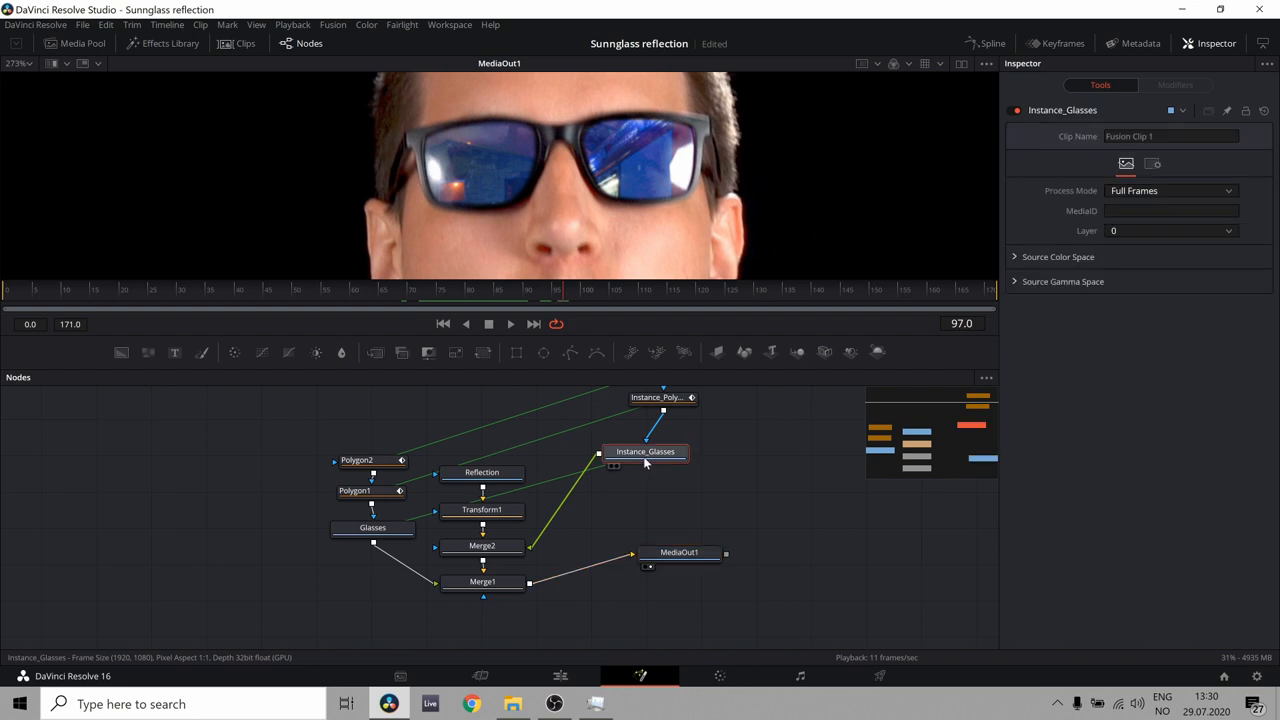
text(colo)
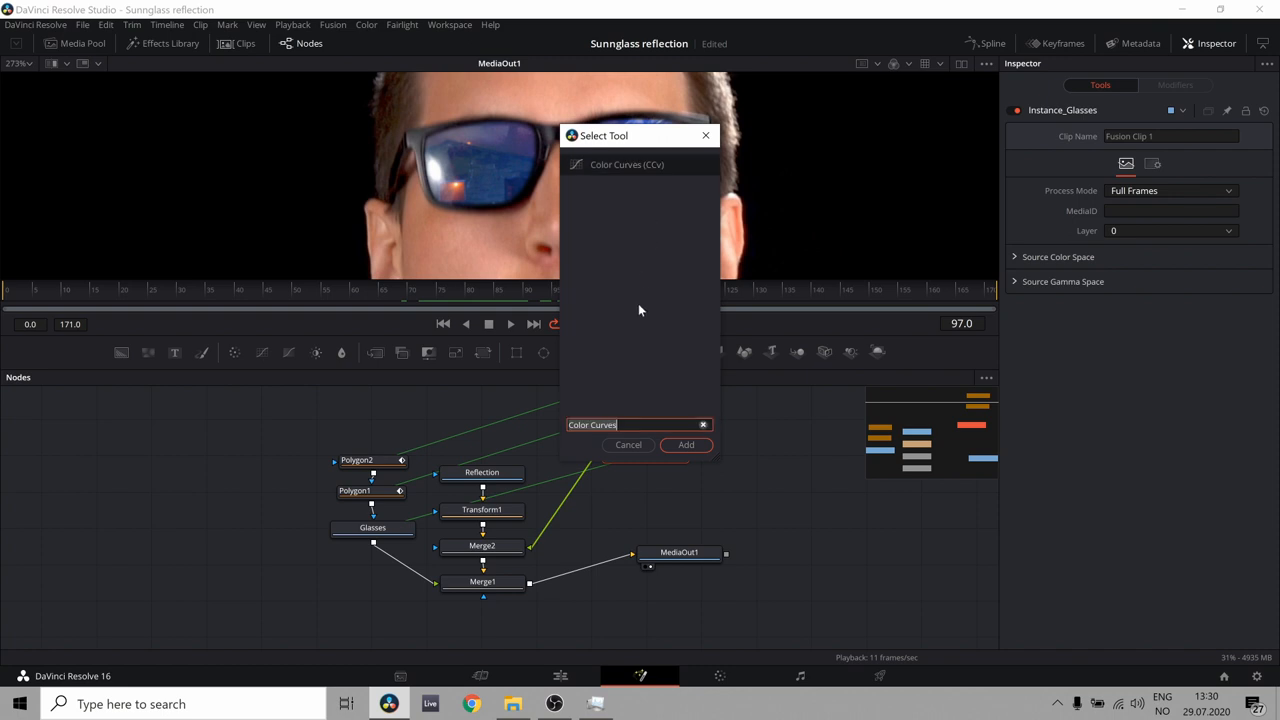
click(686, 444)
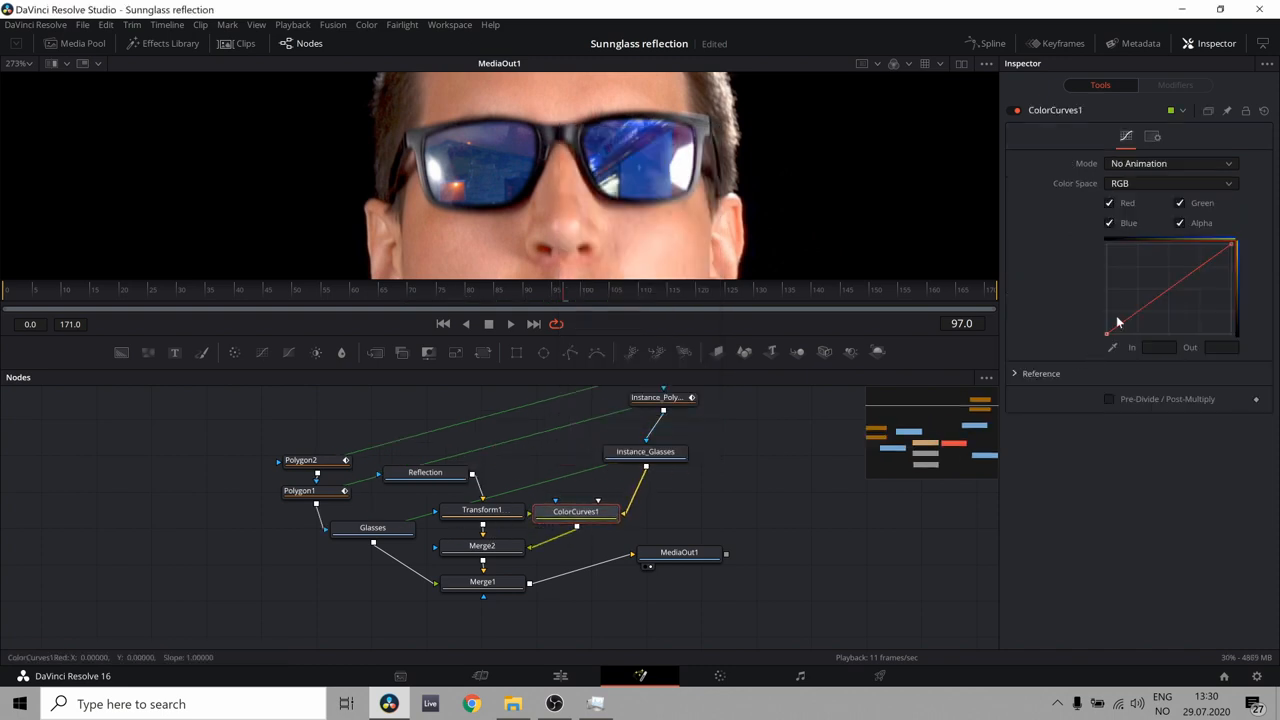
click(1170, 183)
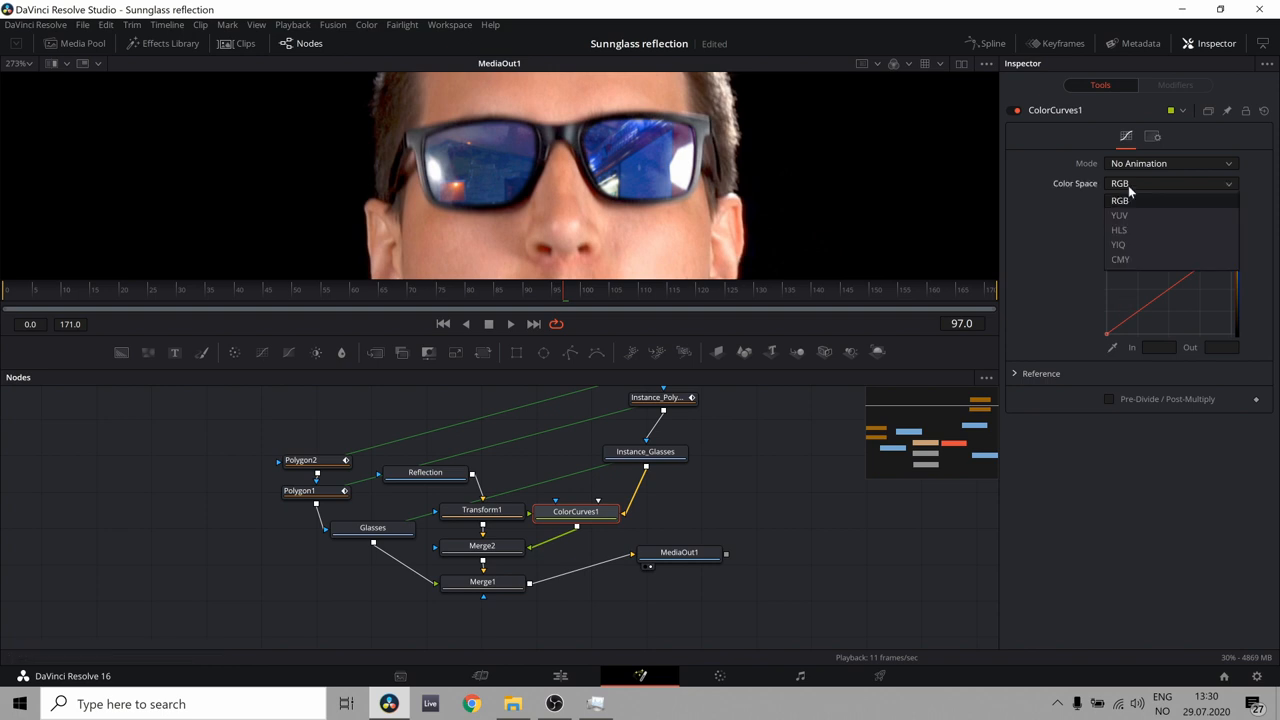
click(1120, 200)
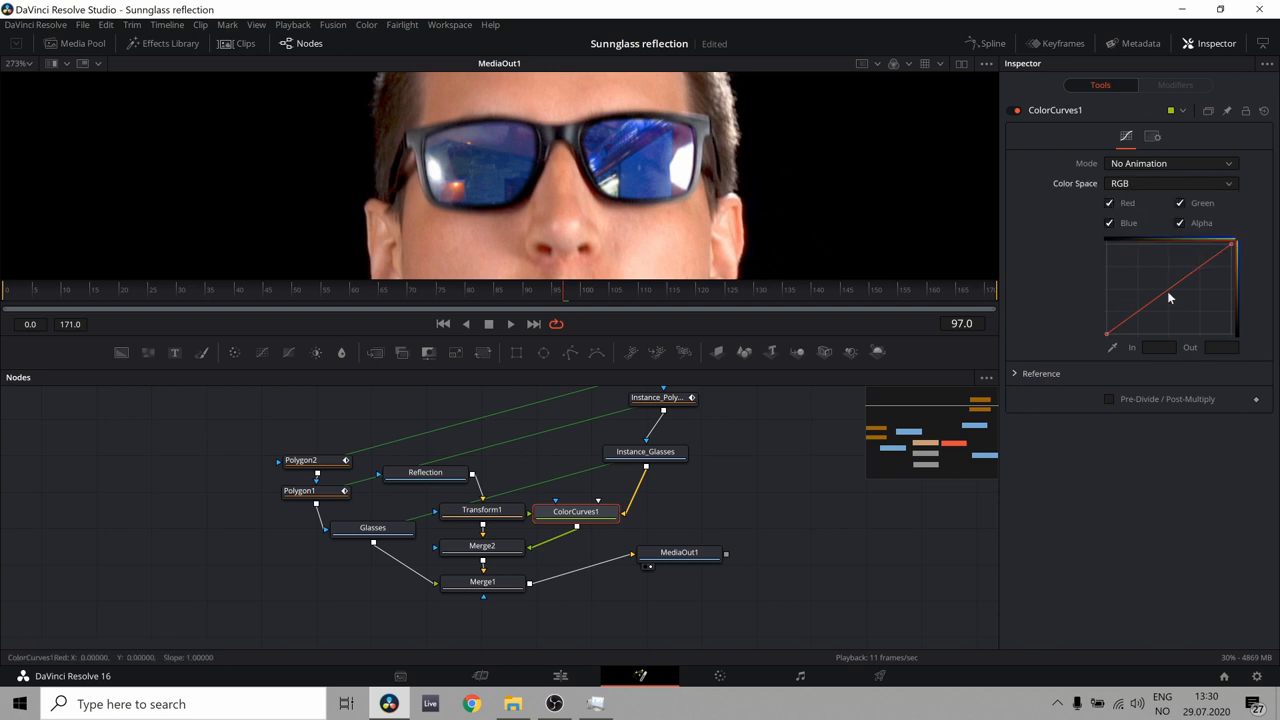
Reshape the RGB curve with several points and check the lenses at frame 63
drag(1170, 300, 1150, 270)
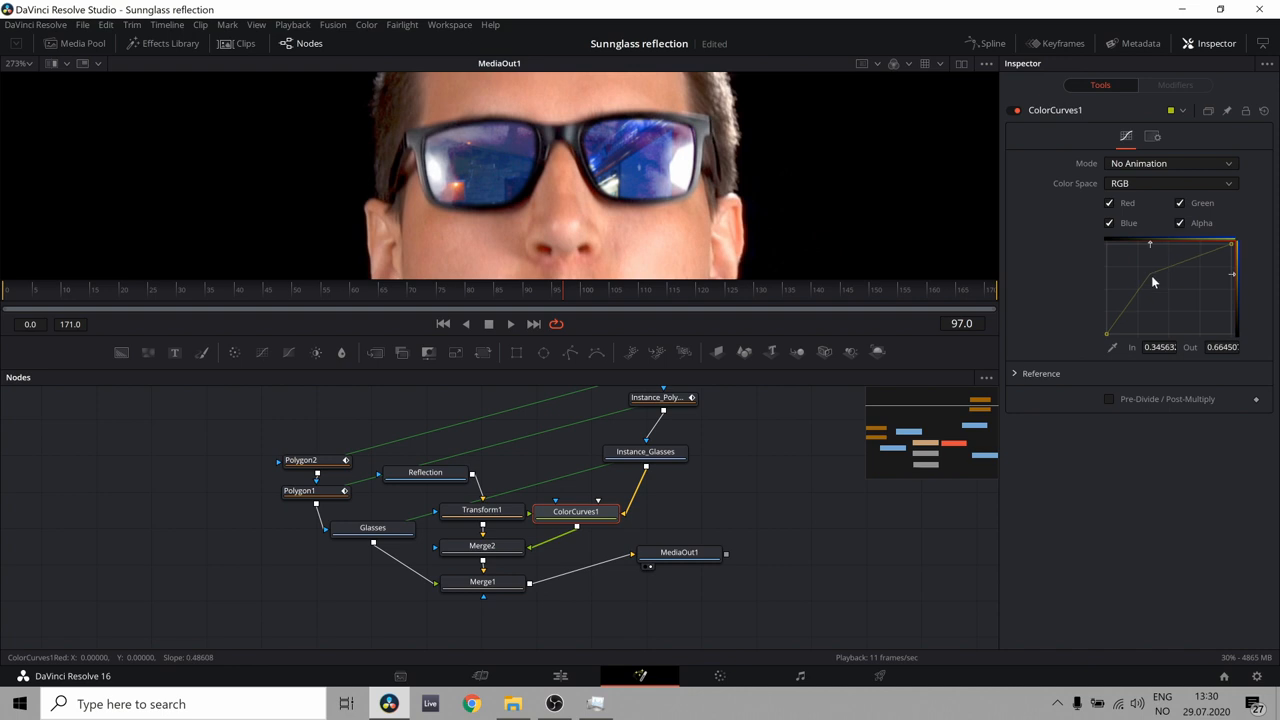
drag(1150, 282, 1138, 292)
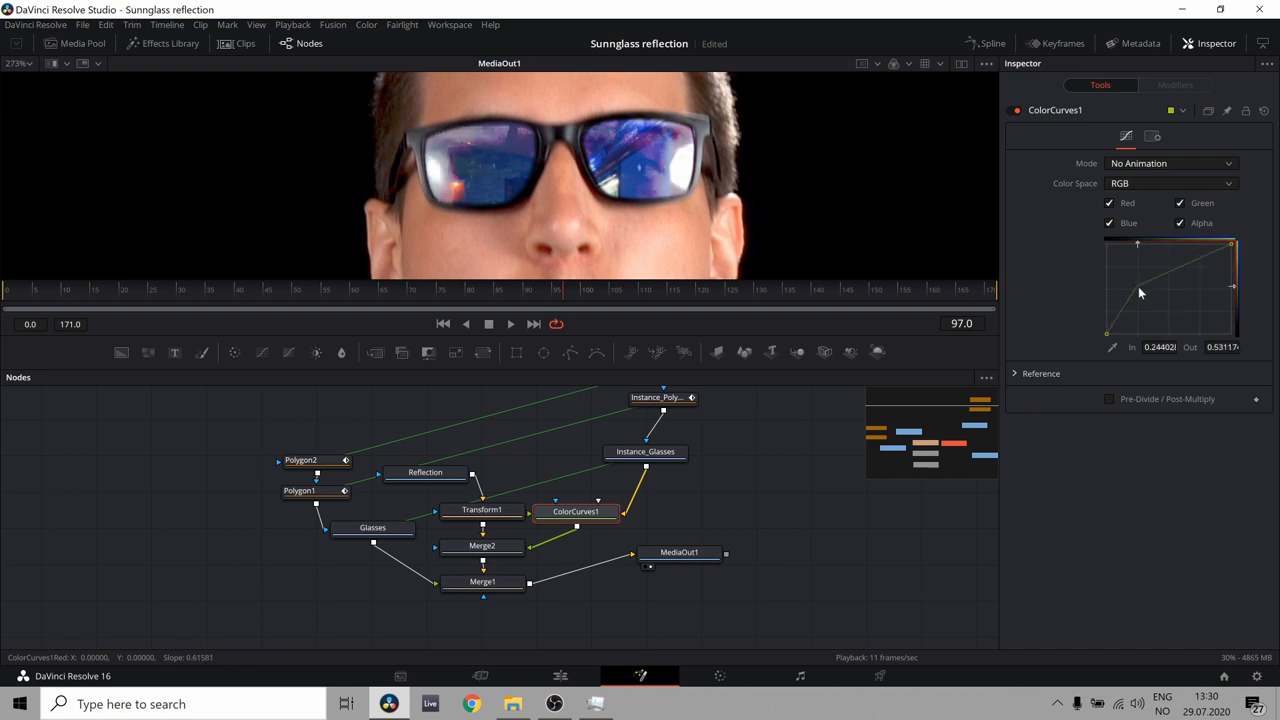
drag(1137, 300, 1185, 280)
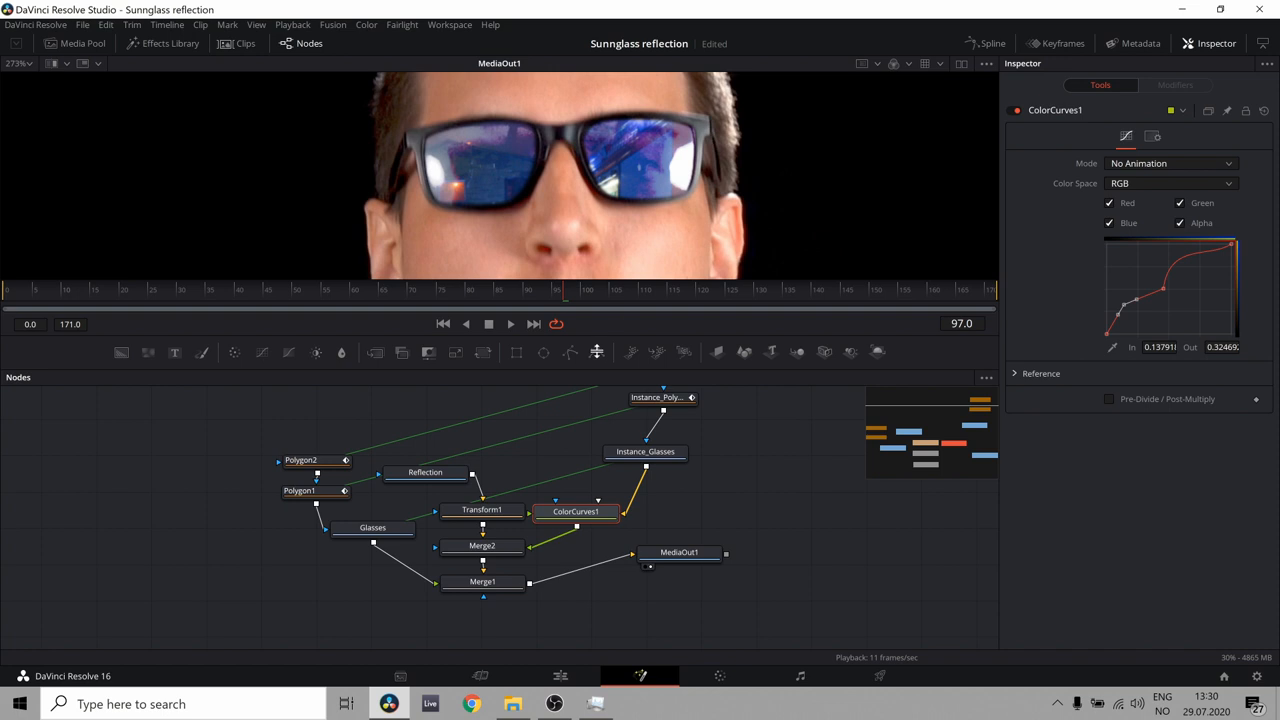
click(575, 290)
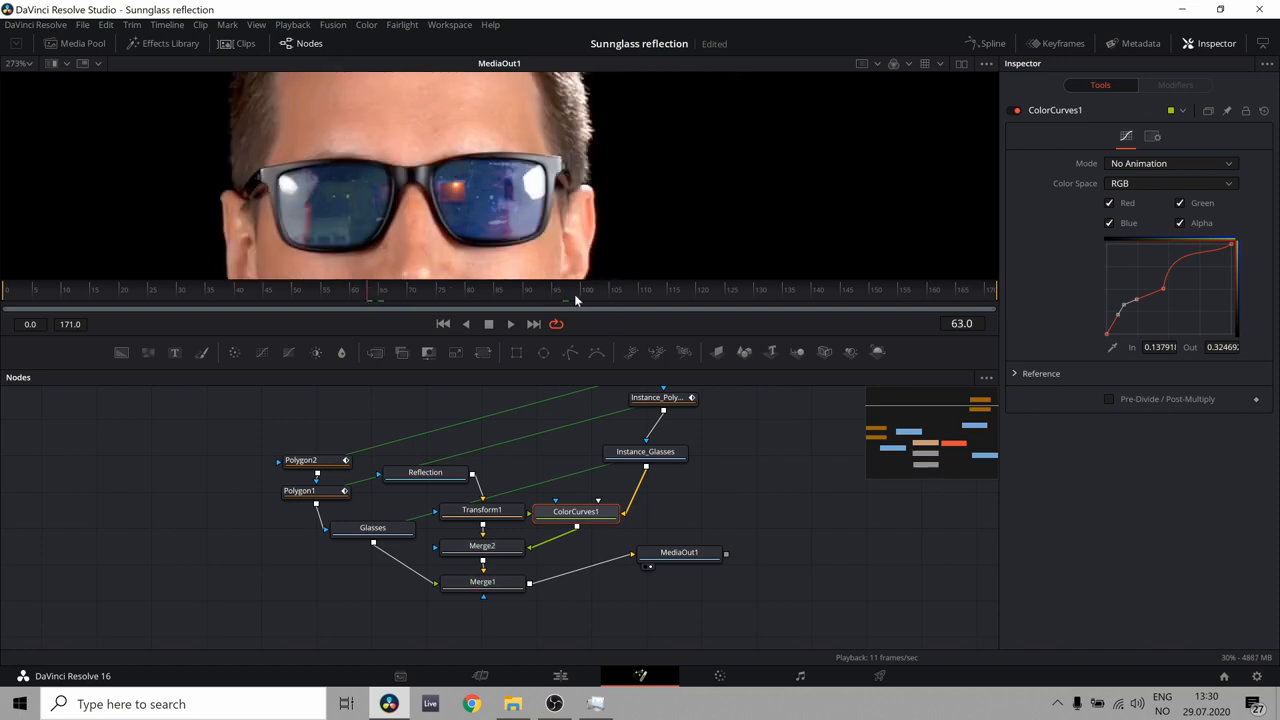
mouse_move(977, 315)
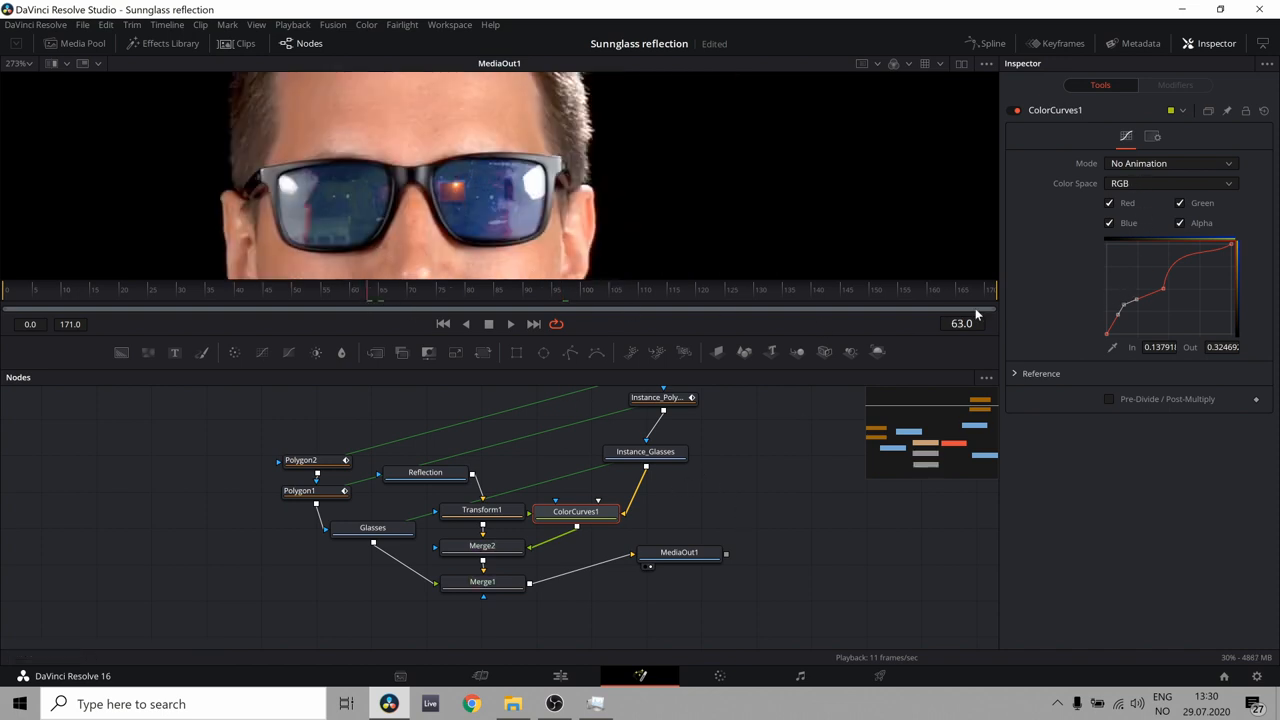
click(1170, 183)
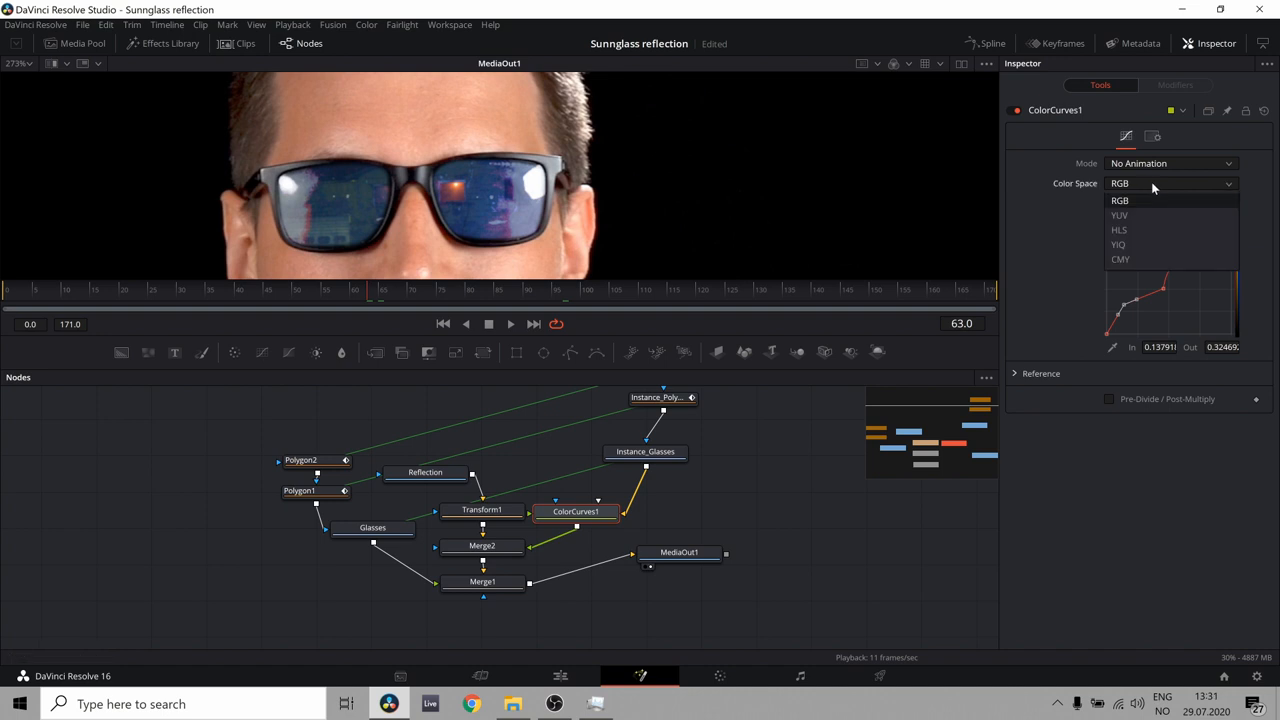
click(1120, 200)
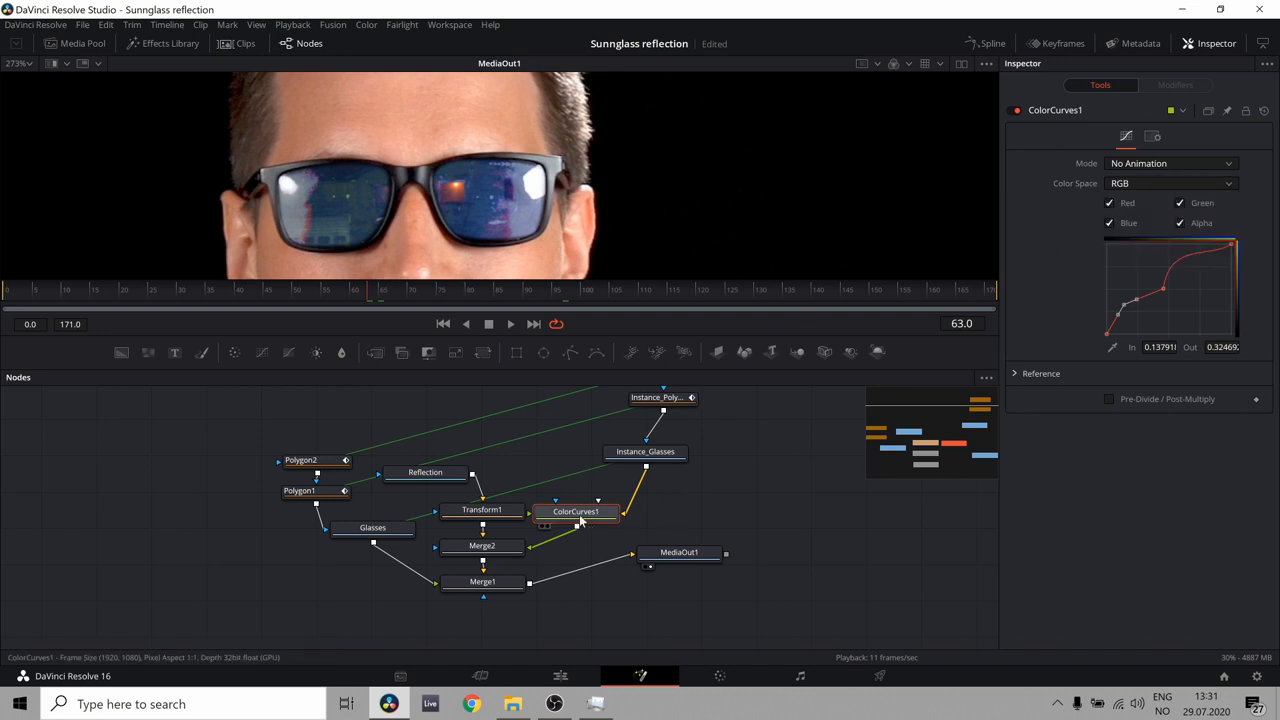
Delete the ColorCurves1 node
click(645, 451)
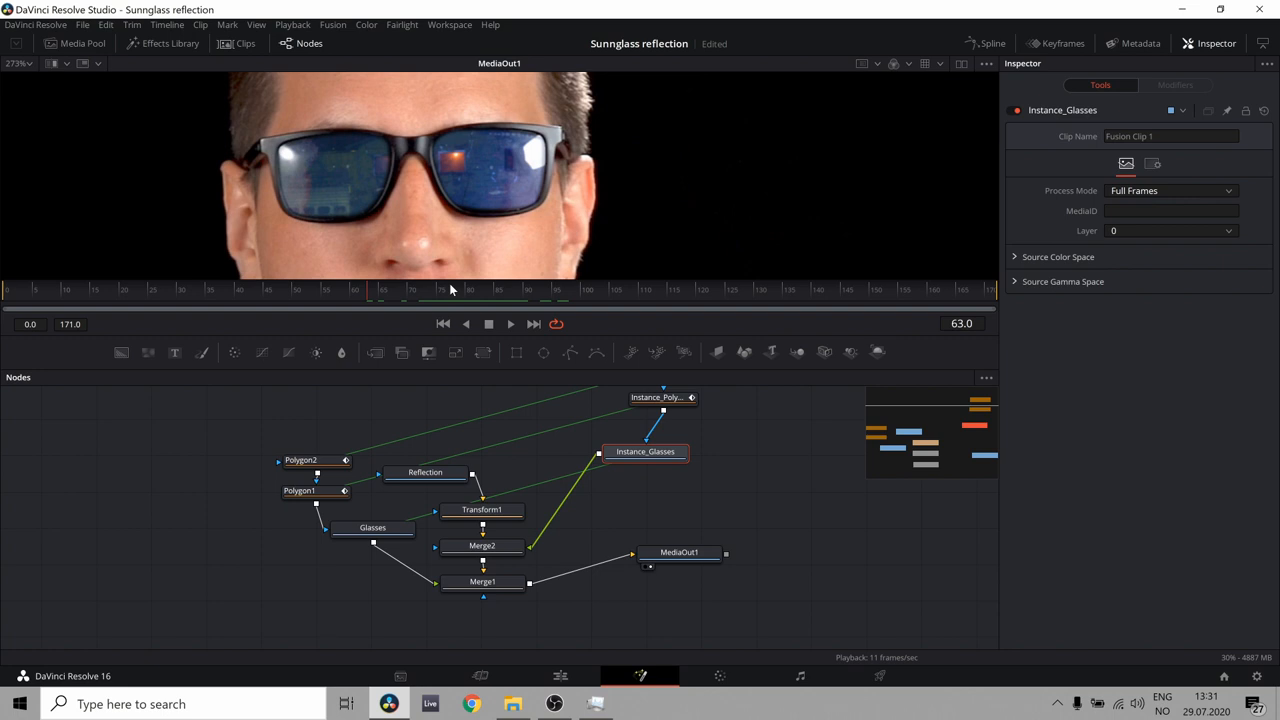
mouse_move(480, 193)
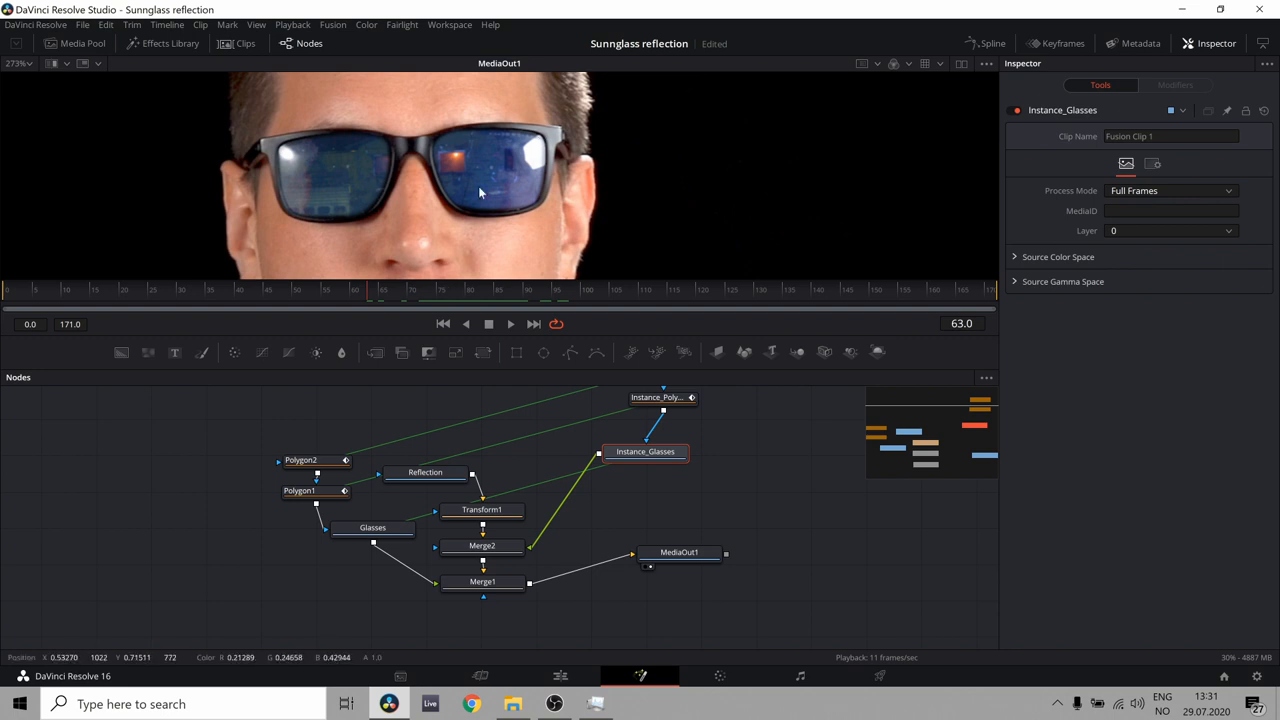
mouse_move(772, 648)
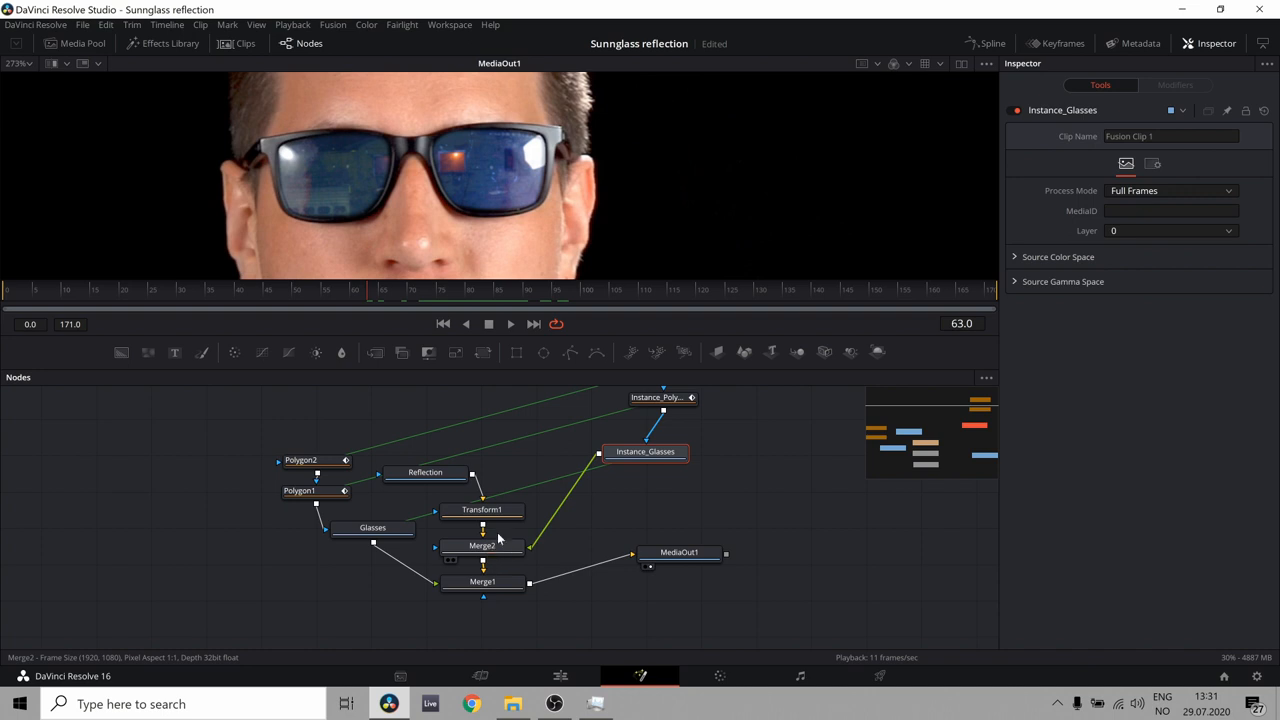
Insert a Color Corrector node after the Reflection footage
click(425, 471)
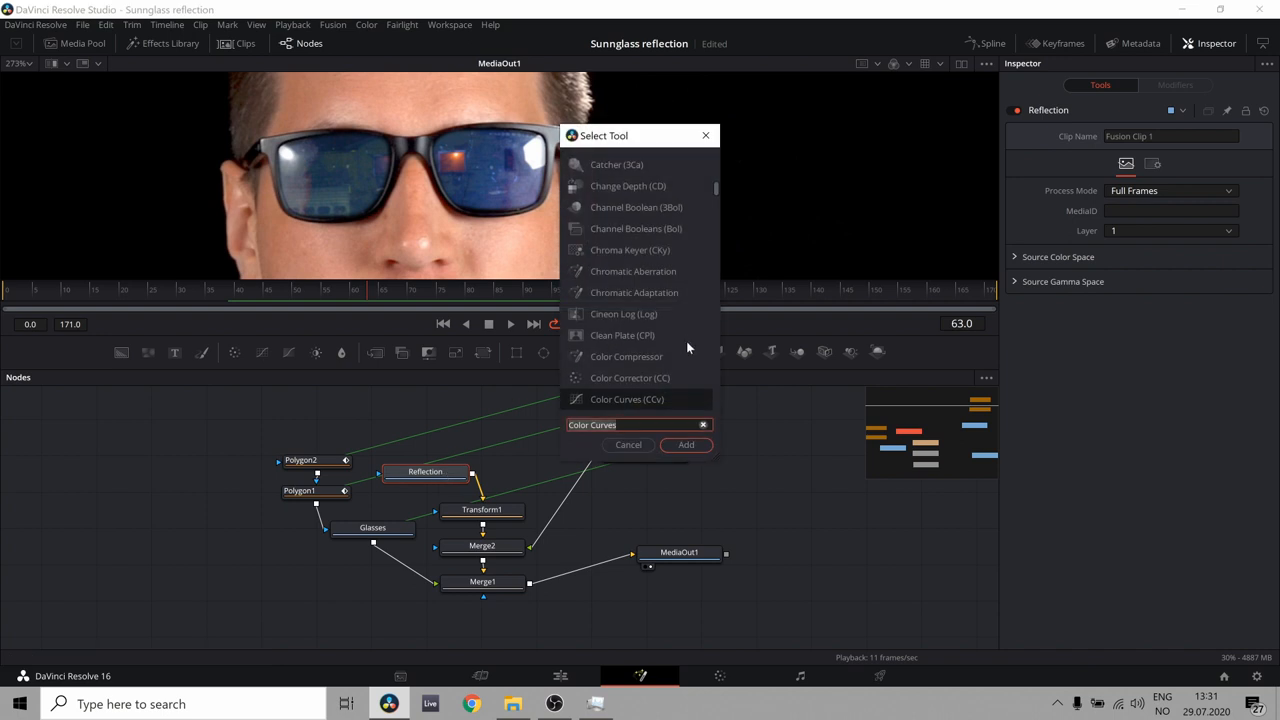
text(Color Corrector)
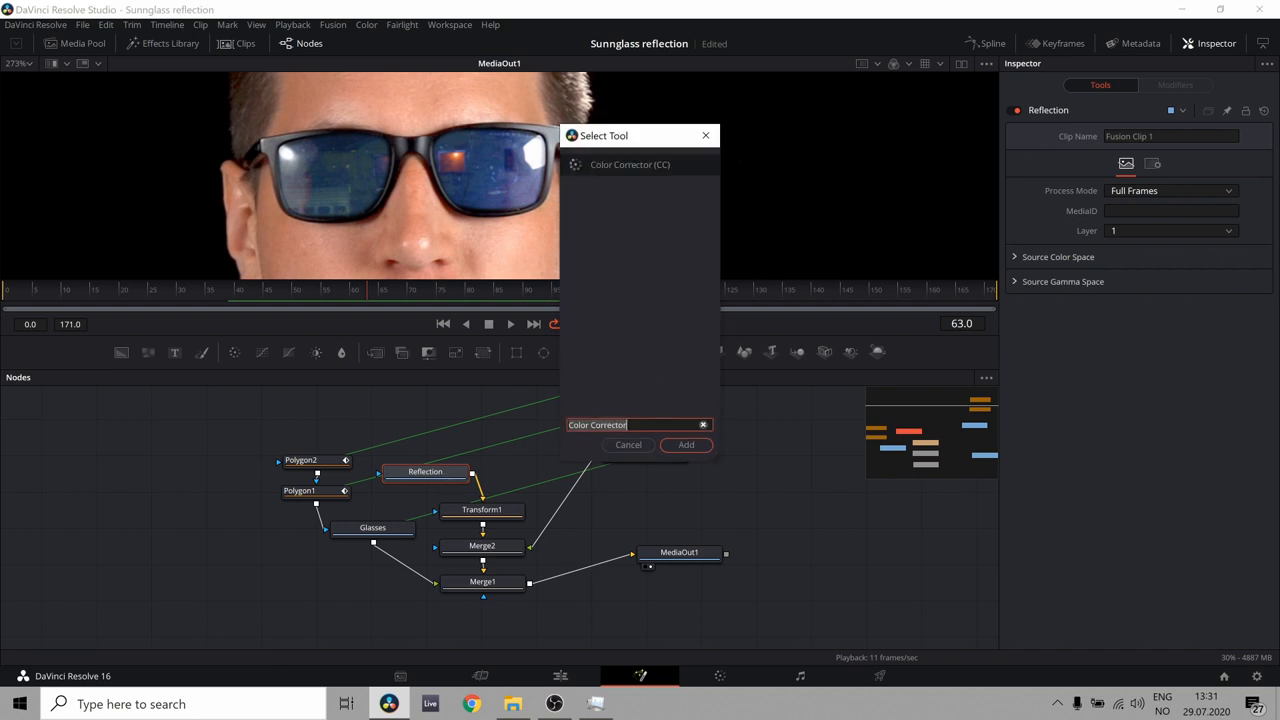
click(686, 444)
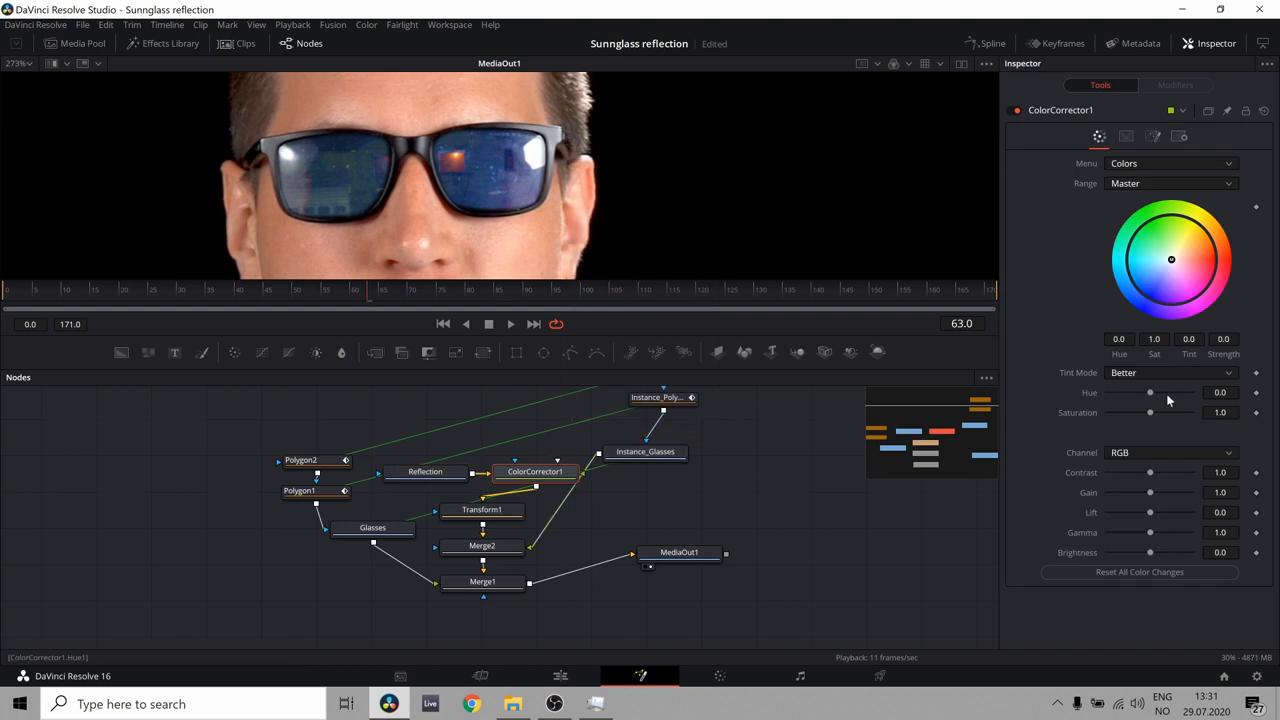
Lower saturation to 0.27, raise contrast to 1.32 and drop gain to 0.67
drag(1150, 412, 1121, 412)
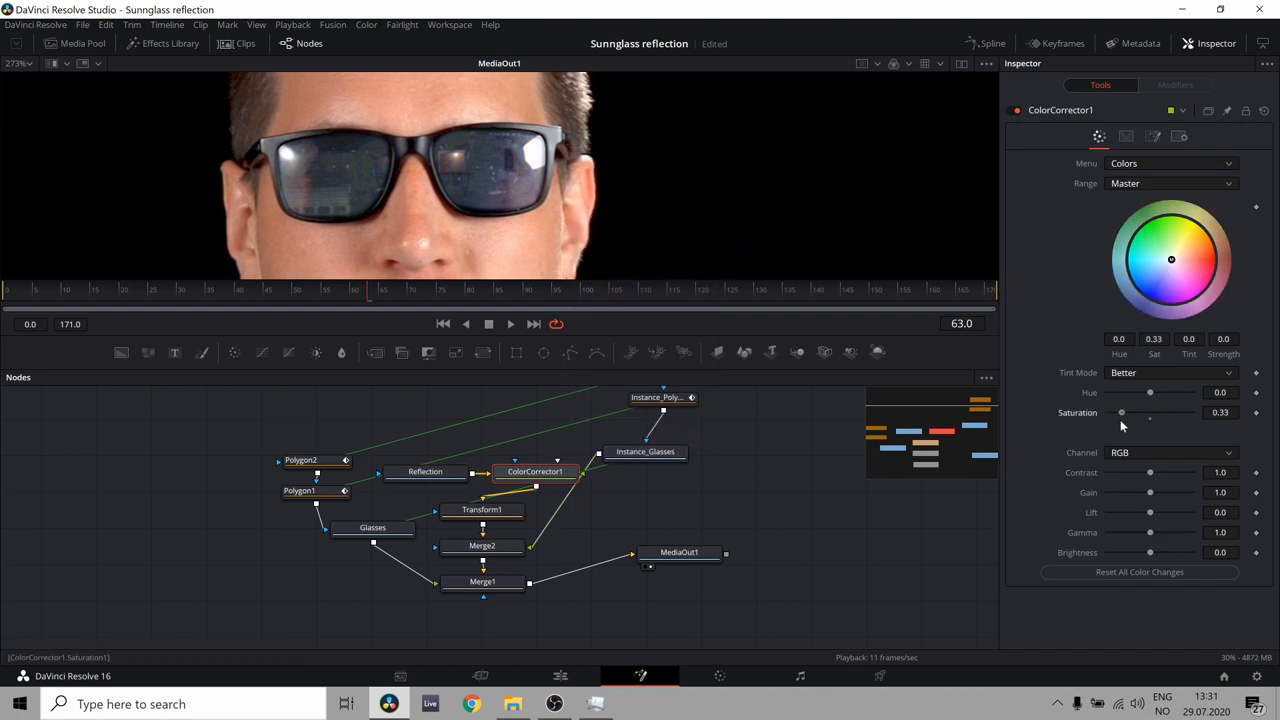
drag(1121, 412, 1118, 412)
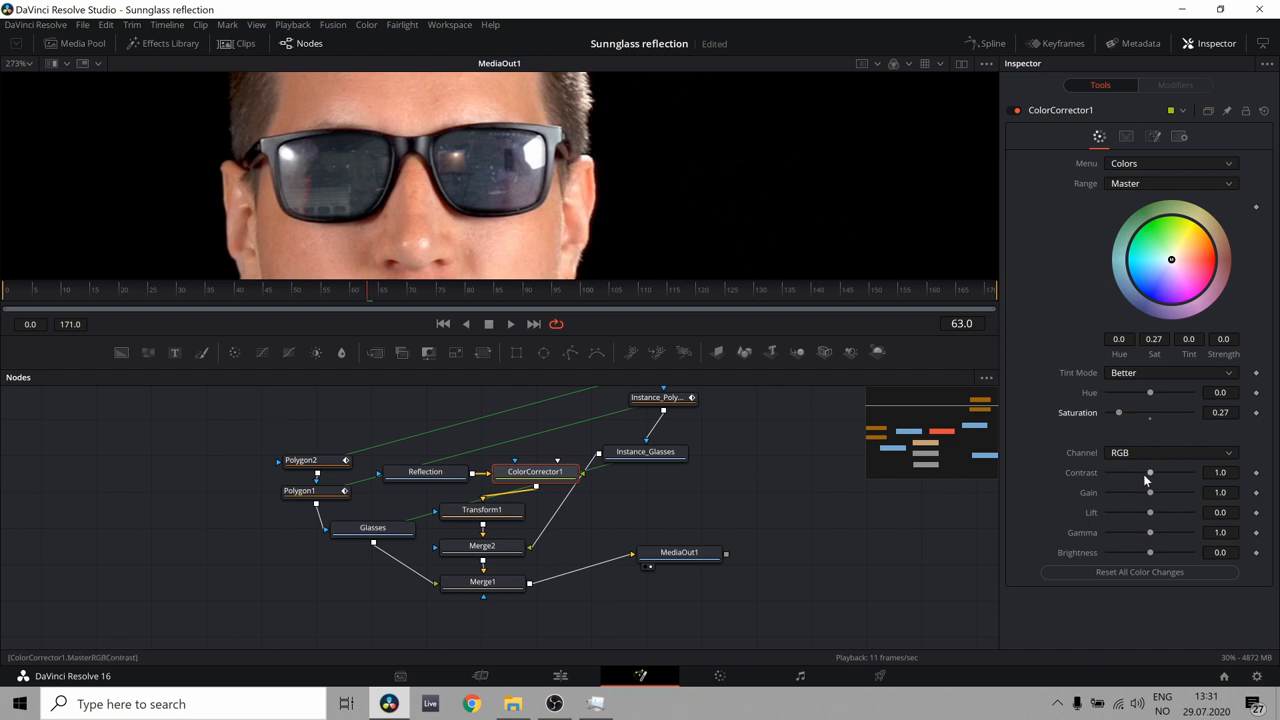
drag(1150, 472, 1157, 472)
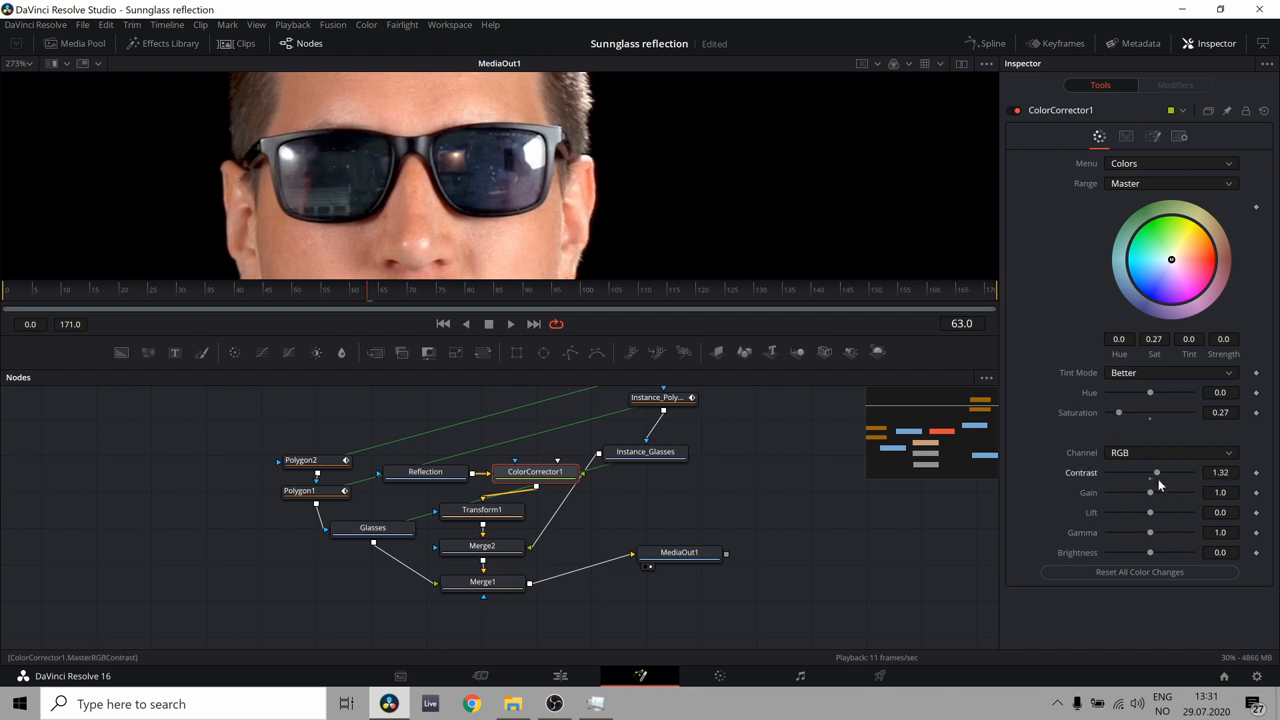
drag(1150, 492, 1137, 492)
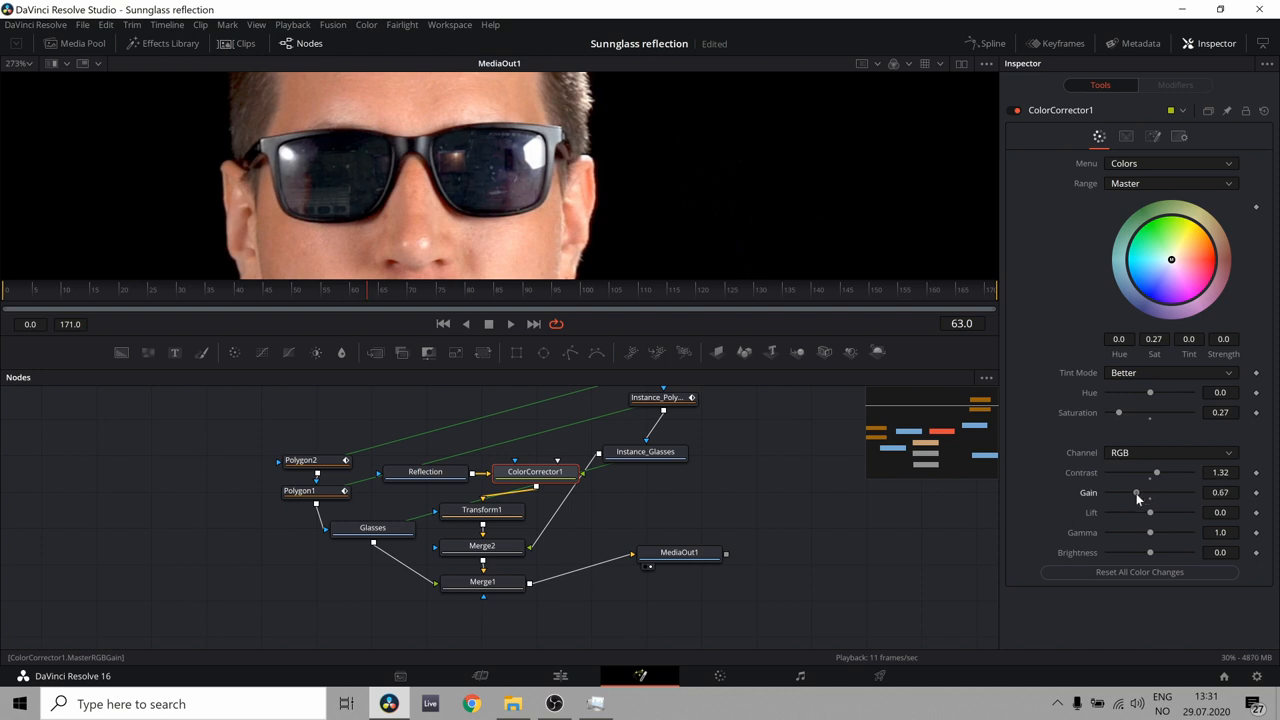